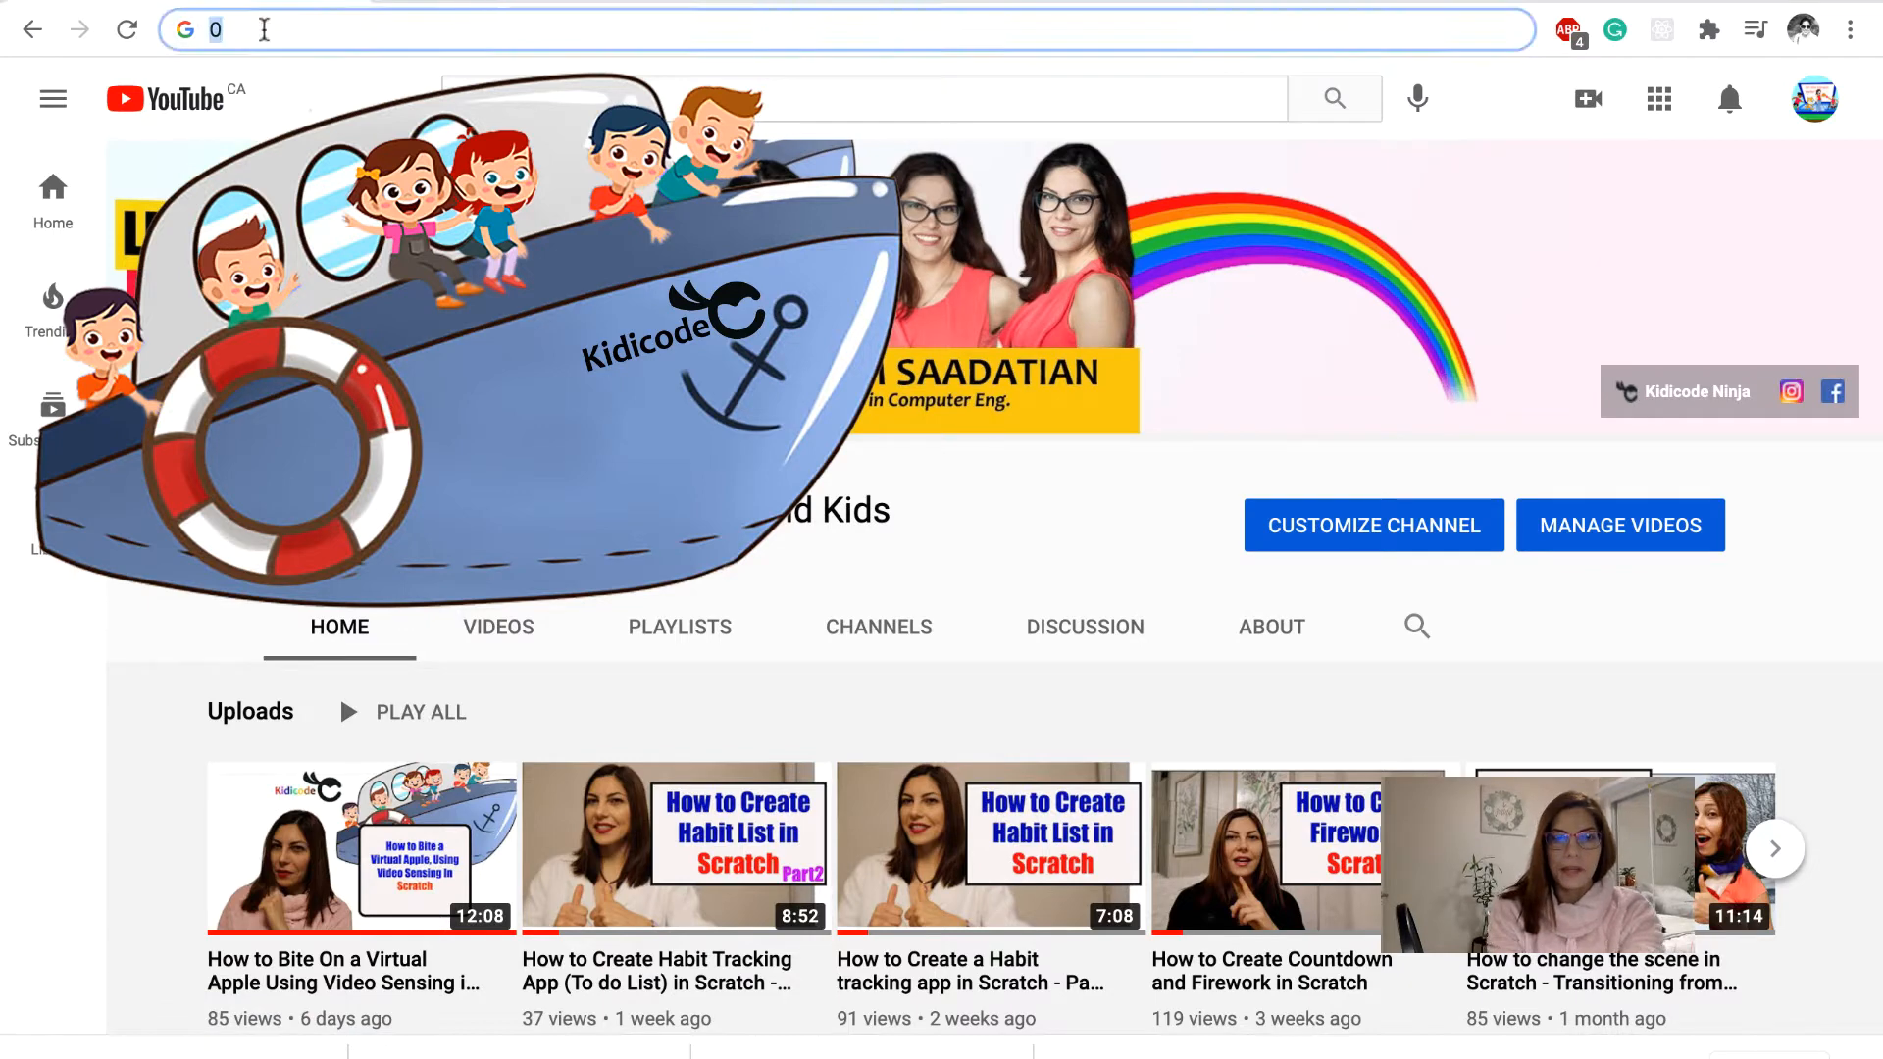
Navigate the browser to scratch.mit.edu to load the Scratch home page.
{"action": "type", "text": "scratch.mit.edu"}
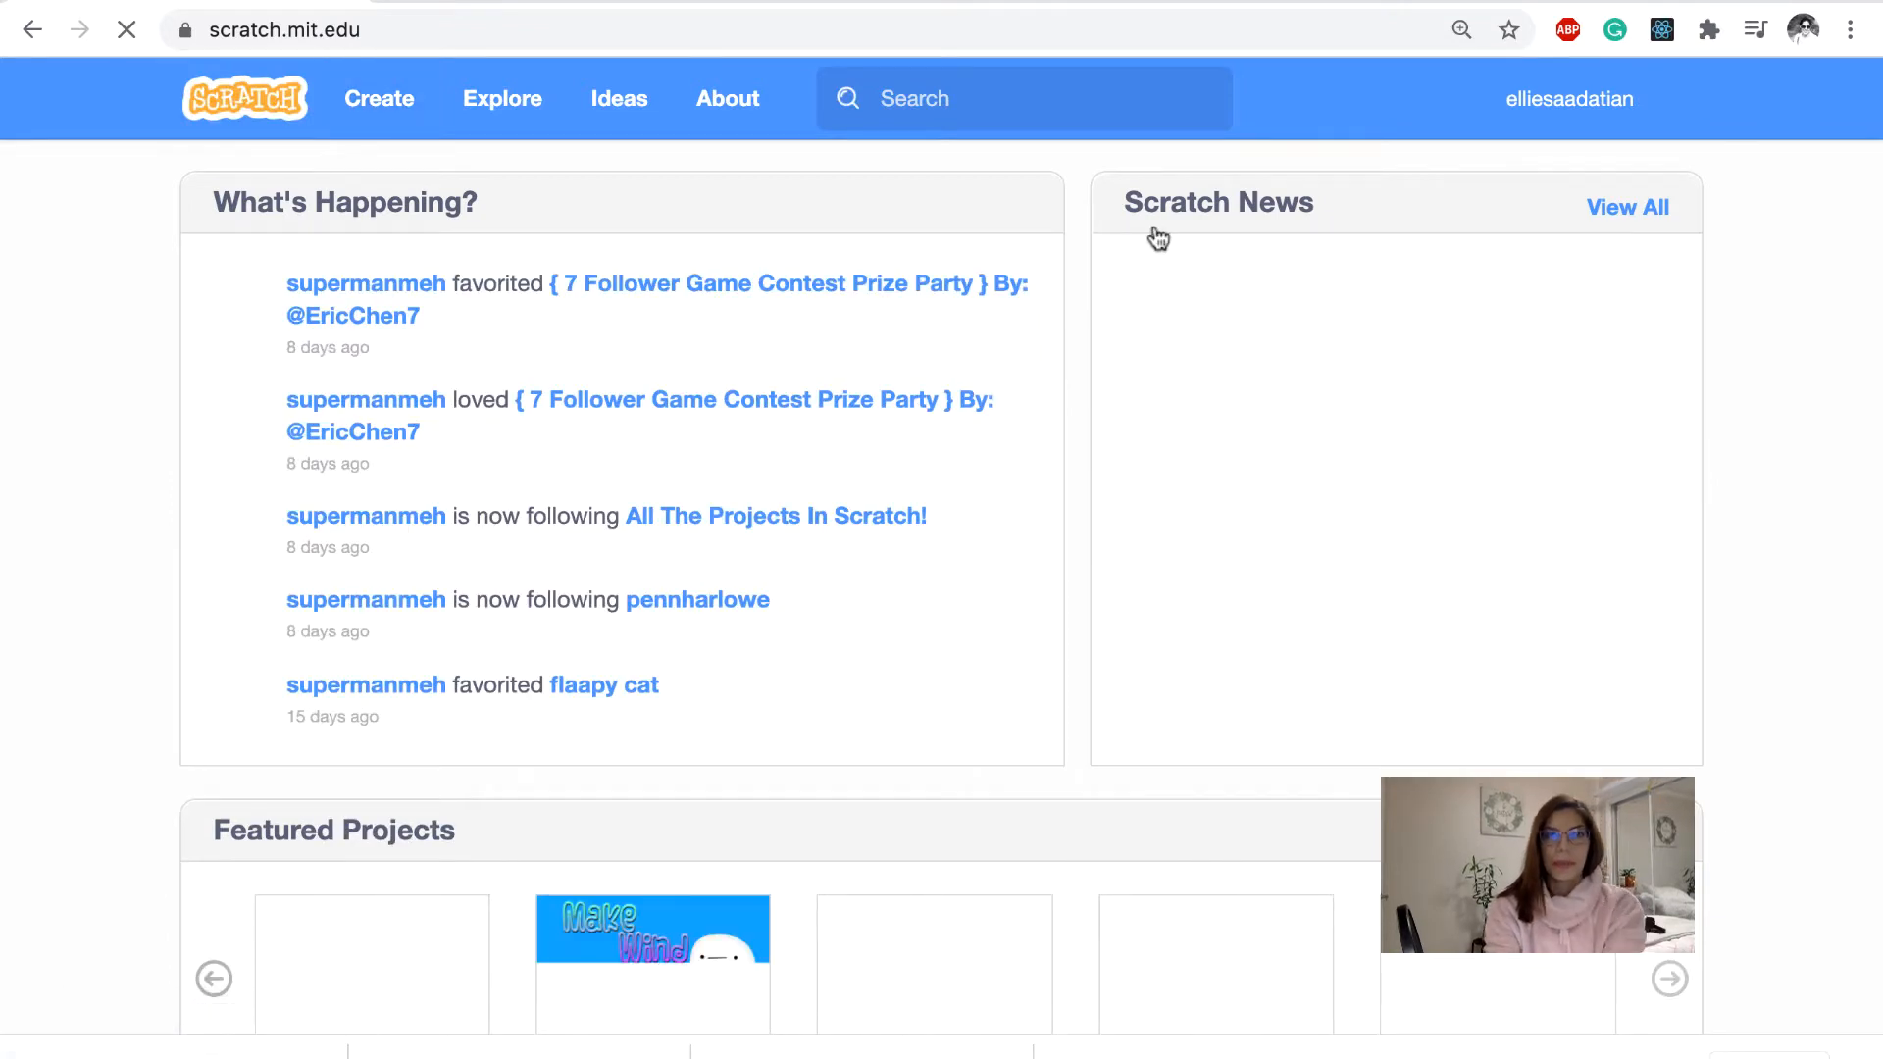
Start a new empty Scratch project from the Create link.
{"action": "left_click", "coordinate": [378, 98]}
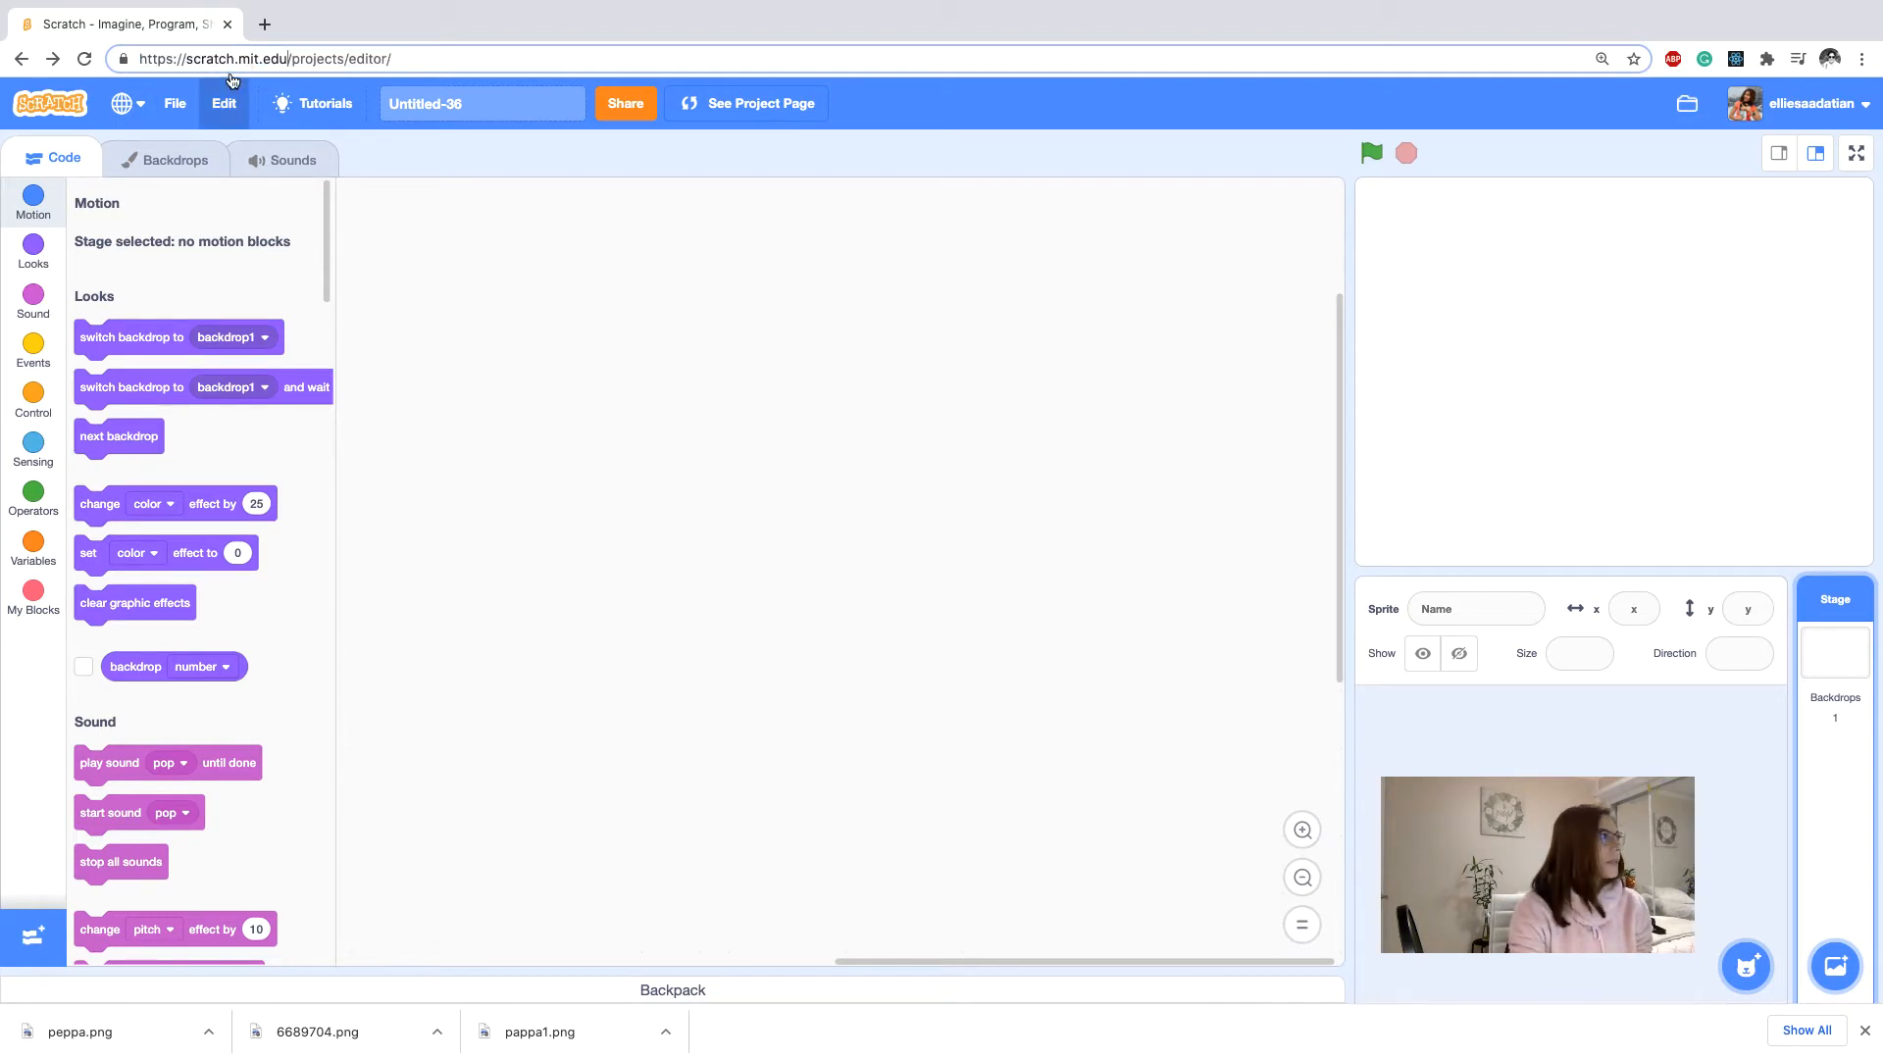
Rename the project from Untitled-36 to 'Jumping peppa pig'.
{"action": "left_click", "coordinate": [483, 104]}
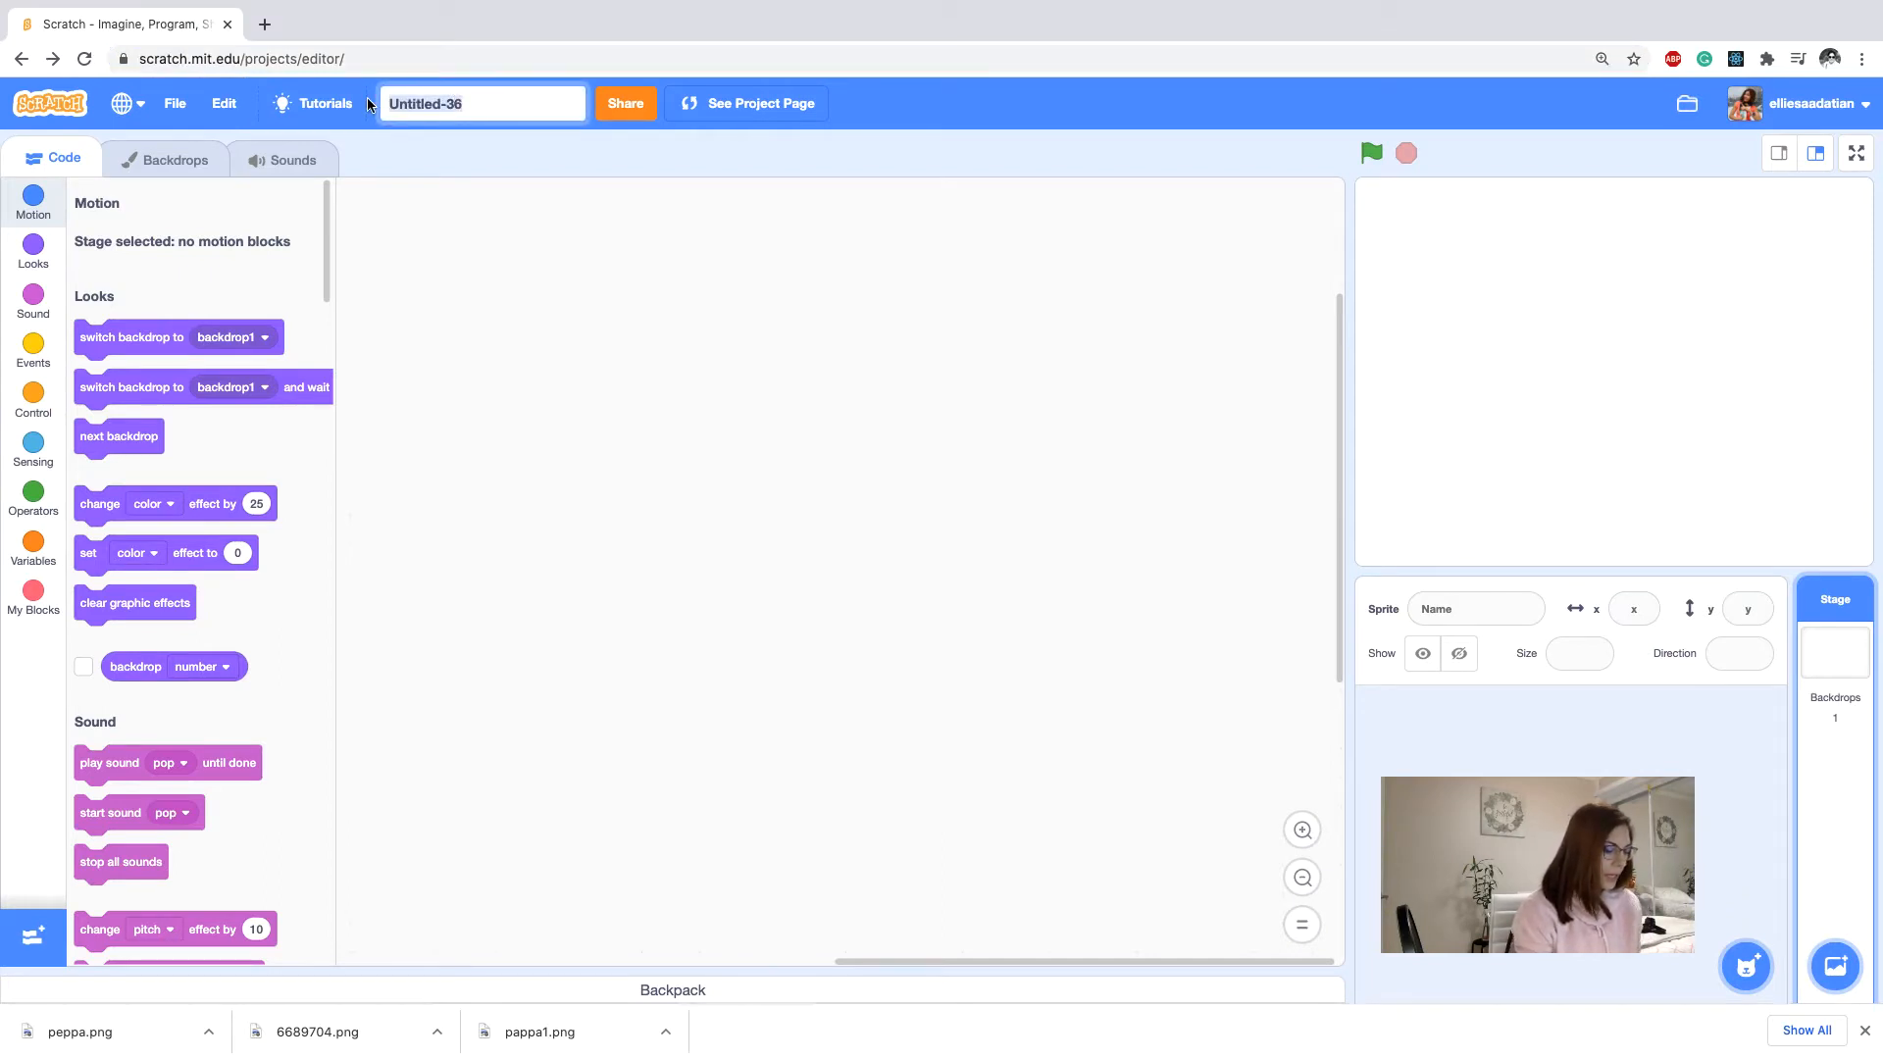
{"action": "type", "text": "Jumo"}
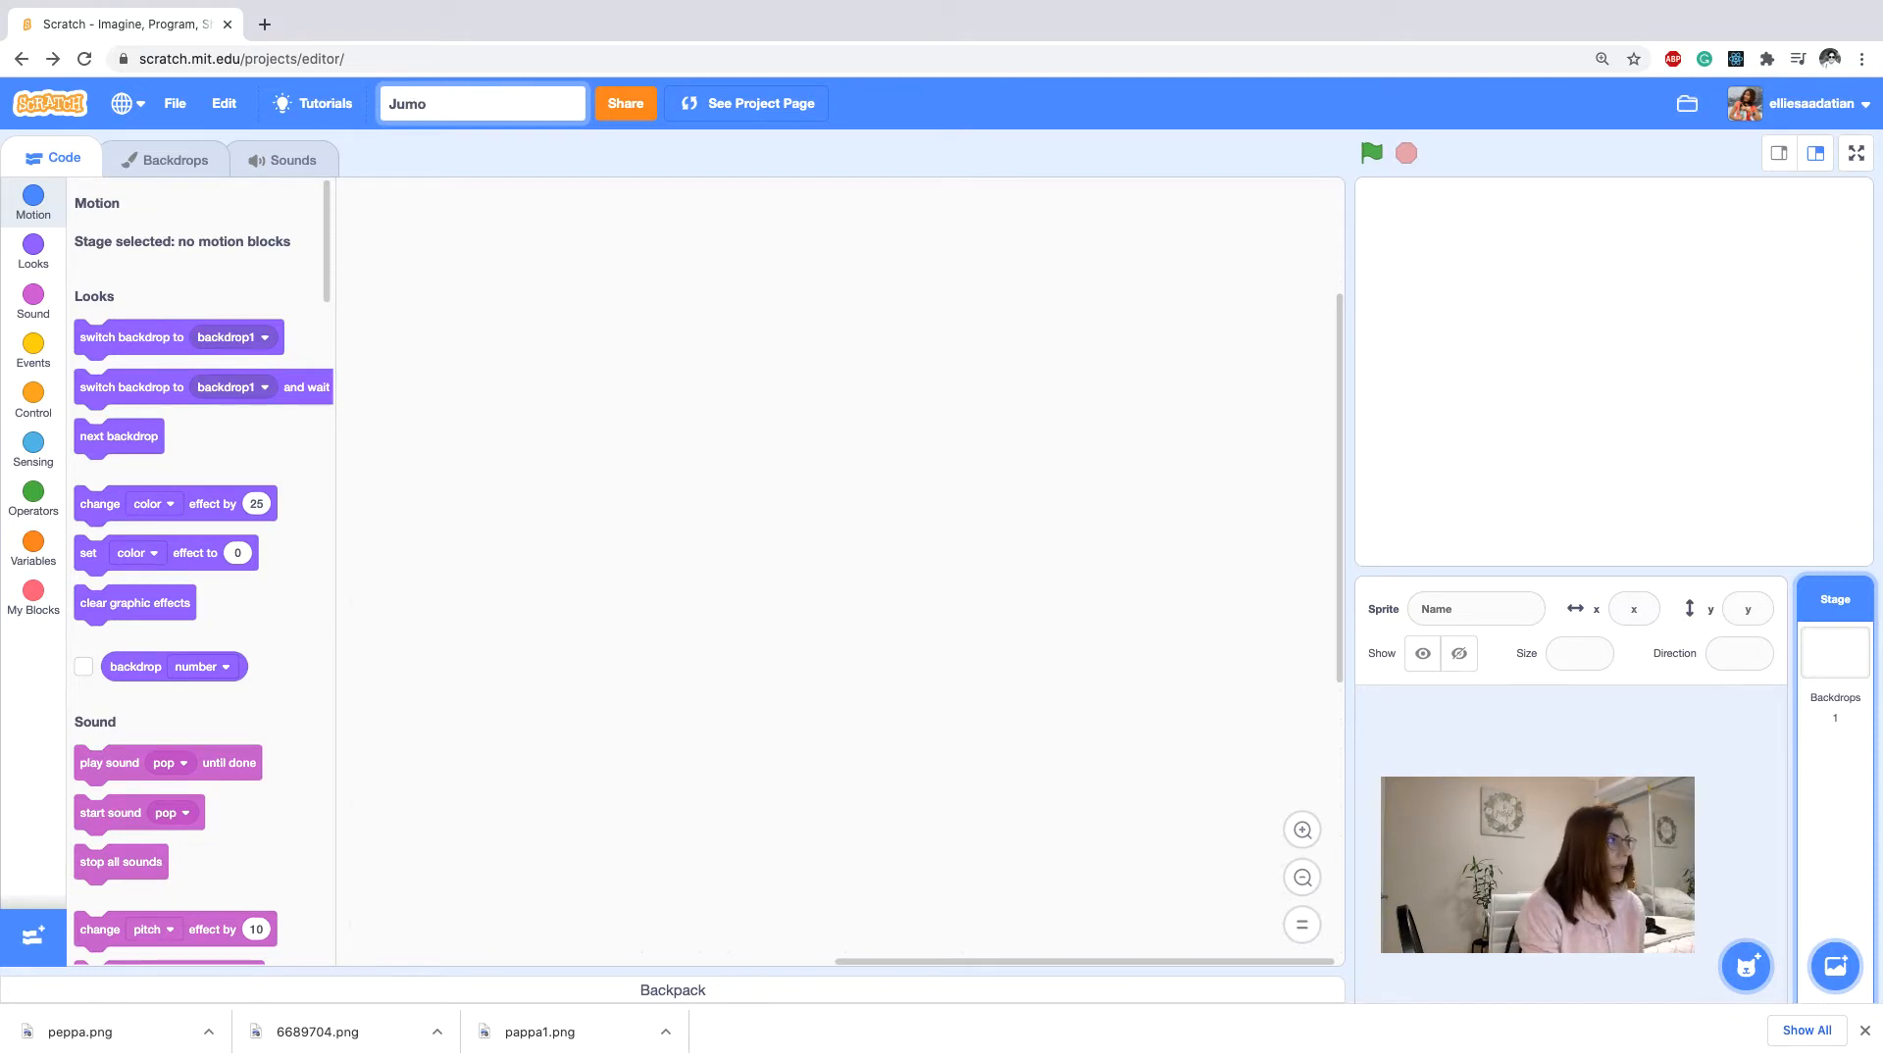
{"action": "type", "text": "Jumping peppa"}
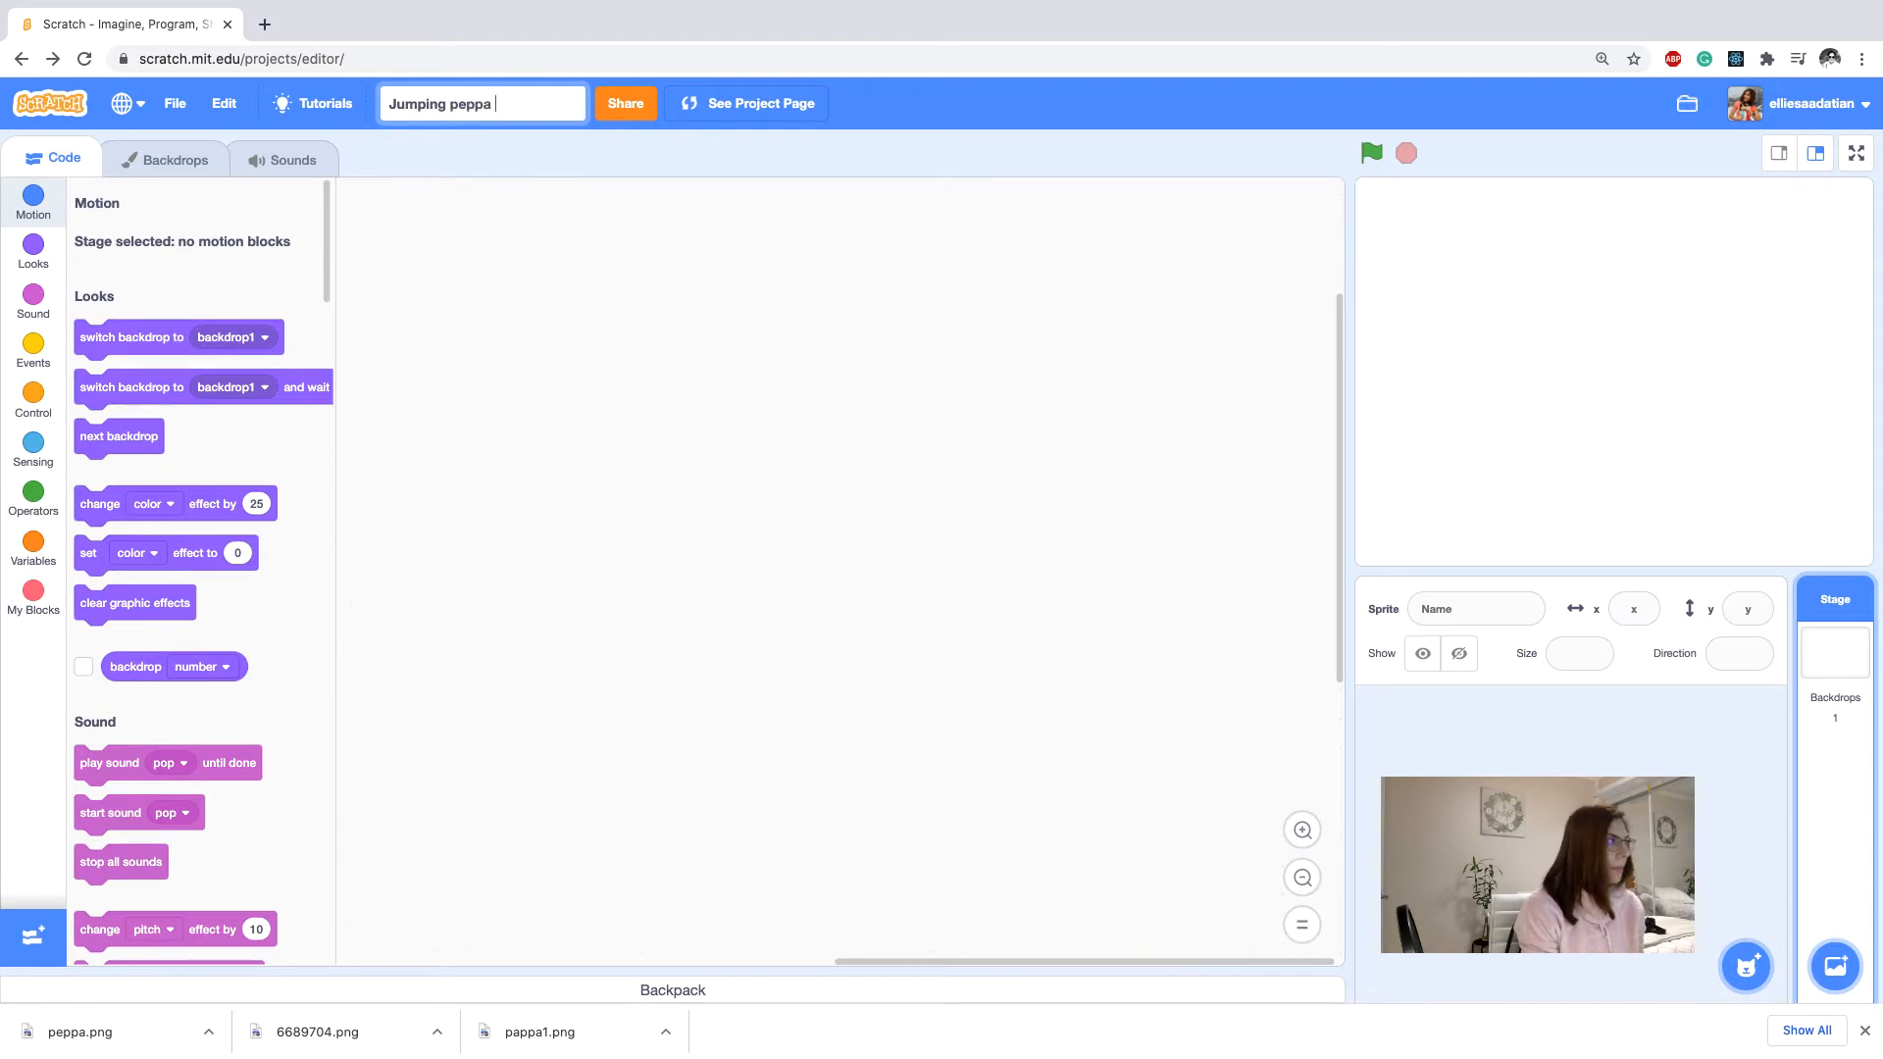
{"action": "type", "text": "pig"}
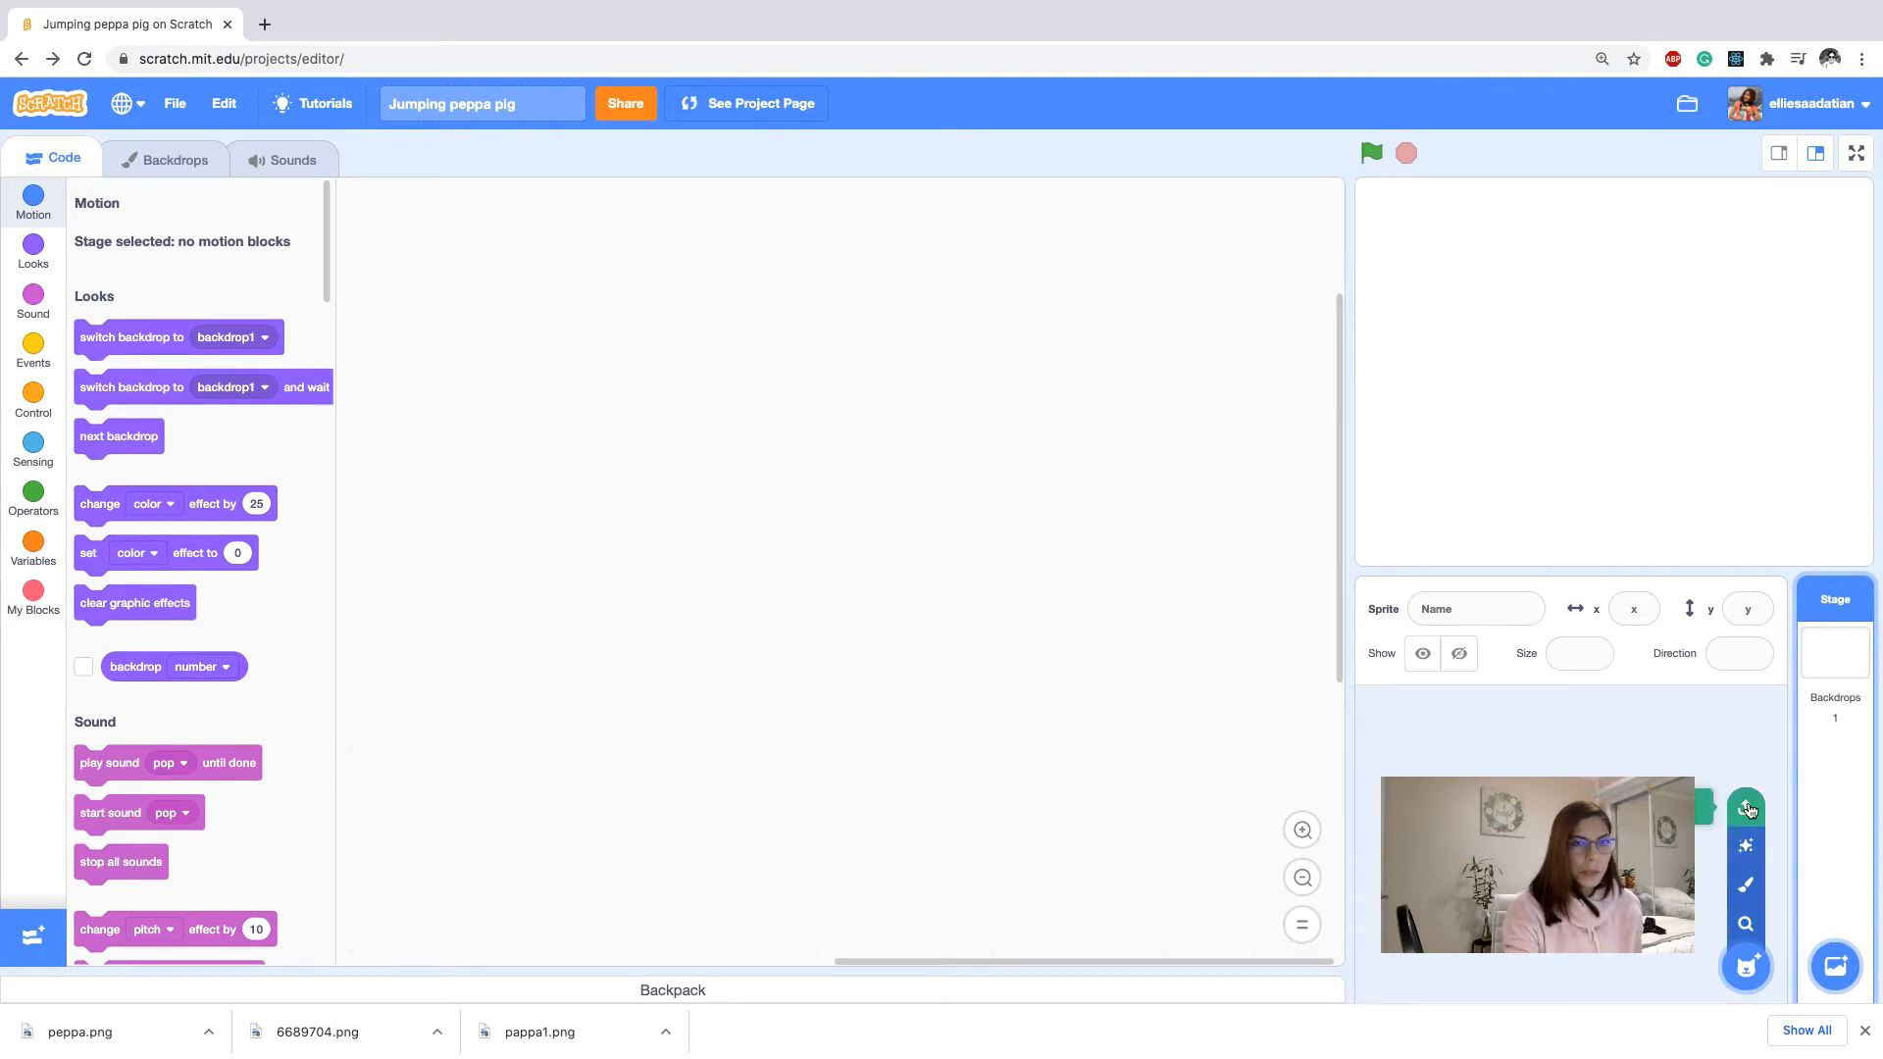
Upload peppa.png from the computer as a new sprite named peppa.
{"action": "left_click", "coordinate": [1746, 806]}
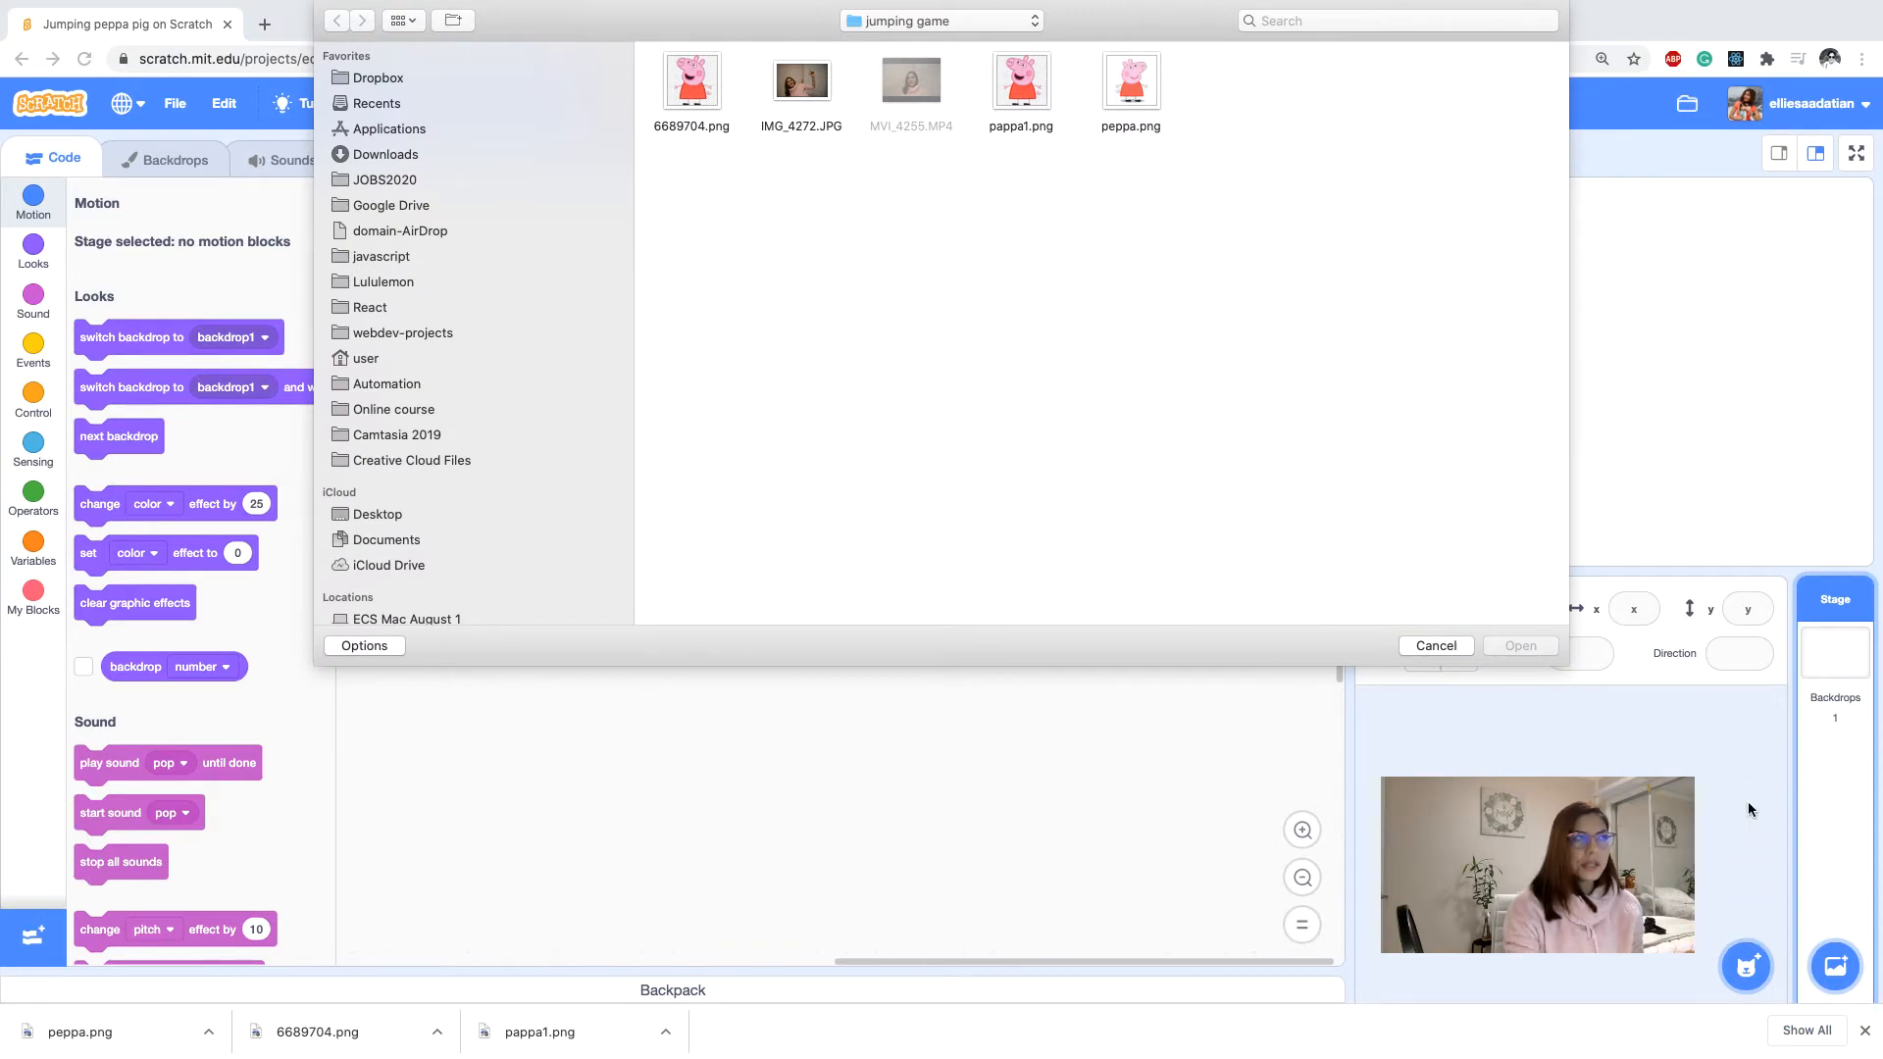
{"action": "mouse_move", "coordinate": [1343, 568]}
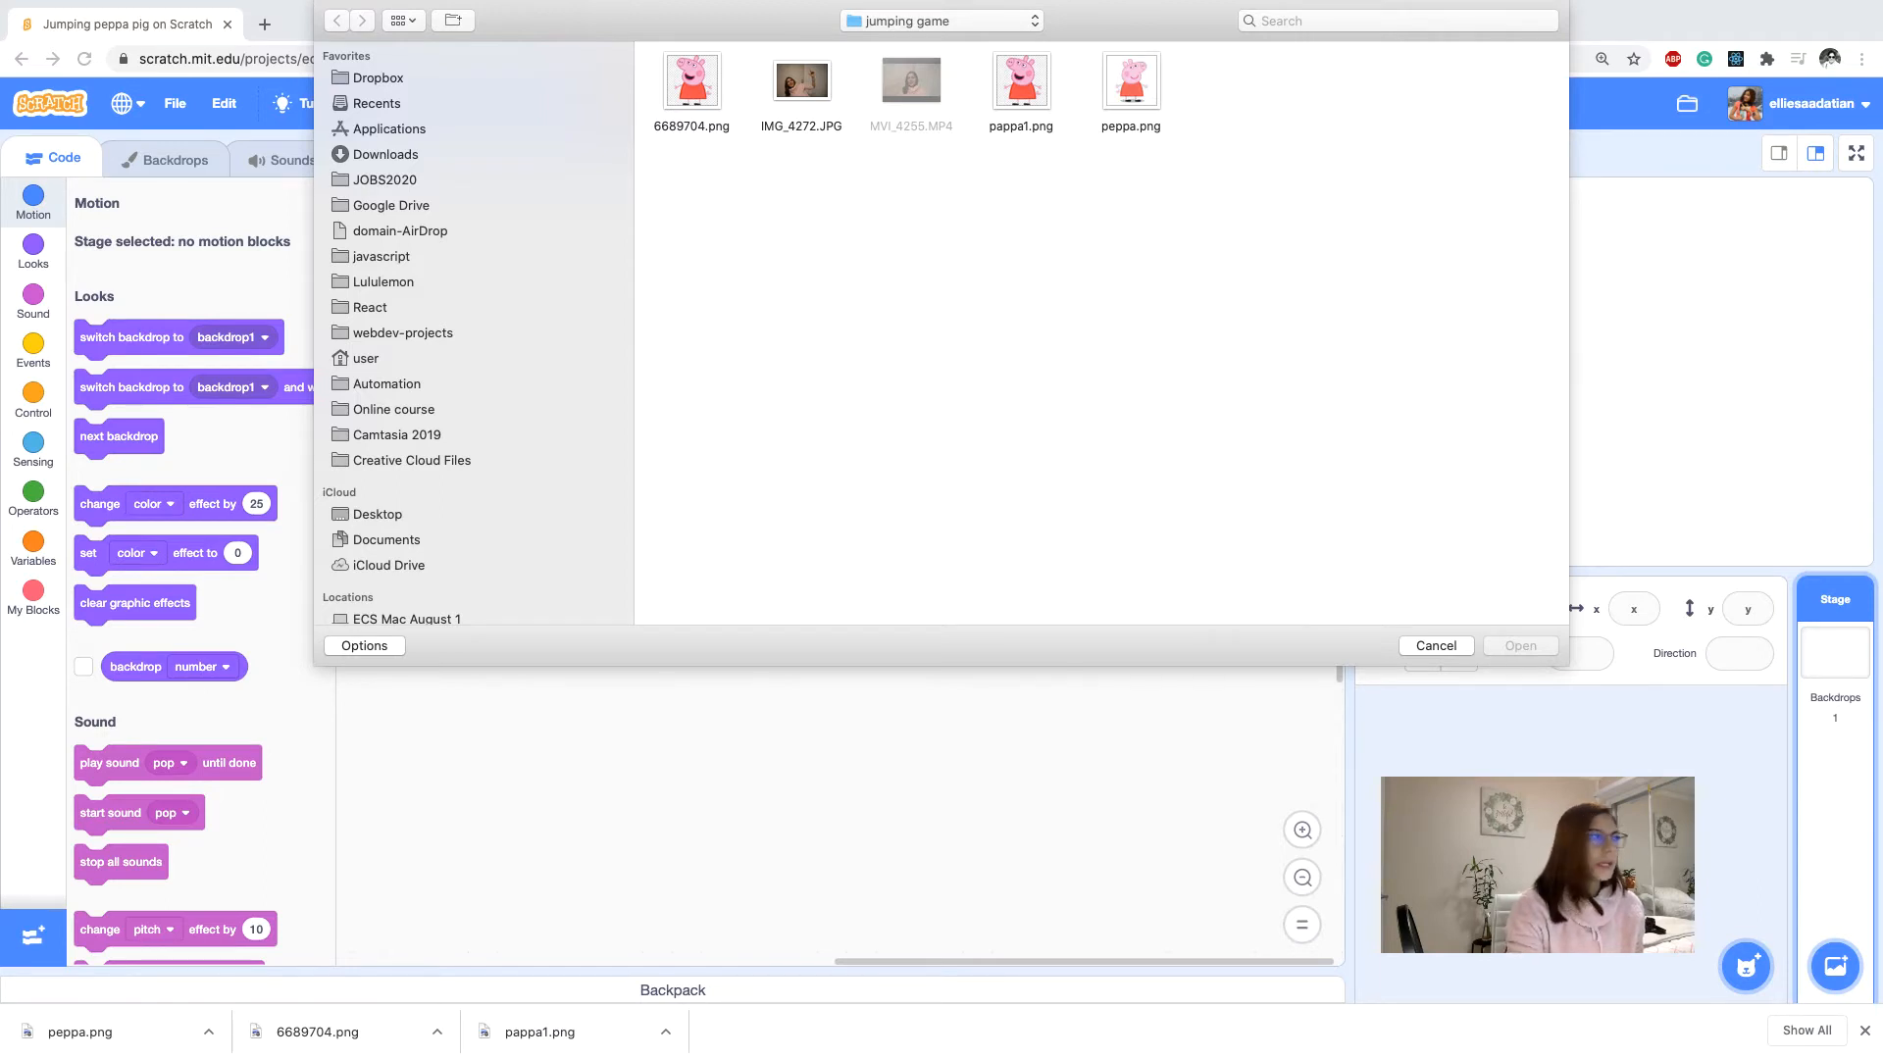
{"action": "left_click", "coordinate": [1436, 645]}
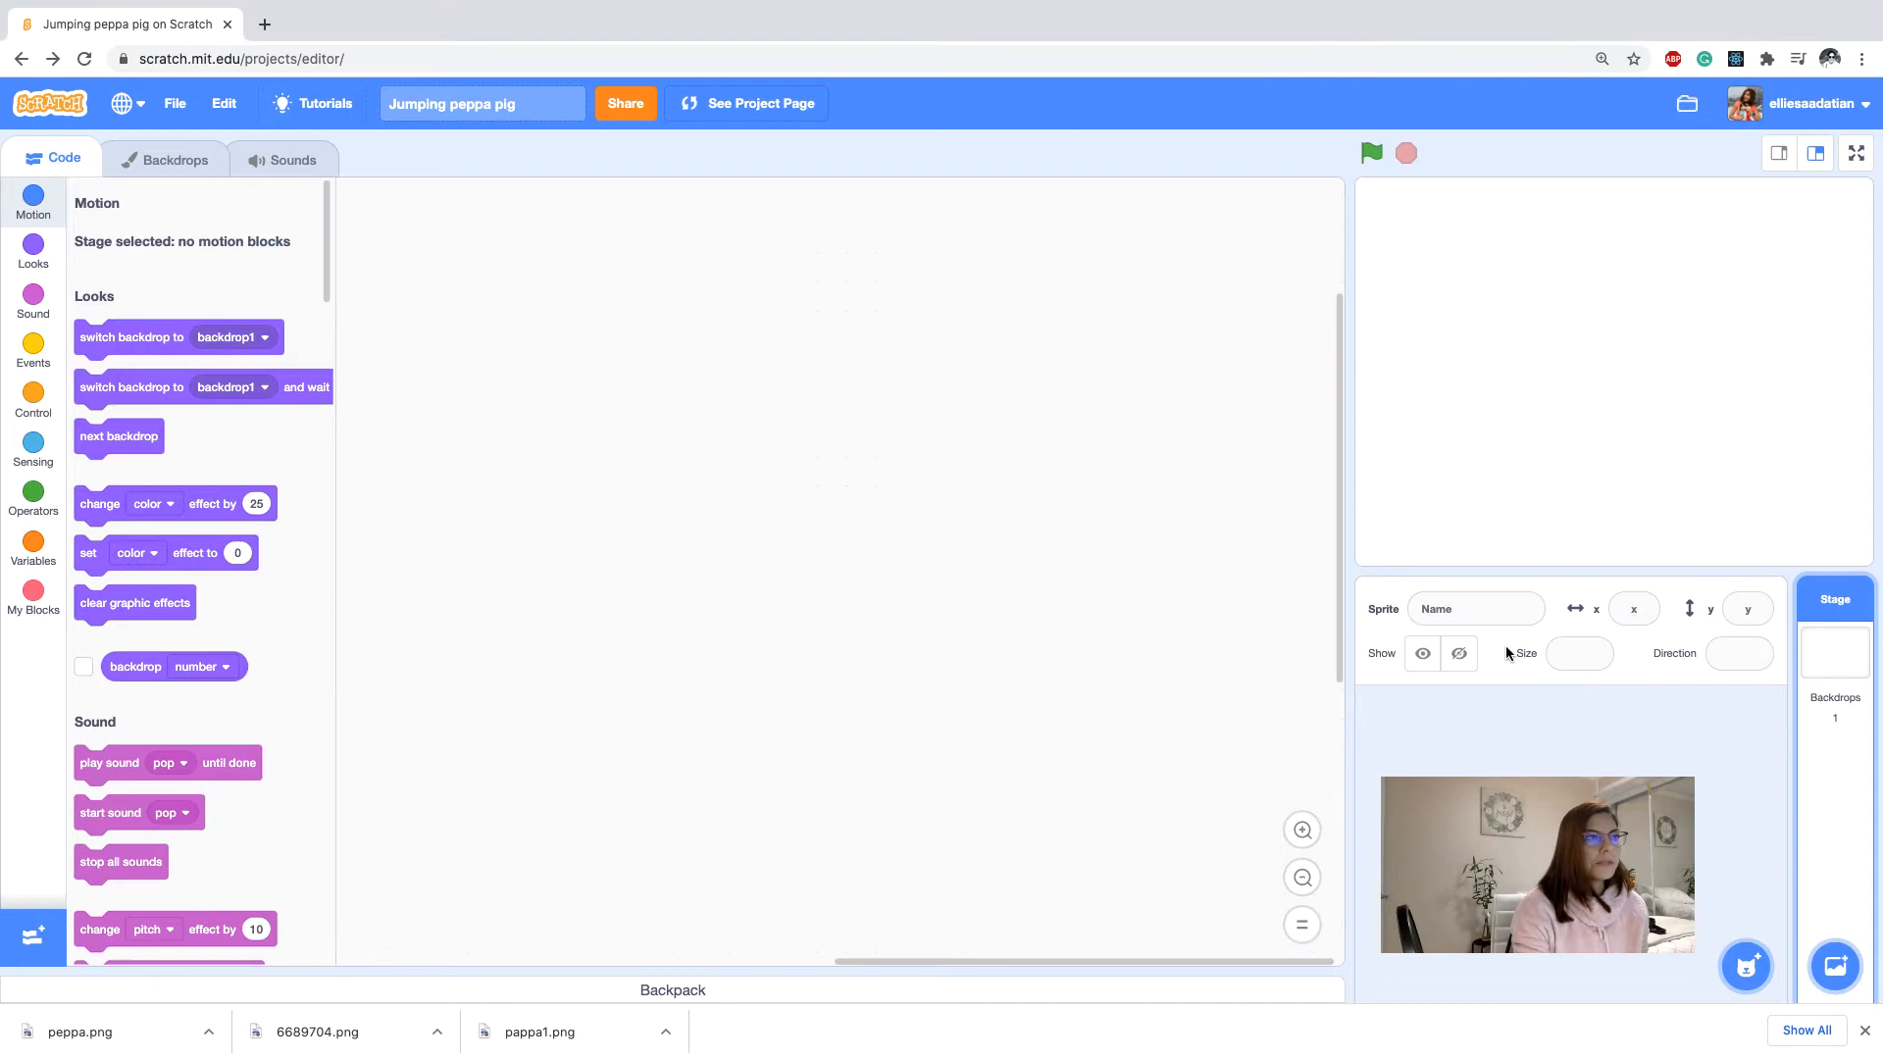
{"action": "left_click", "coordinate": [1401, 724]}
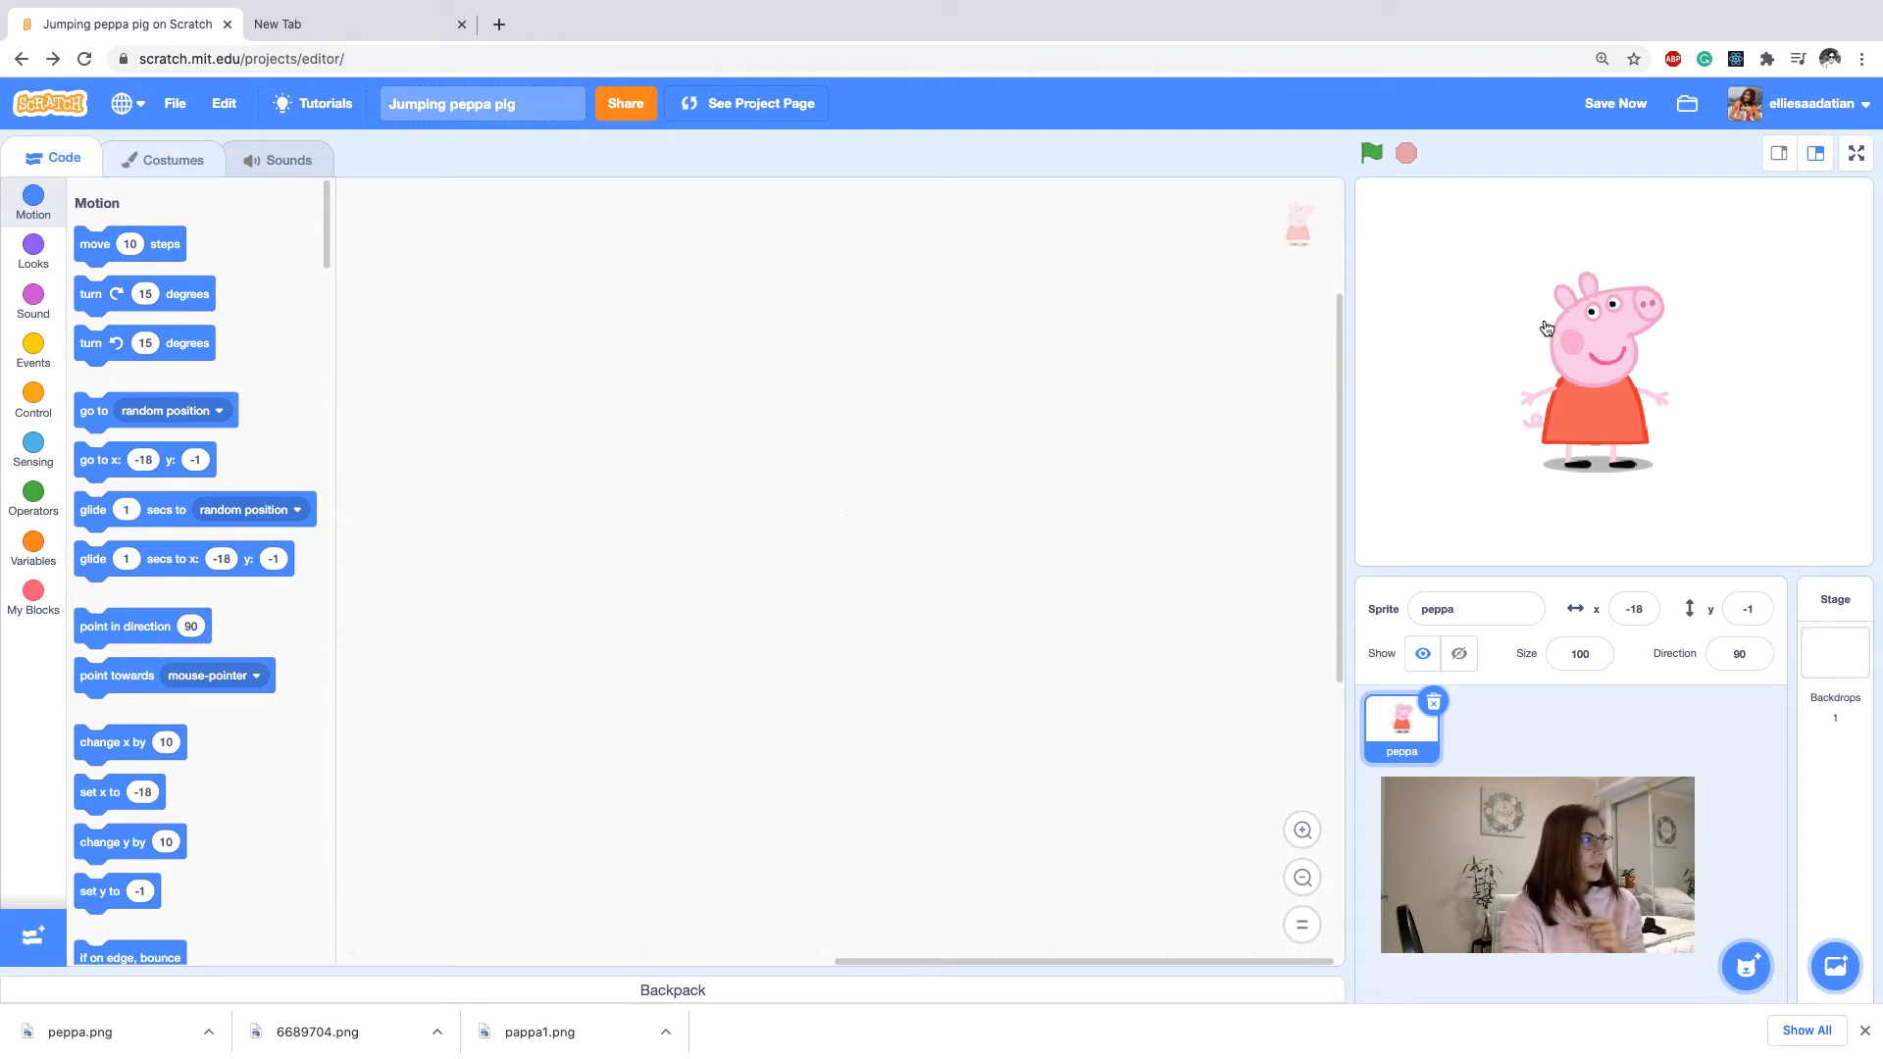
Duplicate the peppa costume to create a second costume, peppa2.
{"action": "right_click", "coordinate": [82, 215]}
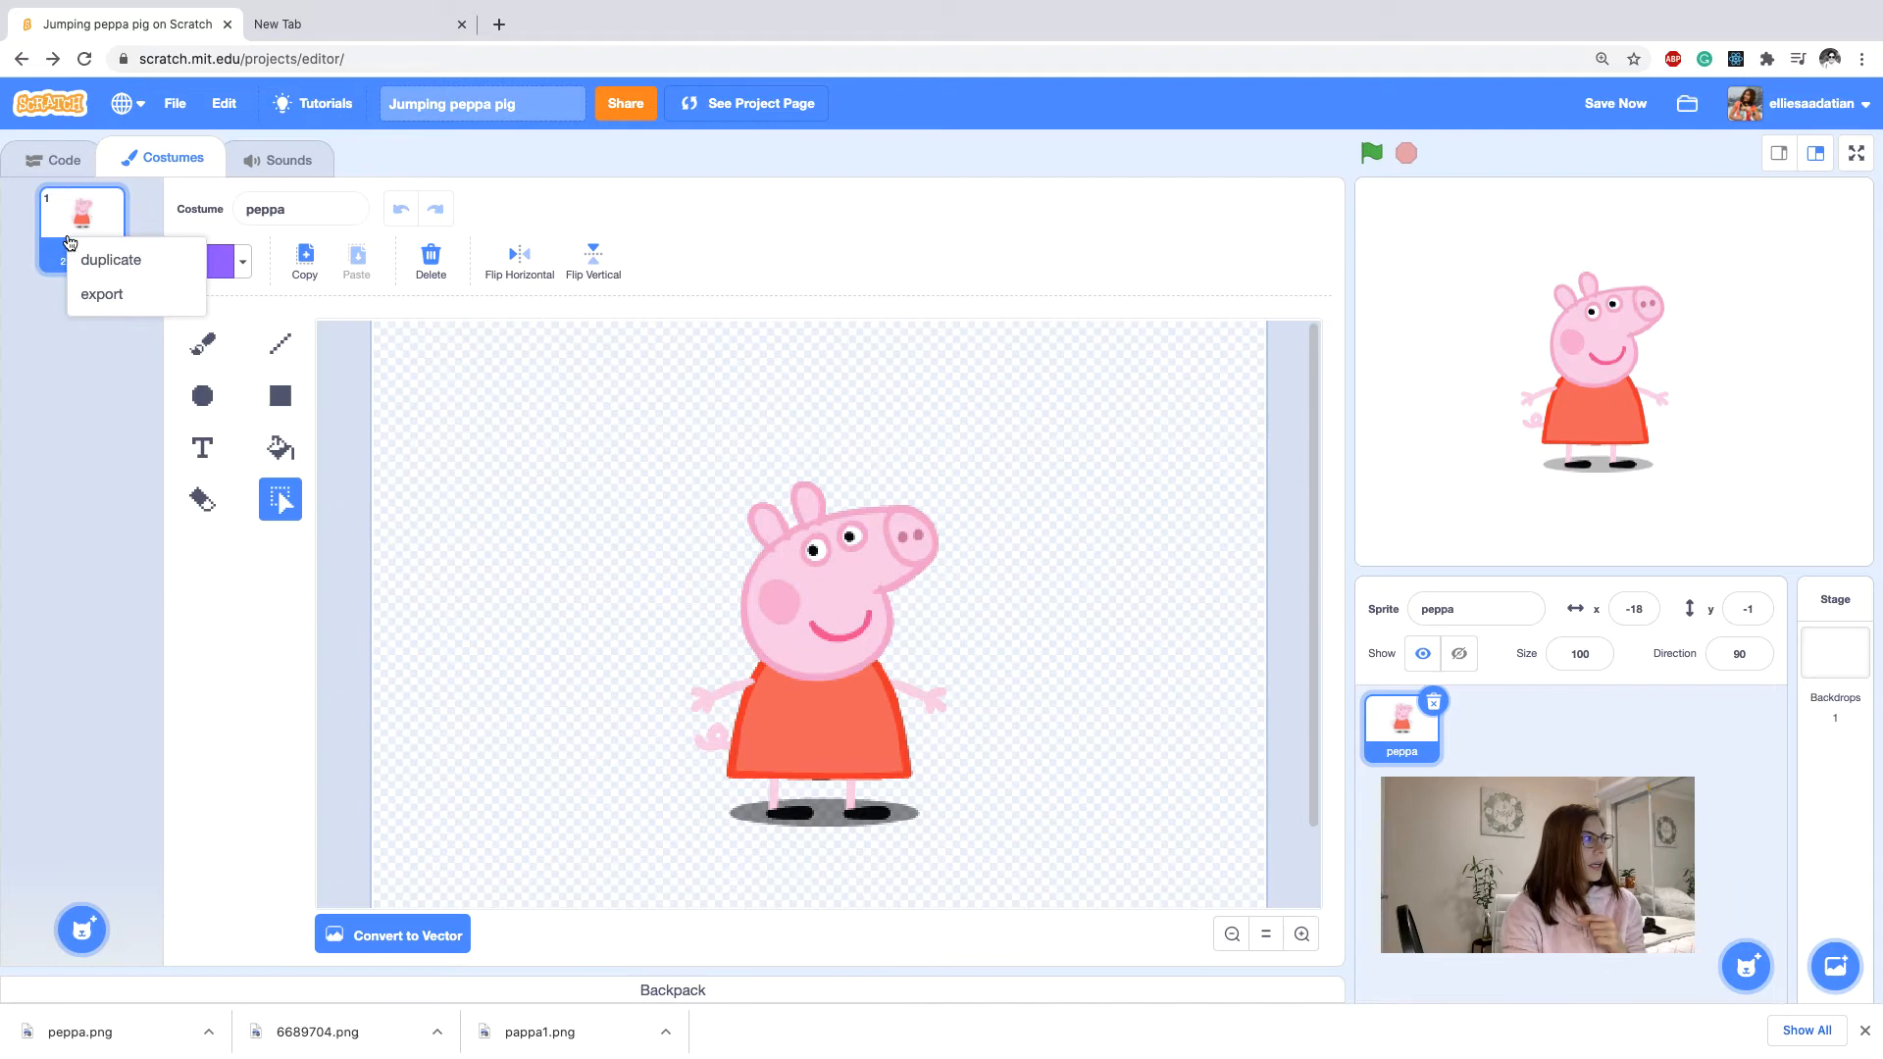
{"action": "left_click", "coordinate": [110, 258]}
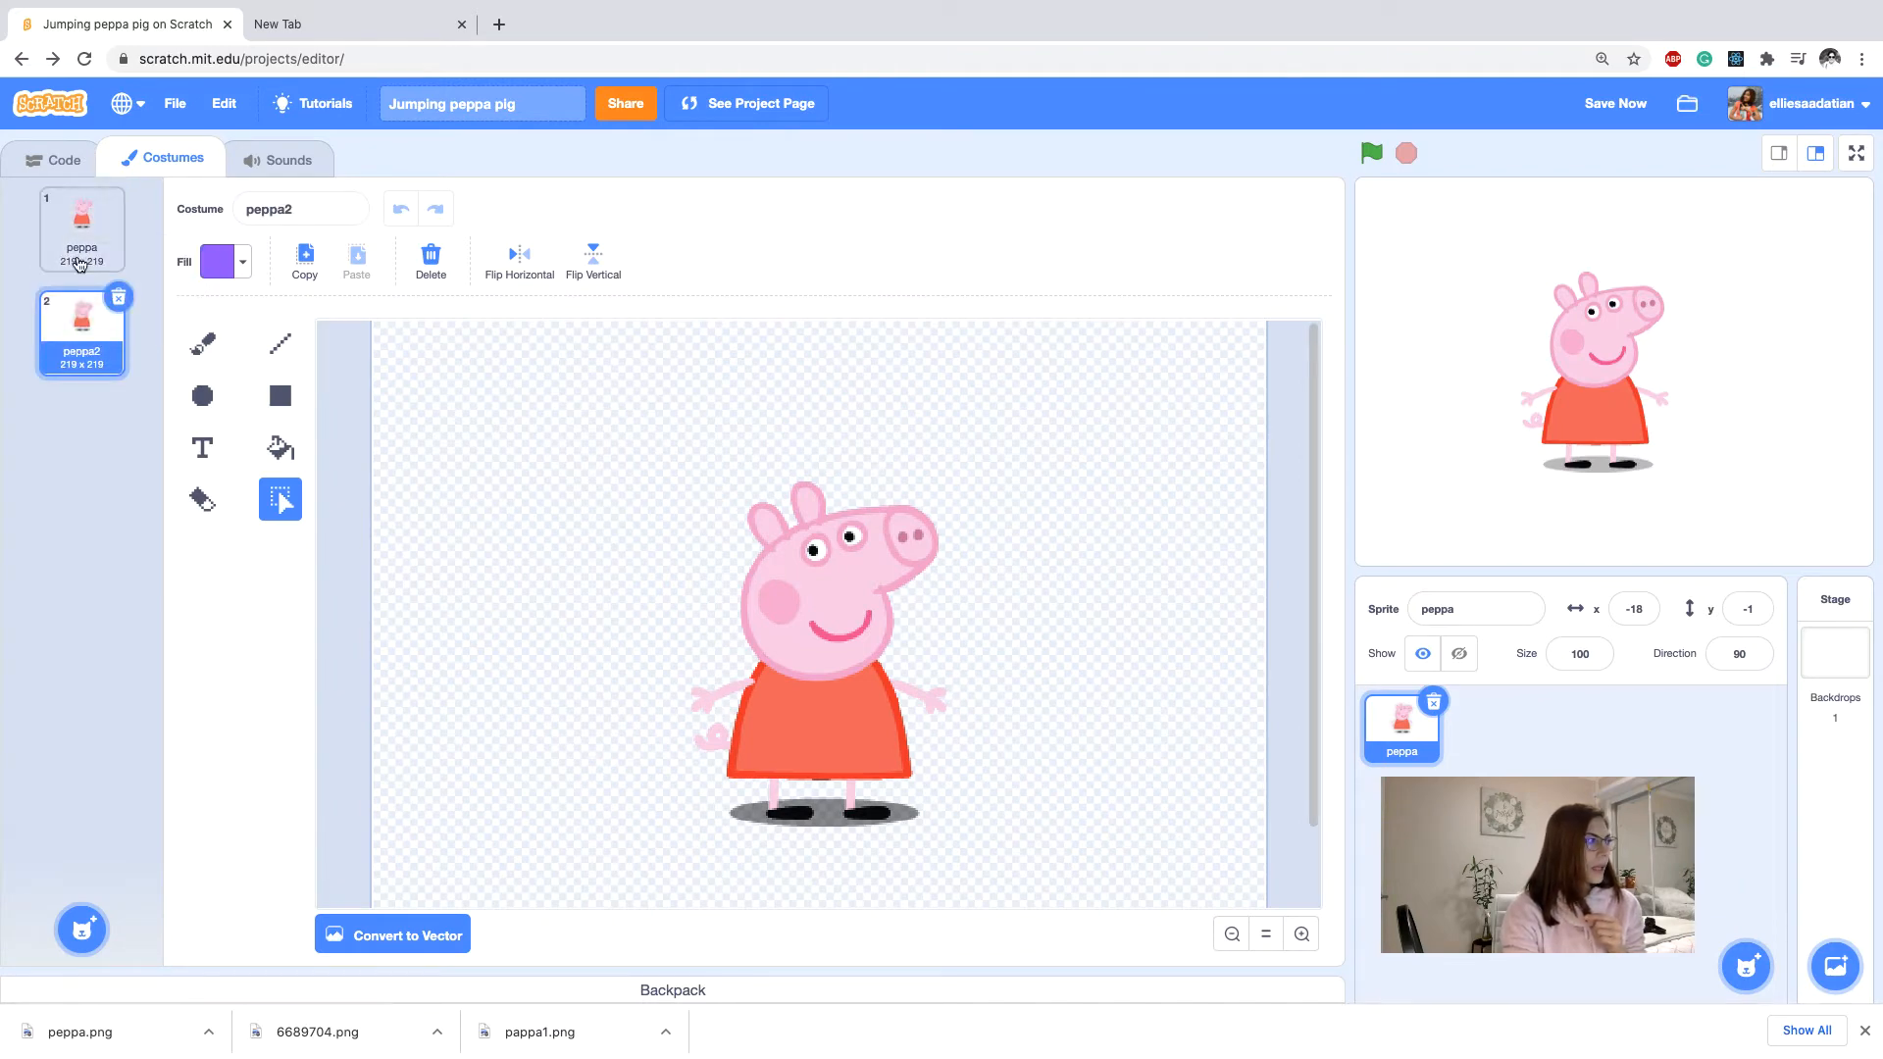
{"action": "mouse_move", "coordinate": [200, 498]}
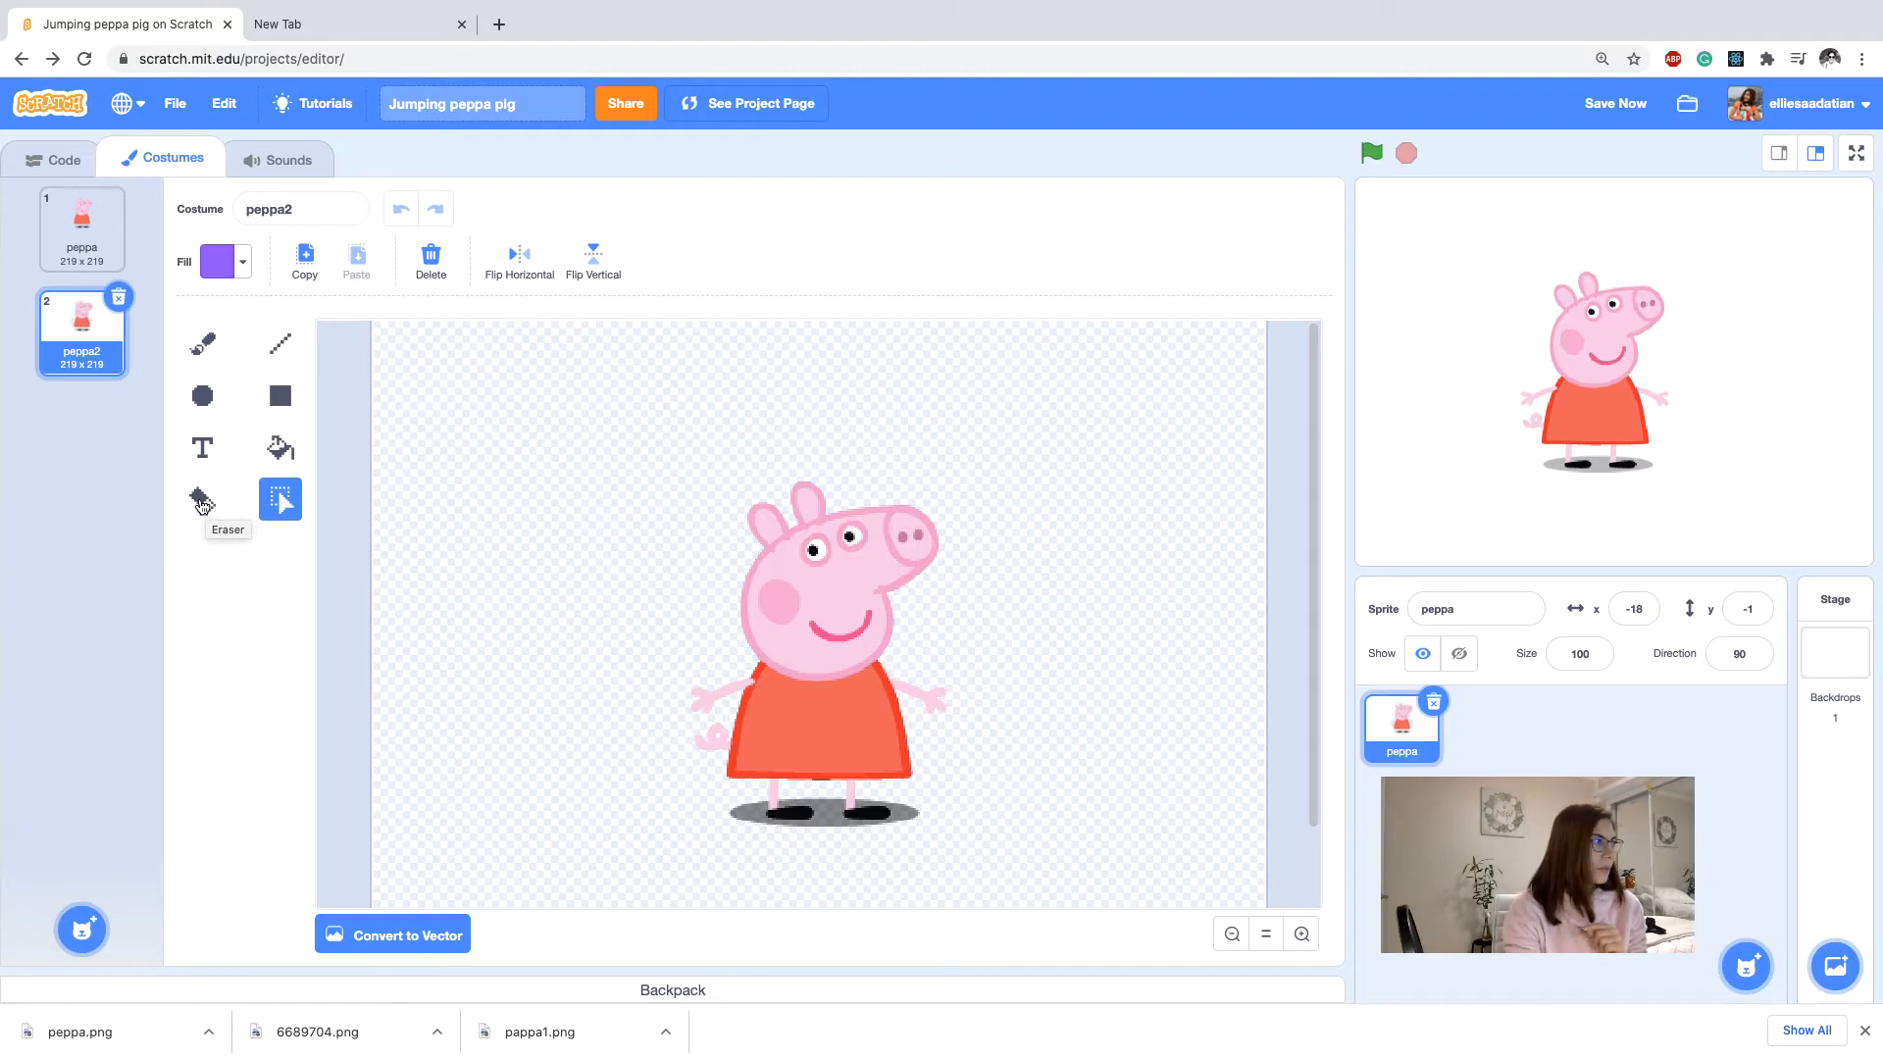
Erase peppa2's arms and repaint them raised using a pink brush.
{"action": "left_click", "coordinate": [202, 498]}
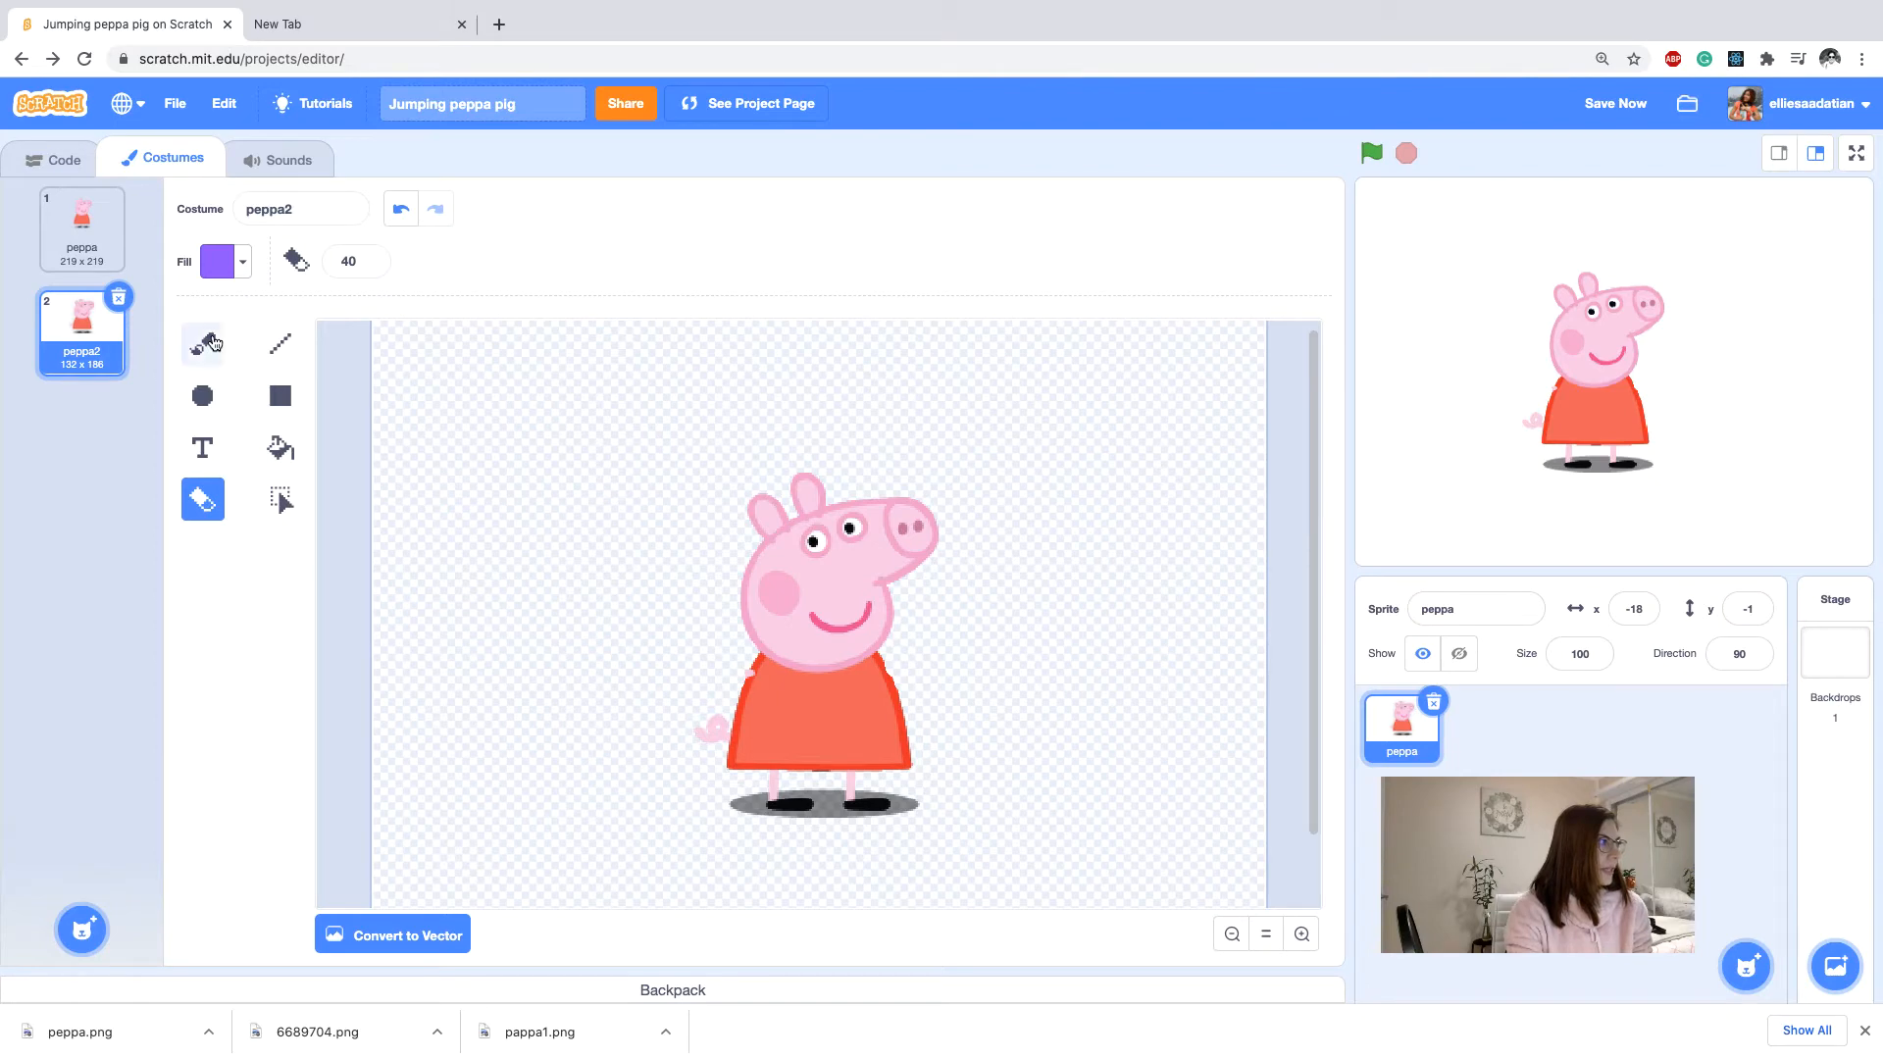
{"action": "left_click", "coordinate": [242, 260]}
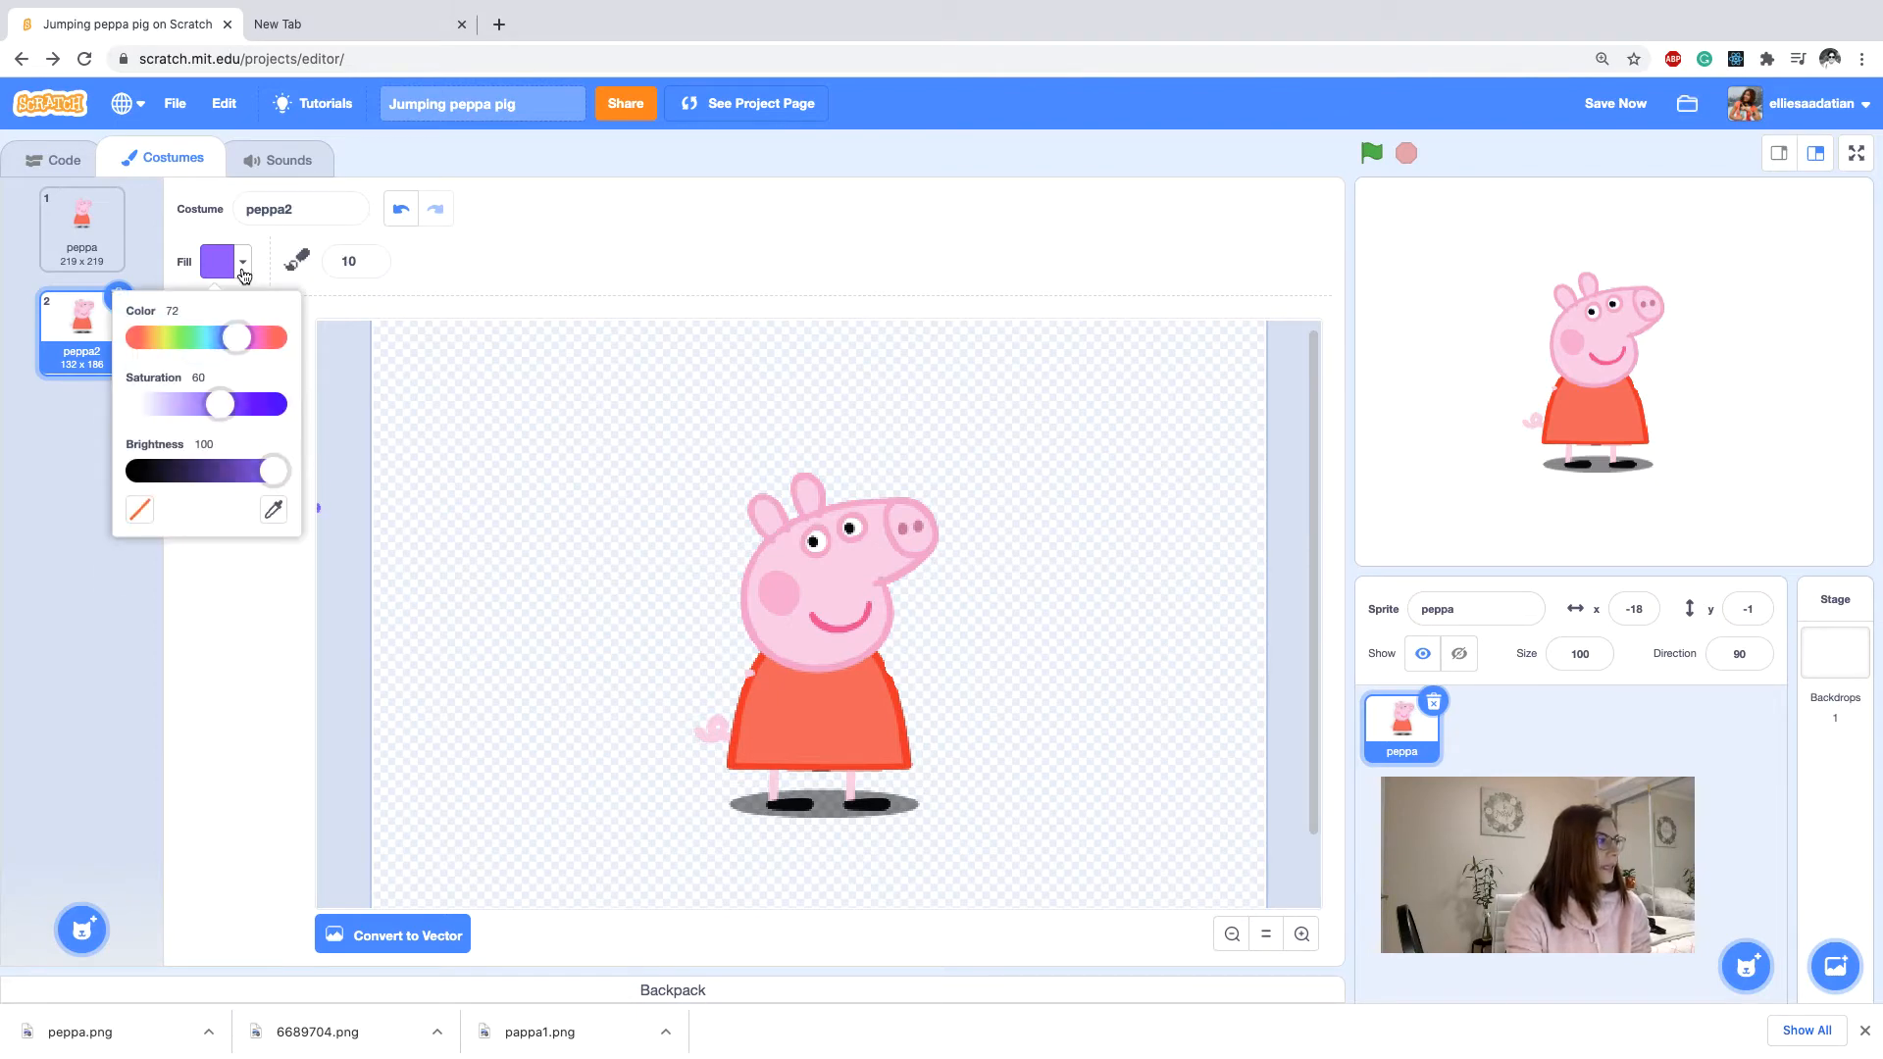
{"action": "left_click", "coordinate": [273, 510]}
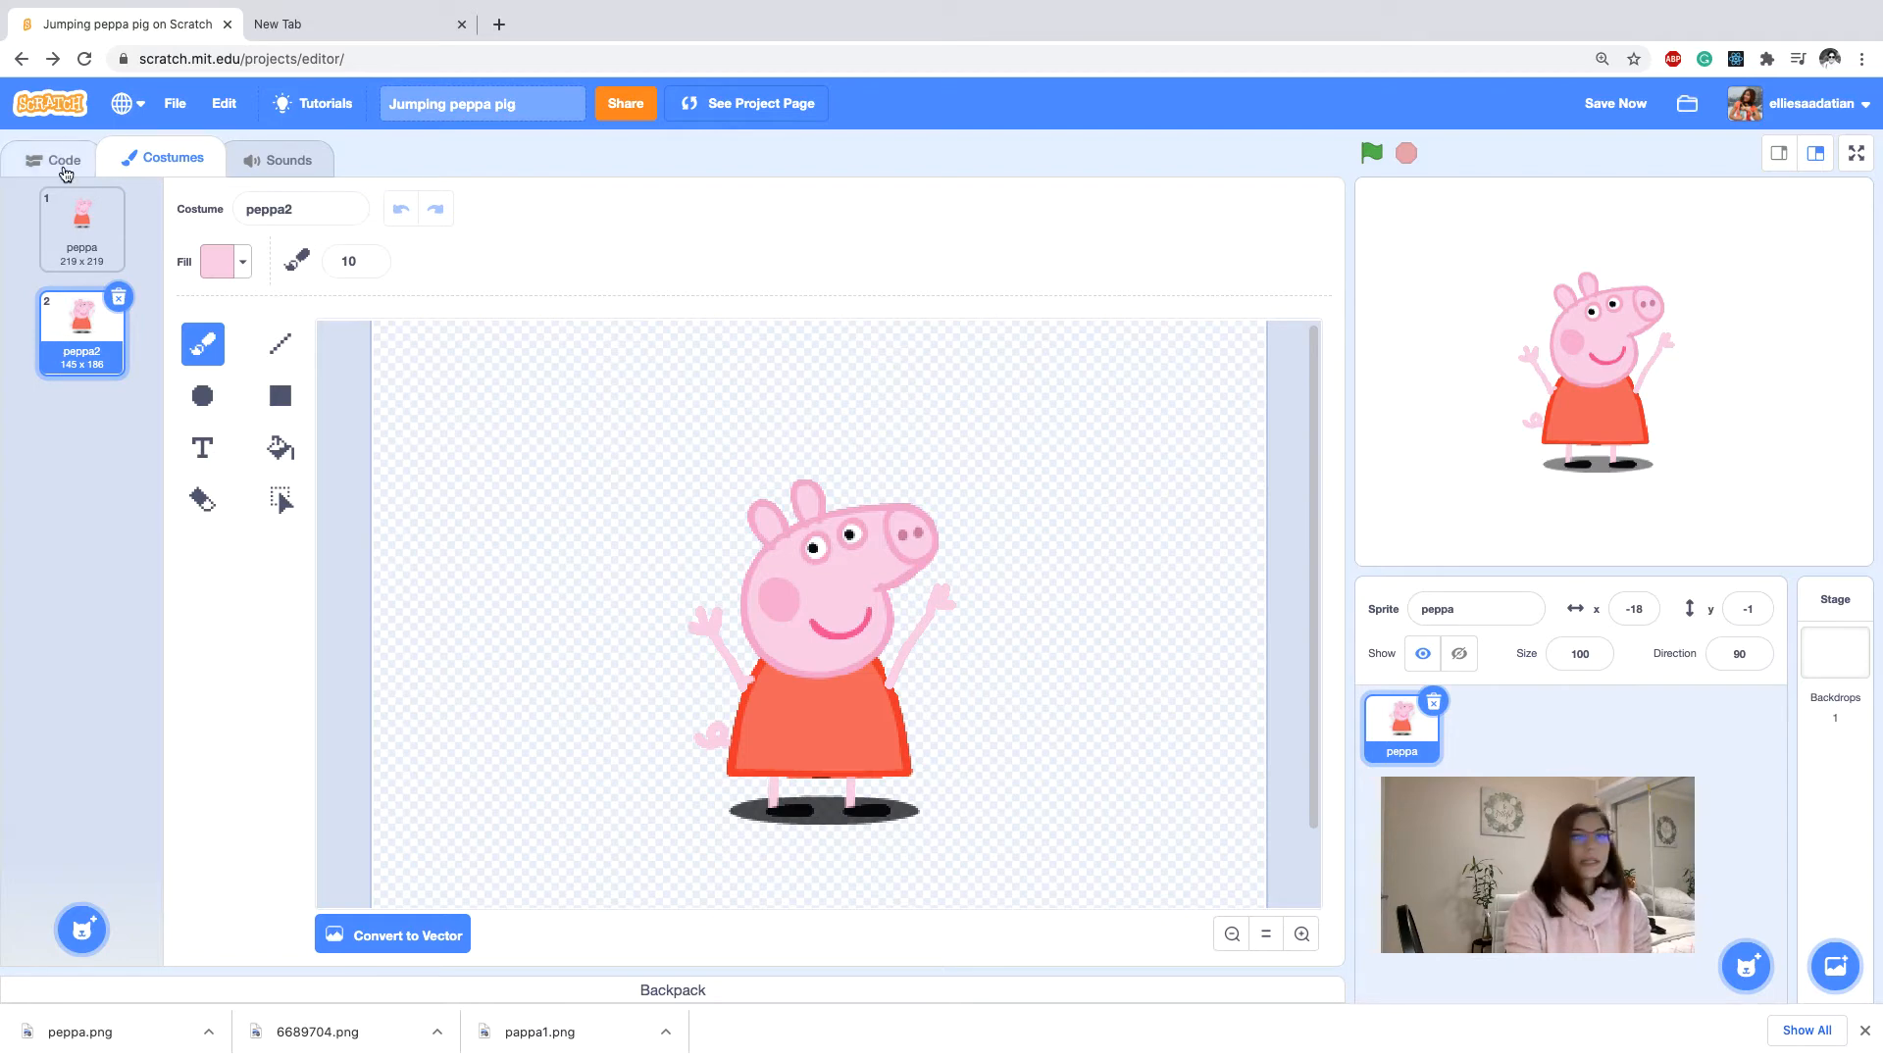
Add 'change y by 10' and 'change y by -10' Motion blocks to Peppa's code area.
{"action": "left_click", "coordinate": [63, 159]}
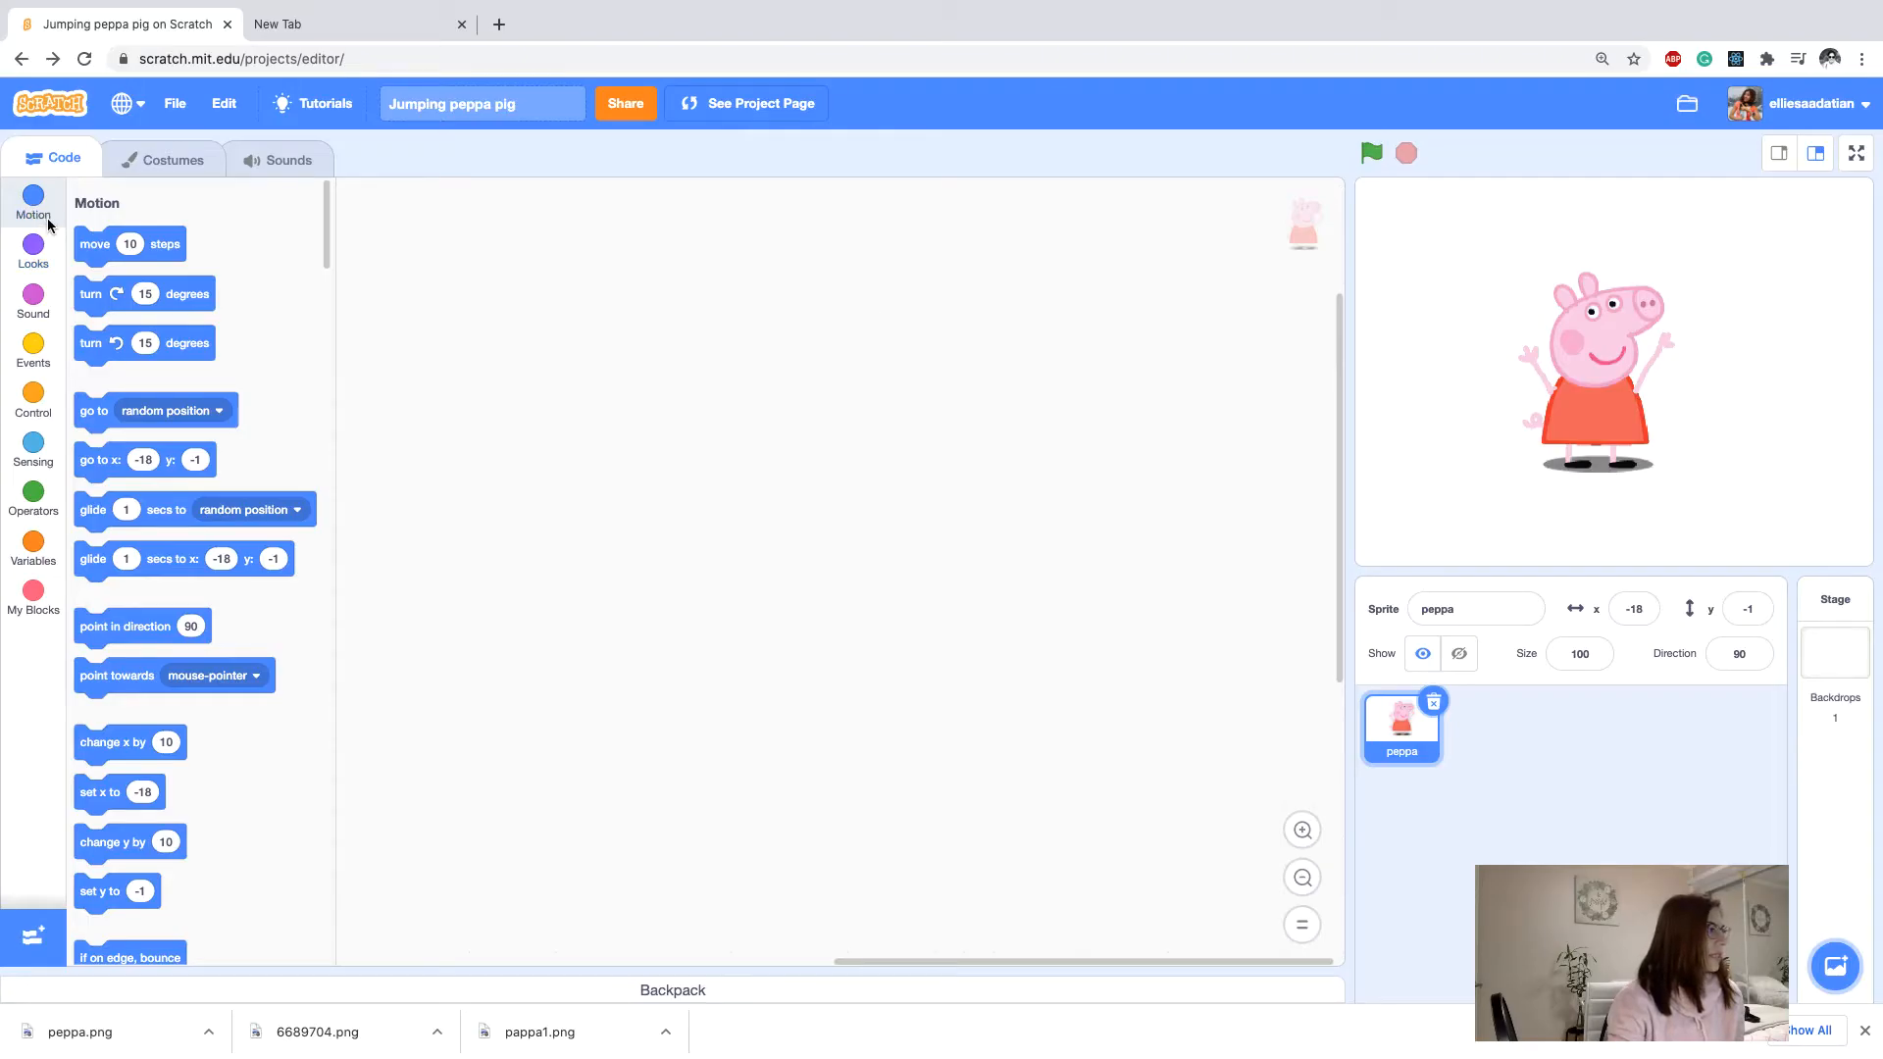
{"action": "scroll", "scroll_direction": "down", "scroll_amount": 3}
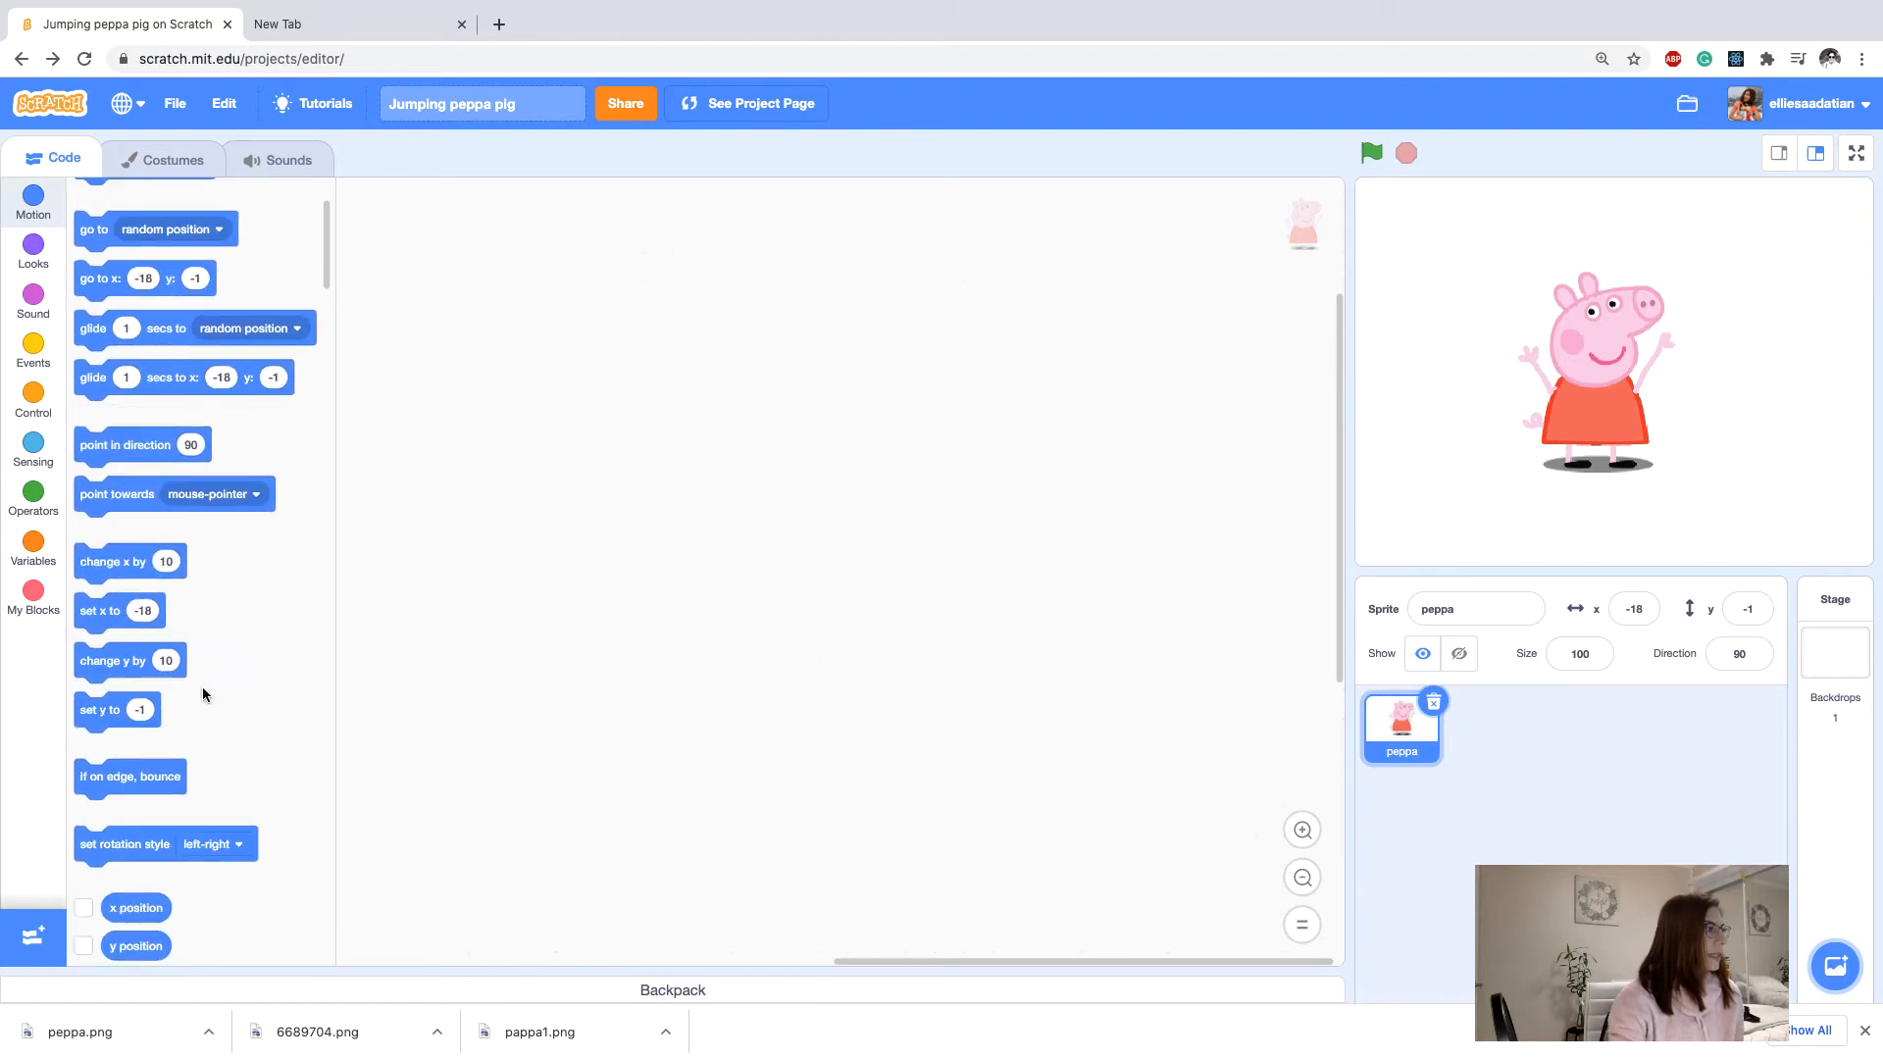
{"action": "left_click_drag", "start_coordinate": [130, 659], "coordinate": [673, 473]}
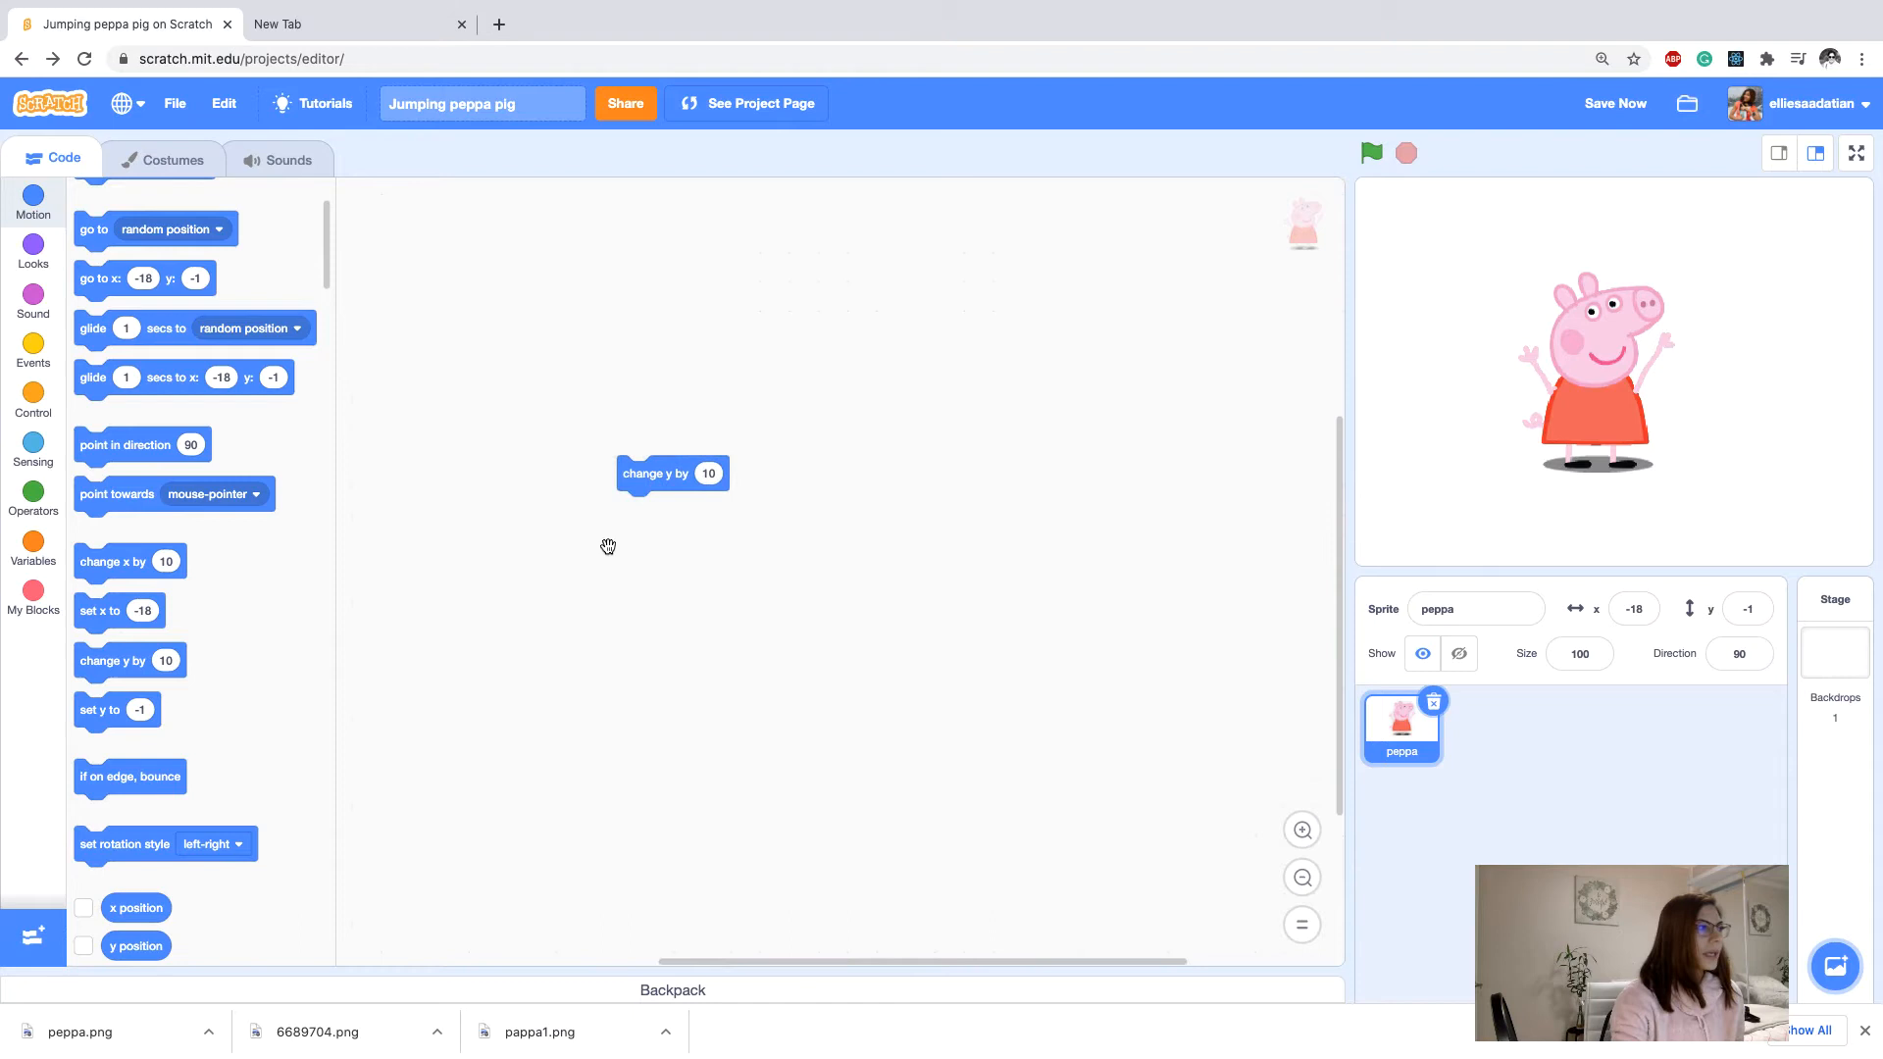
{"action": "left_click_drag", "start_coordinate": [672, 472], "coordinate": [700, 445]}
{"action": "type", "text": "-10"}
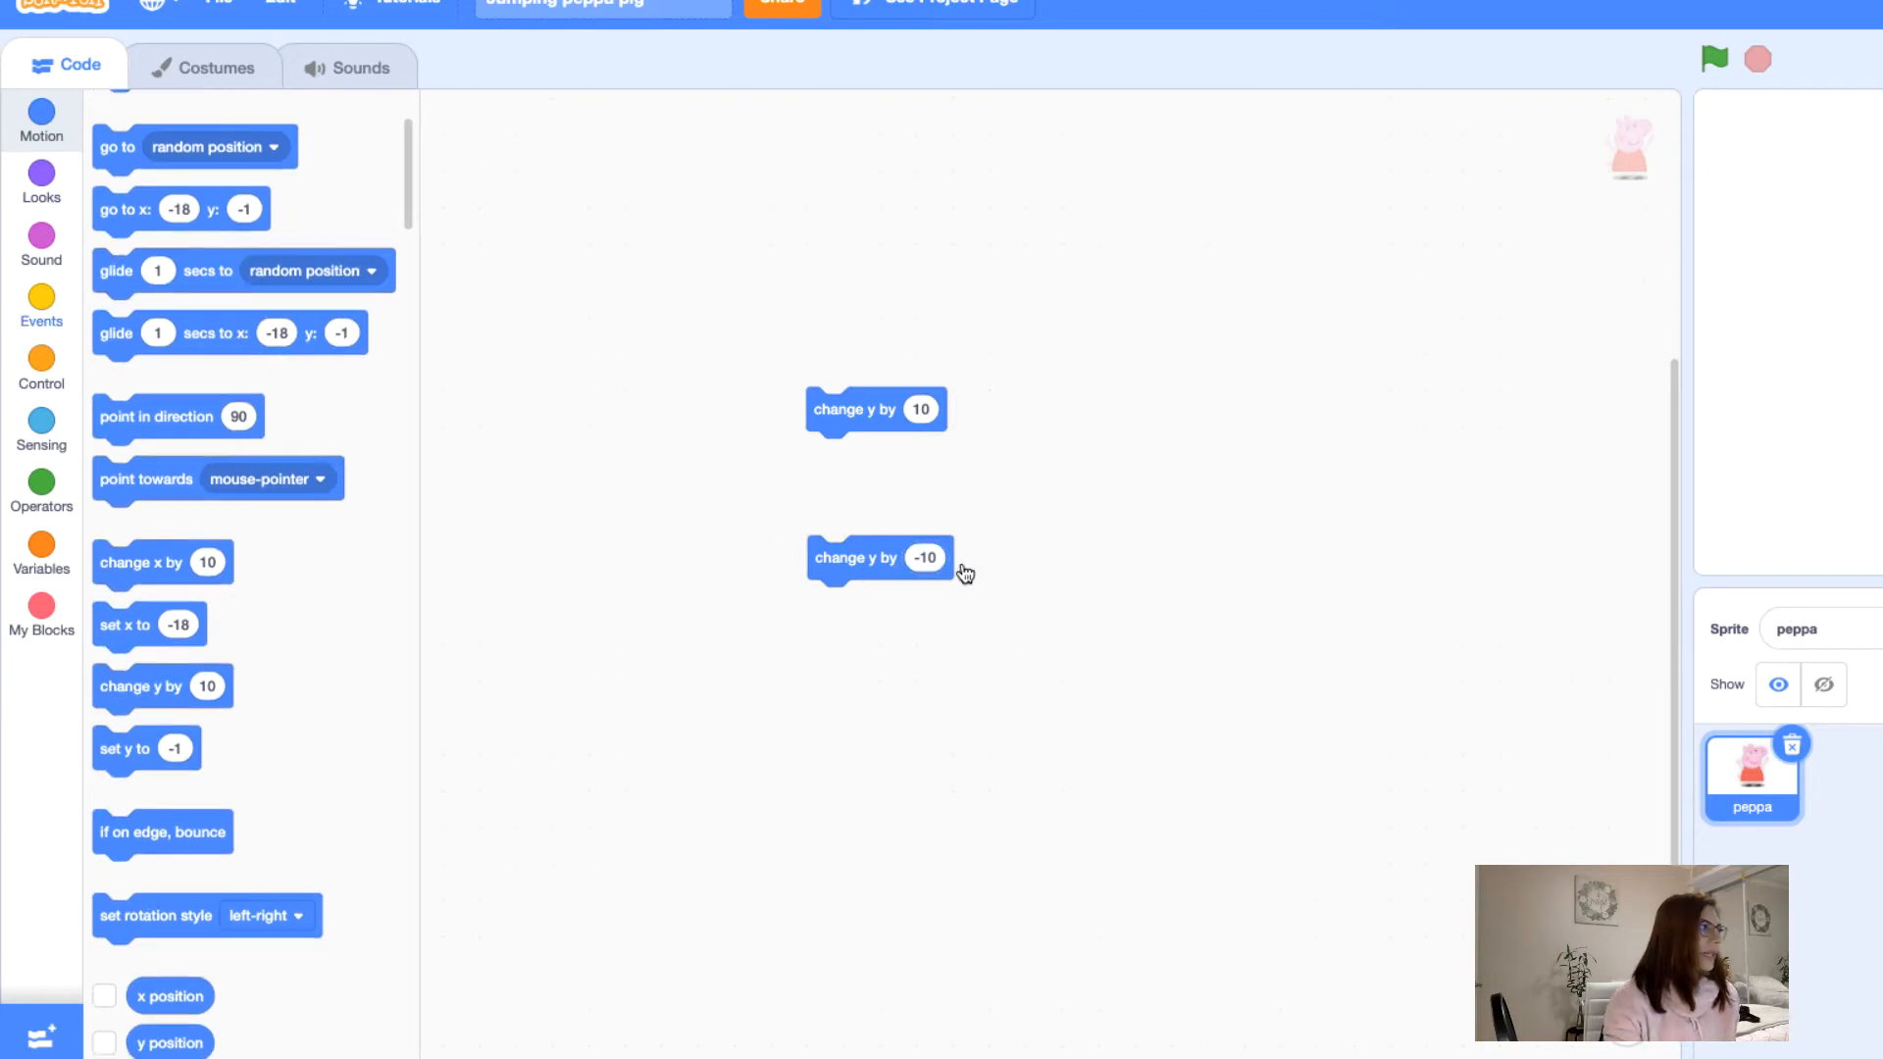
Nest each change y block in a repeat 10 loop, both inside a forever loop.
{"action": "left_click", "coordinate": [41, 367]}
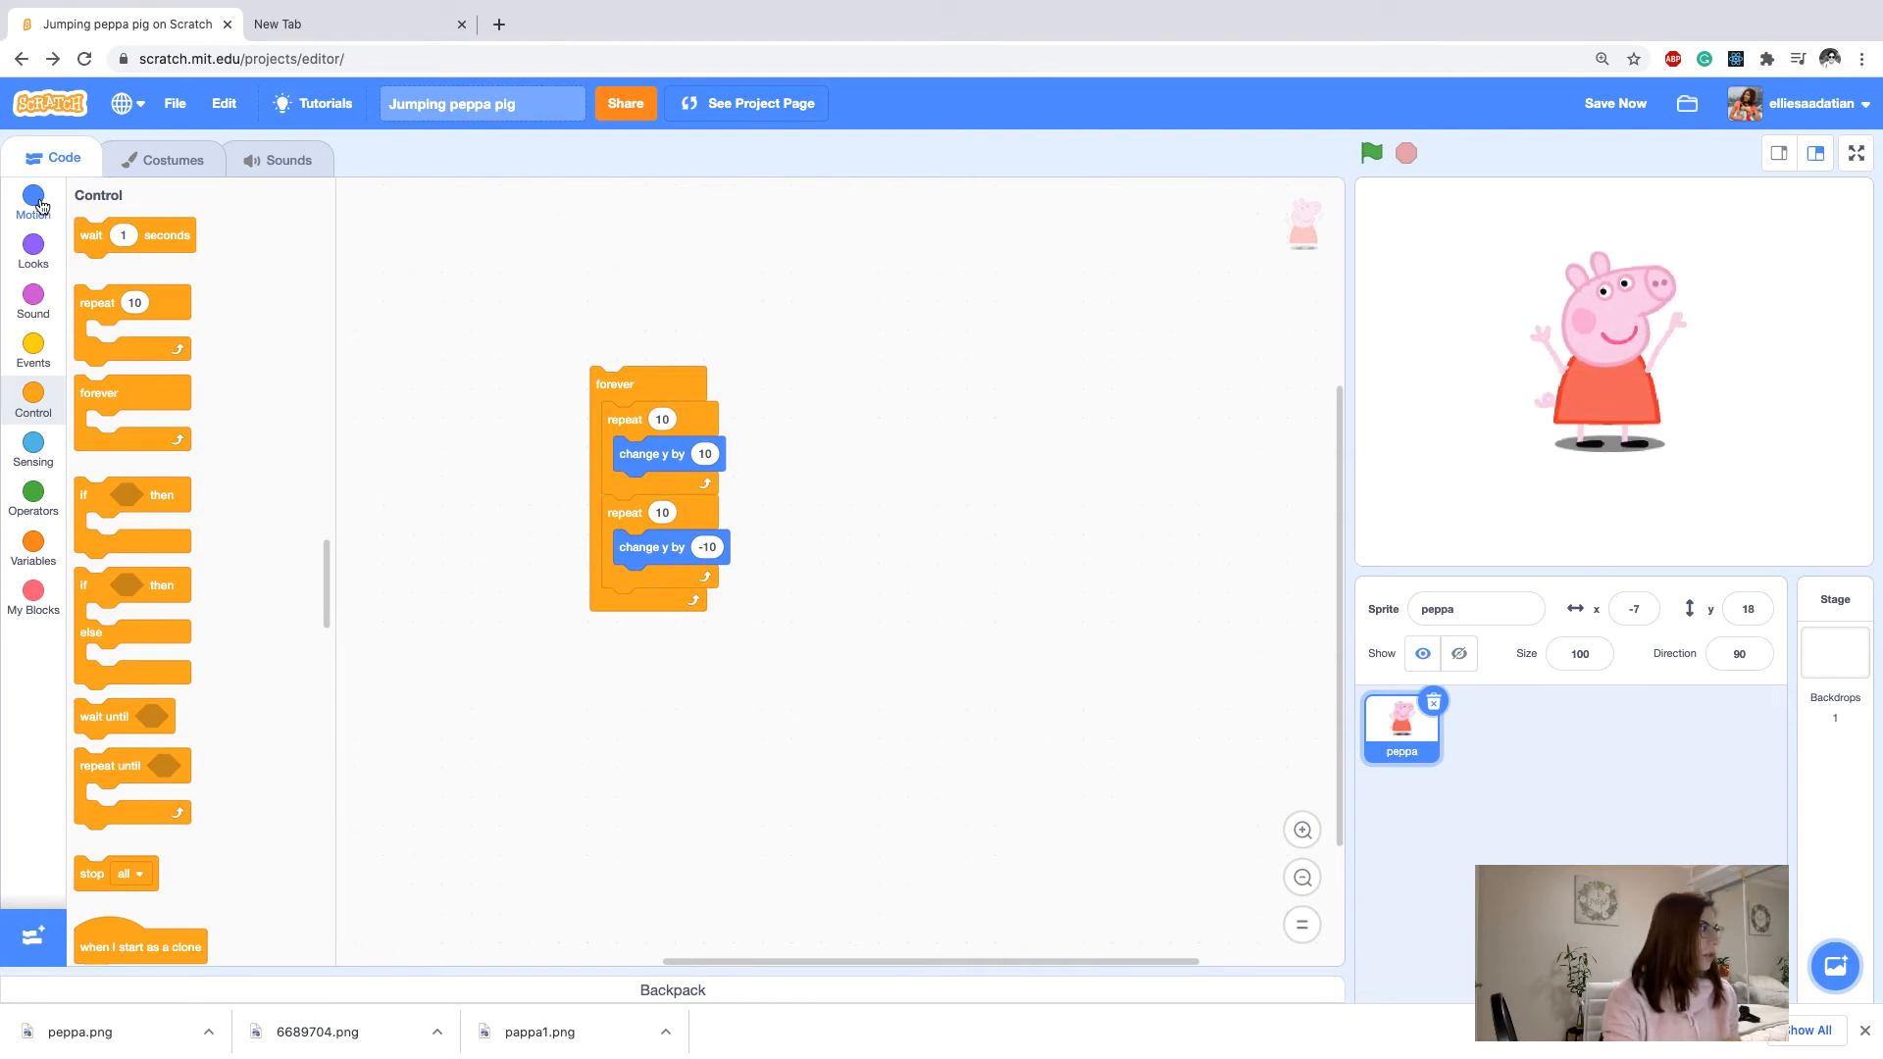
{"action": "left_click", "coordinate": [33, 194]}
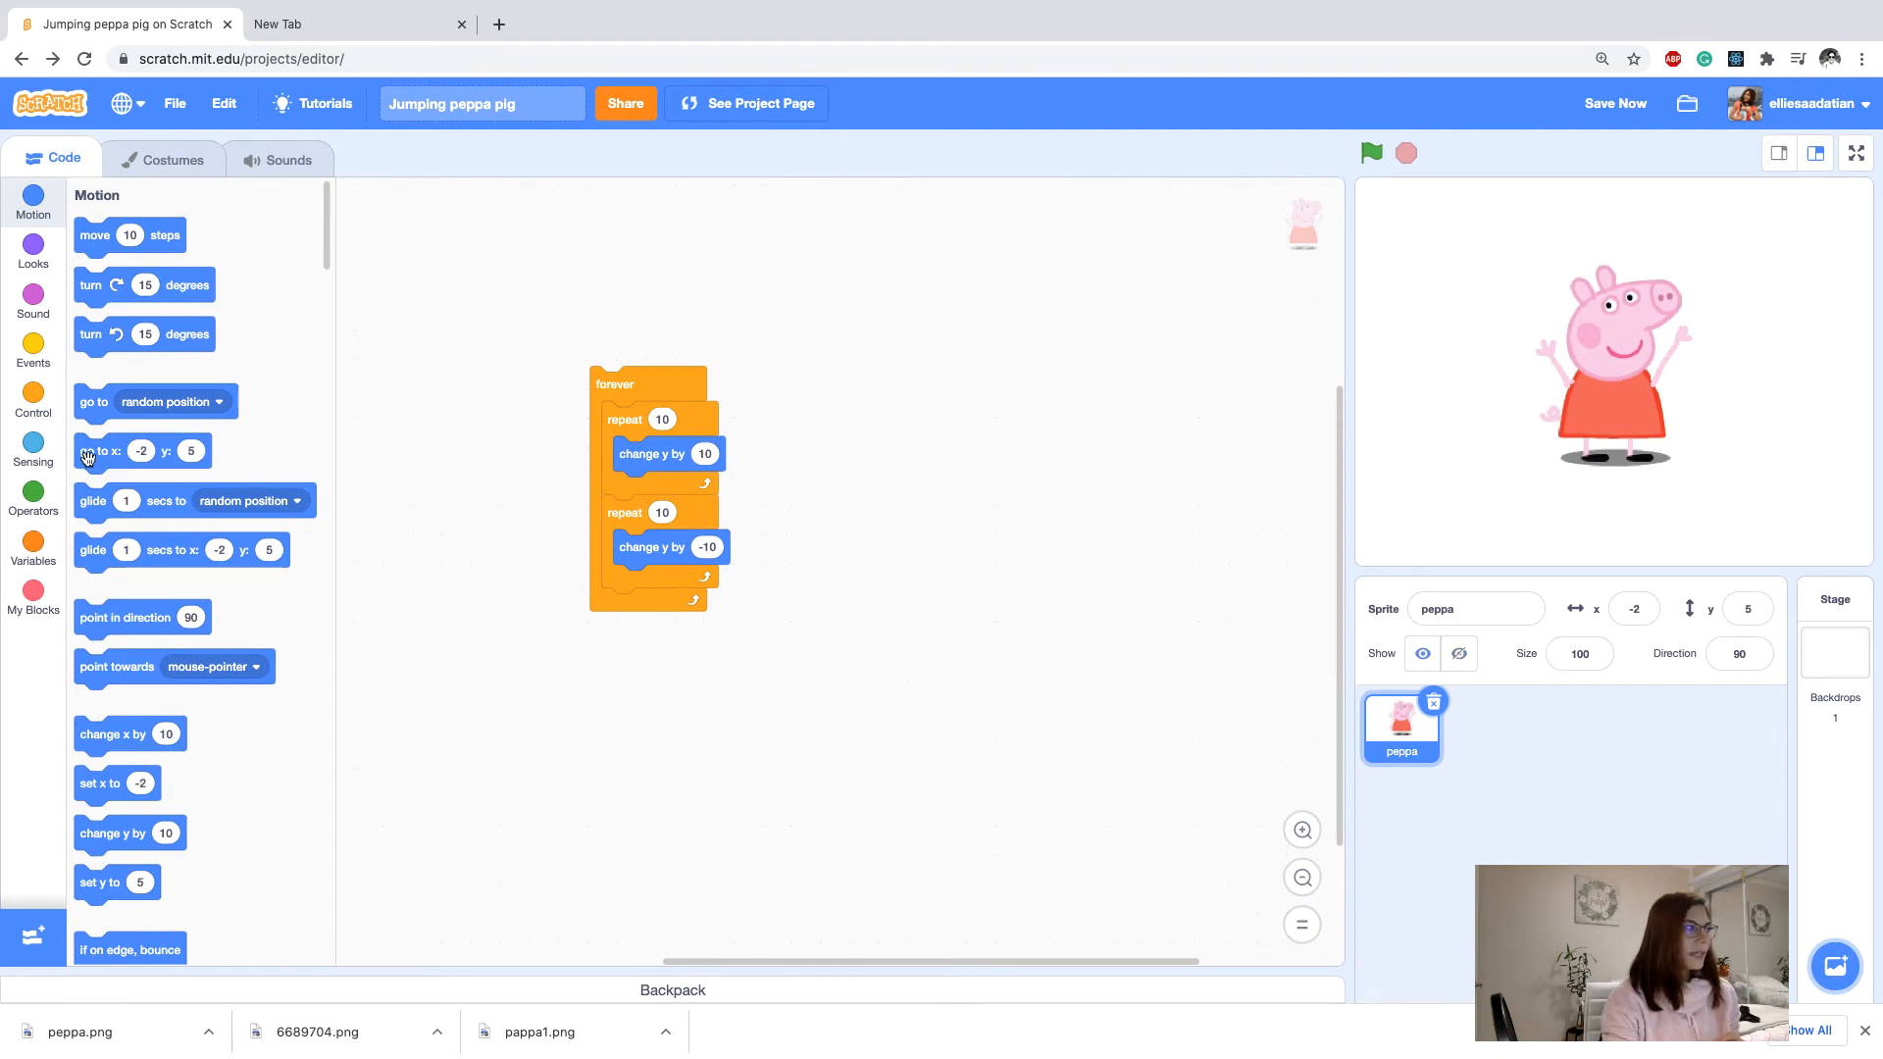
{"action": "mouse_move", "coordinate": [108, 453]}
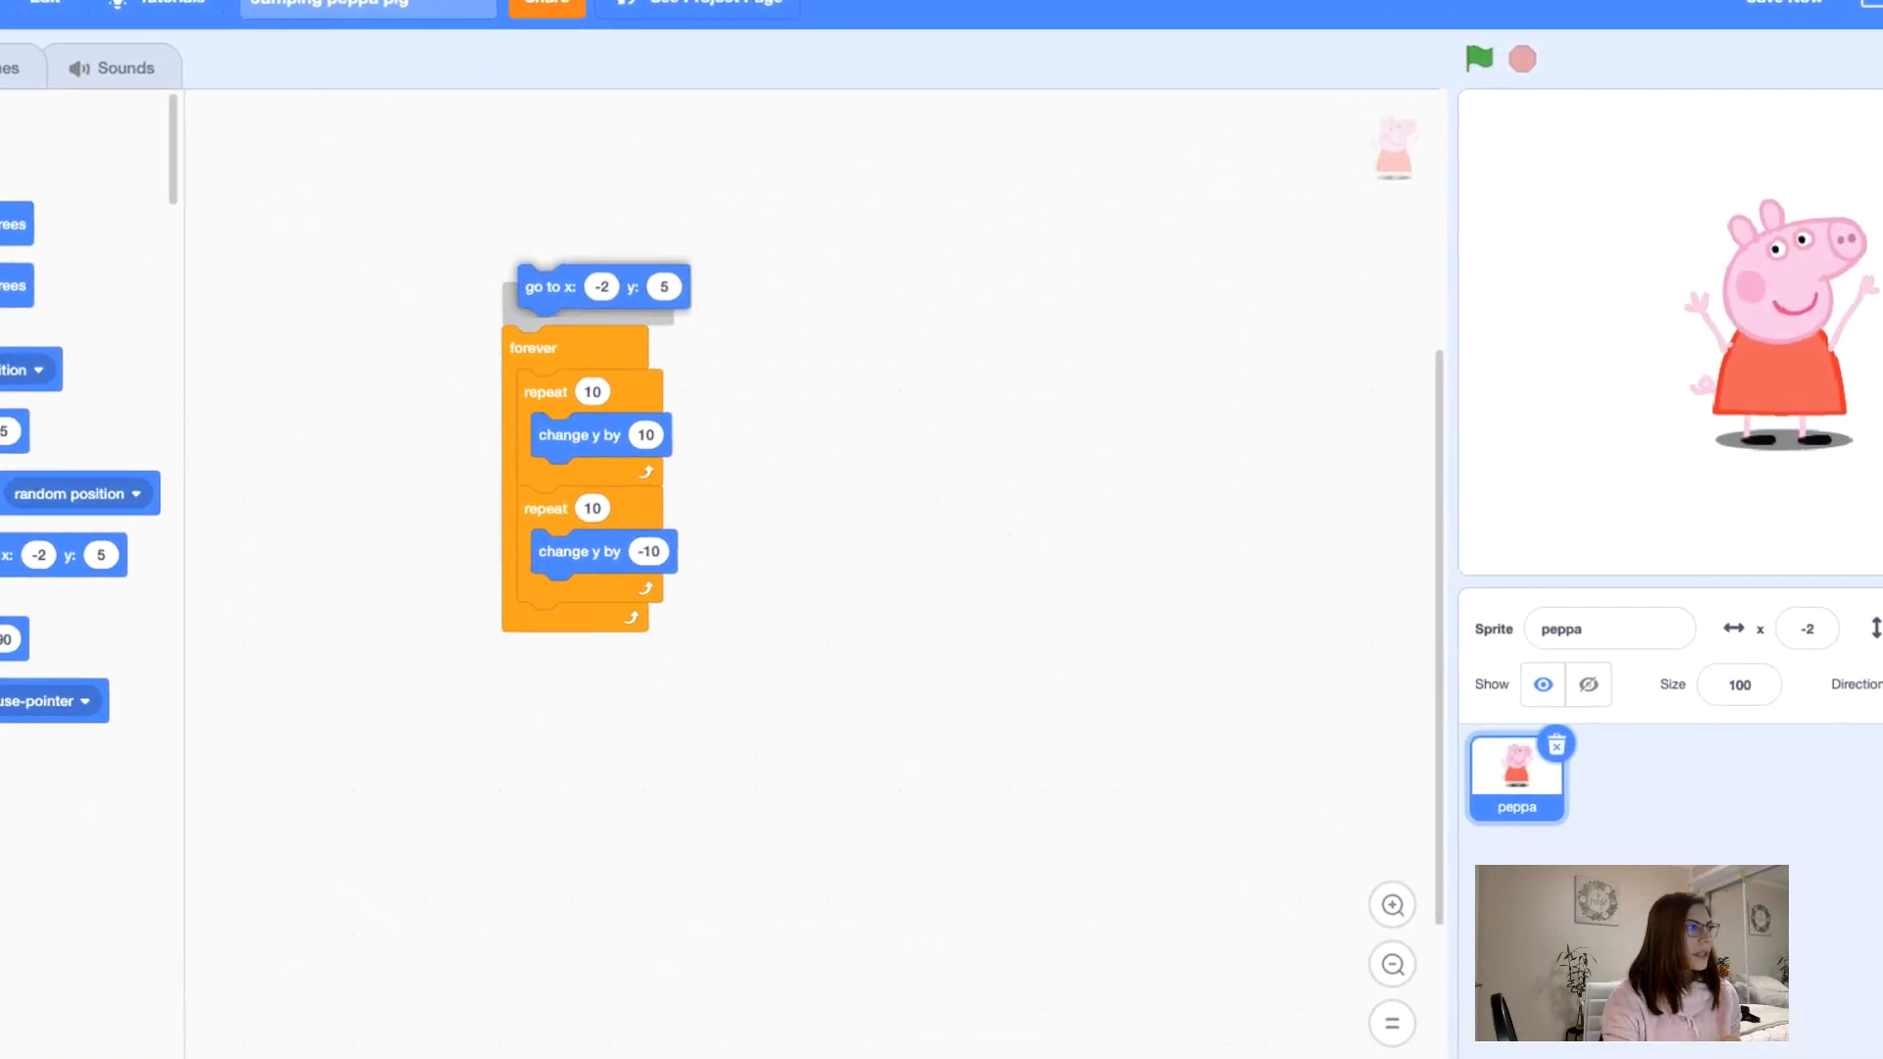
Snap a 'go to x: -2 y: 5' block above the forever loop.
{"action": "left_click_drag", "start_coordinate": [549, 286], "coordinate": [544, 302]}
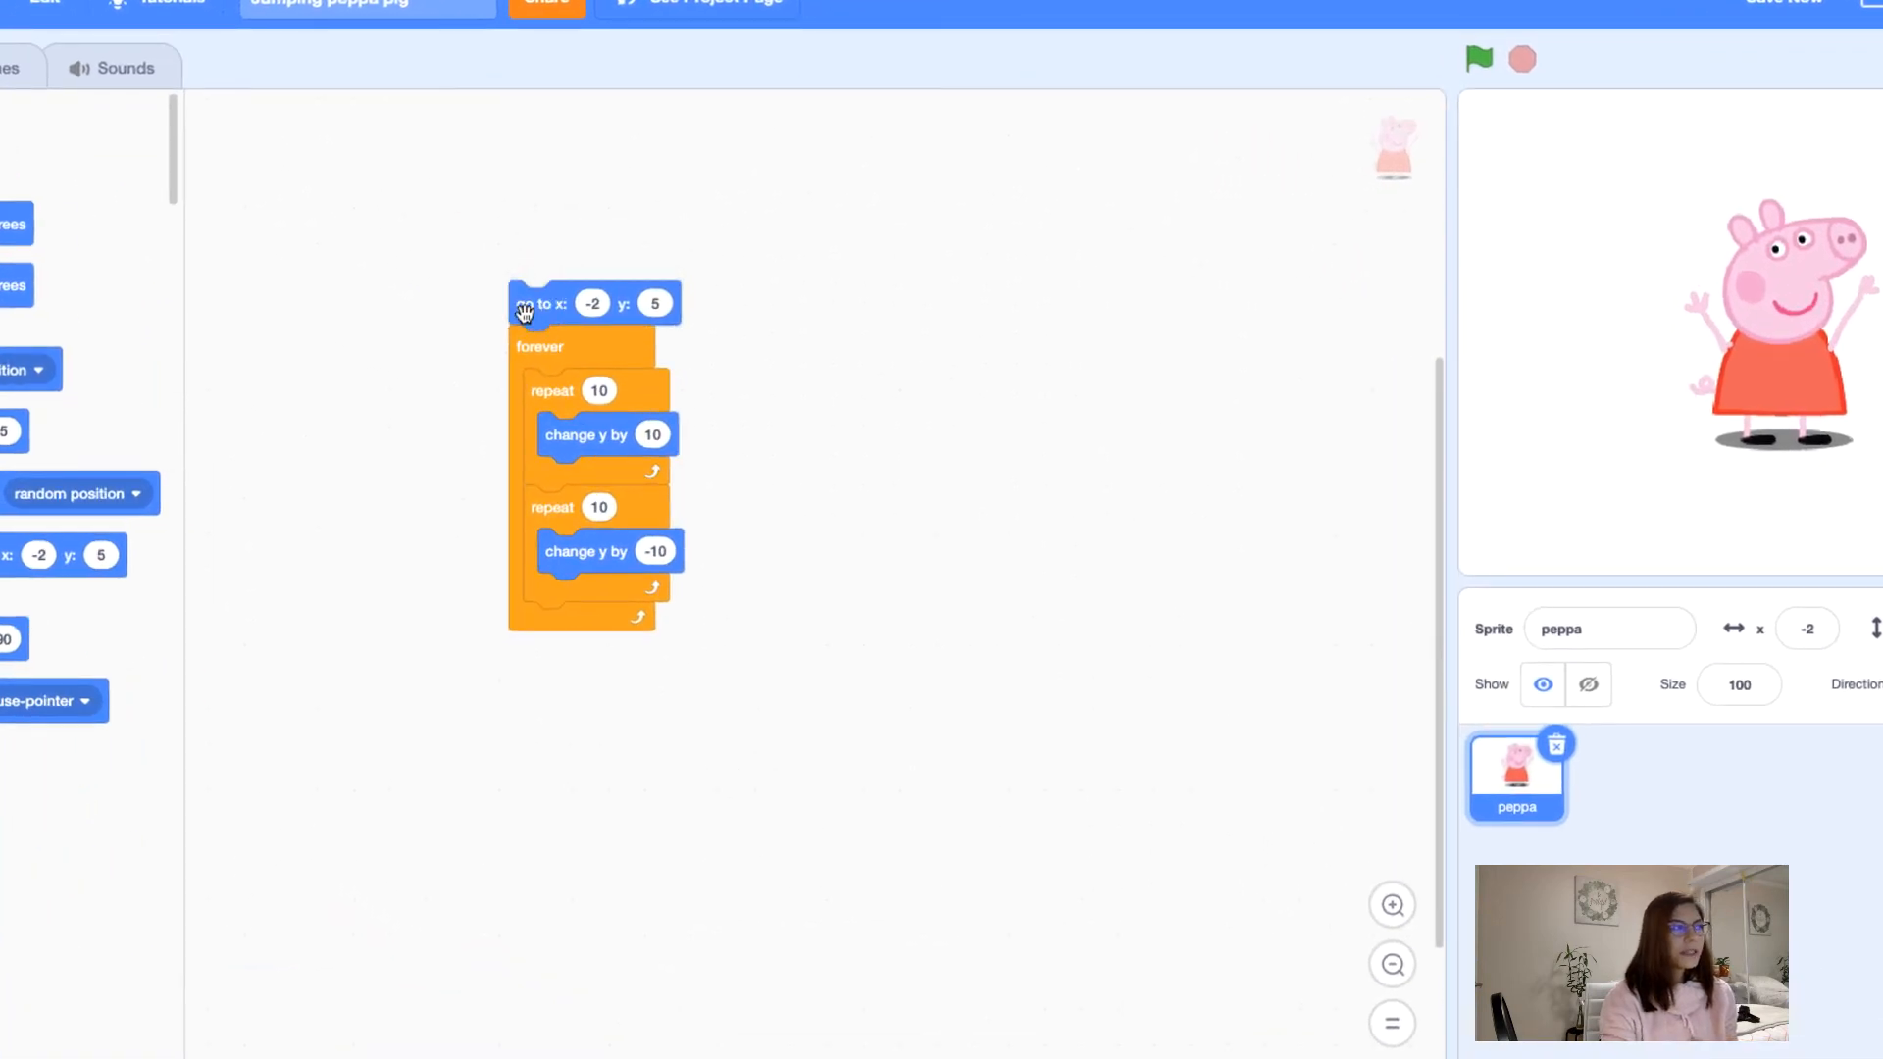
{"action": "mouse_move", "coordinate": [766, 342]}
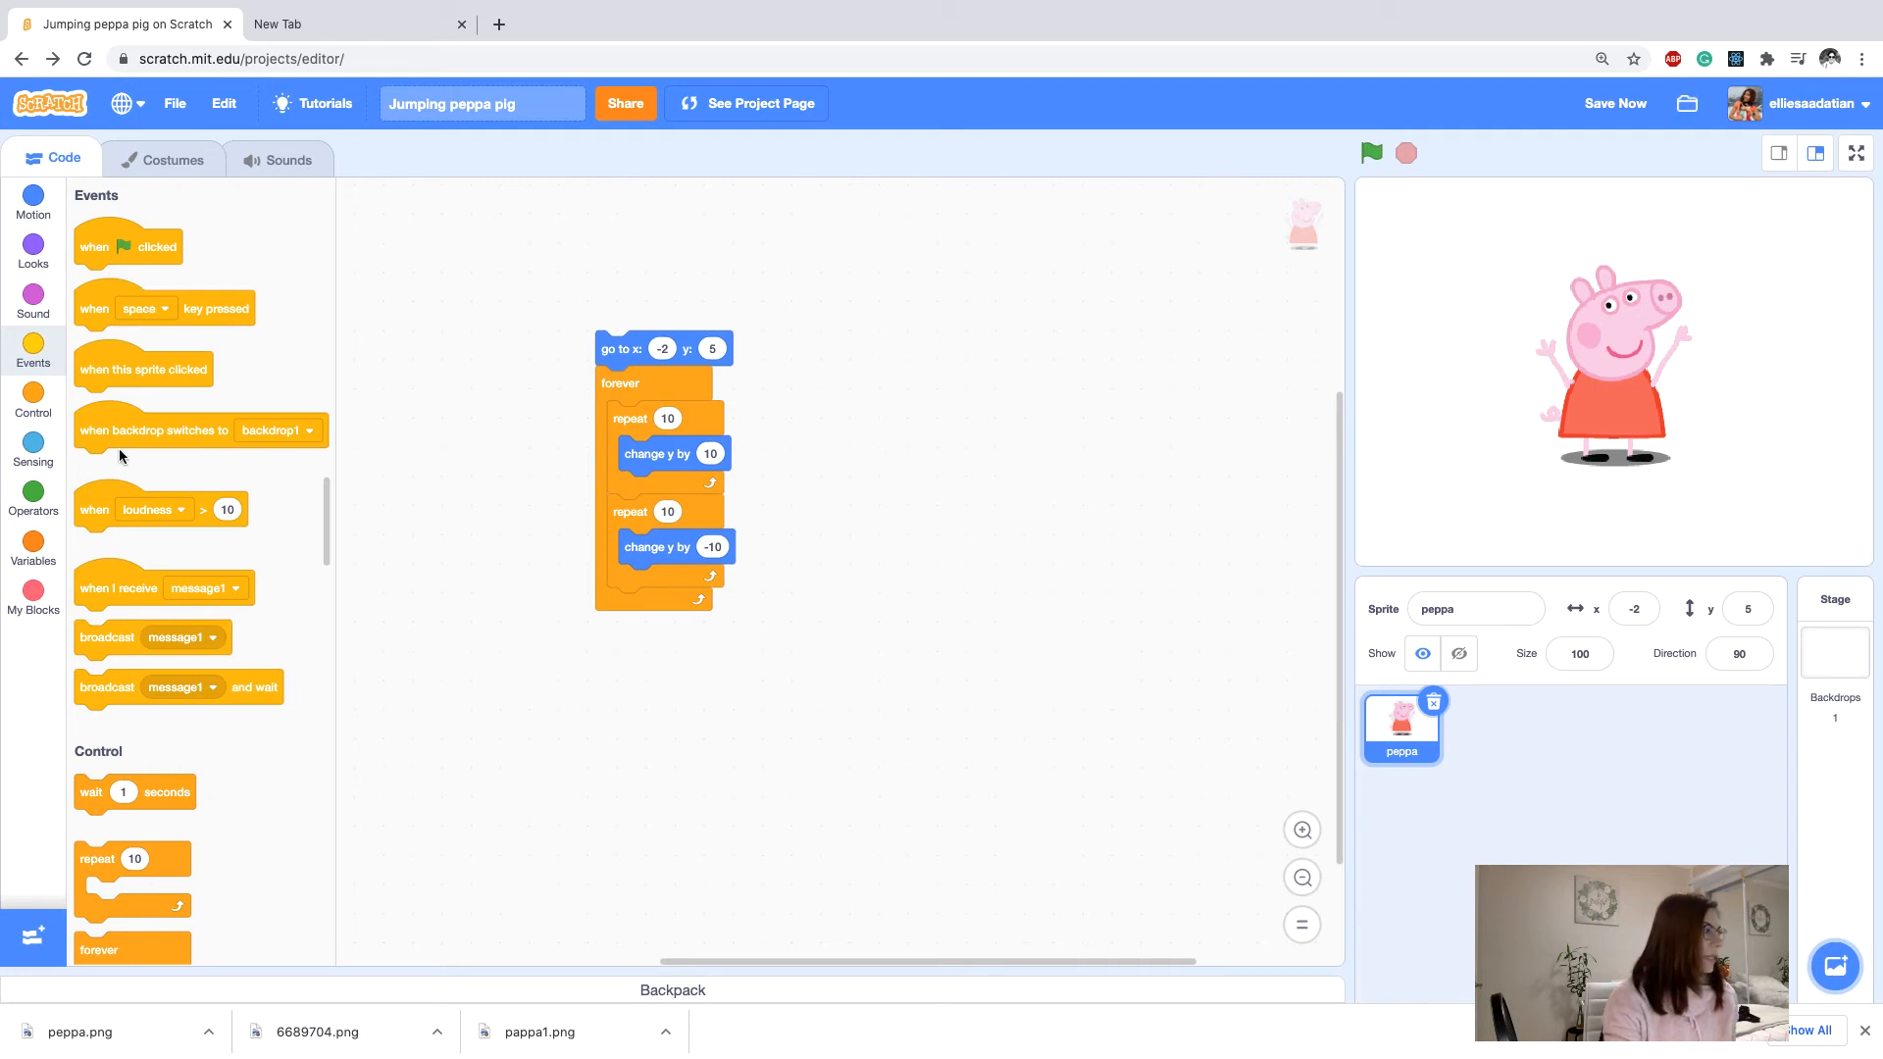
Add a 'when green flag clicked' hat atop the script and run it.
{"action": "left_click_drag", "start_coordinate": [127, 247], "coordinate": [316, 210]}
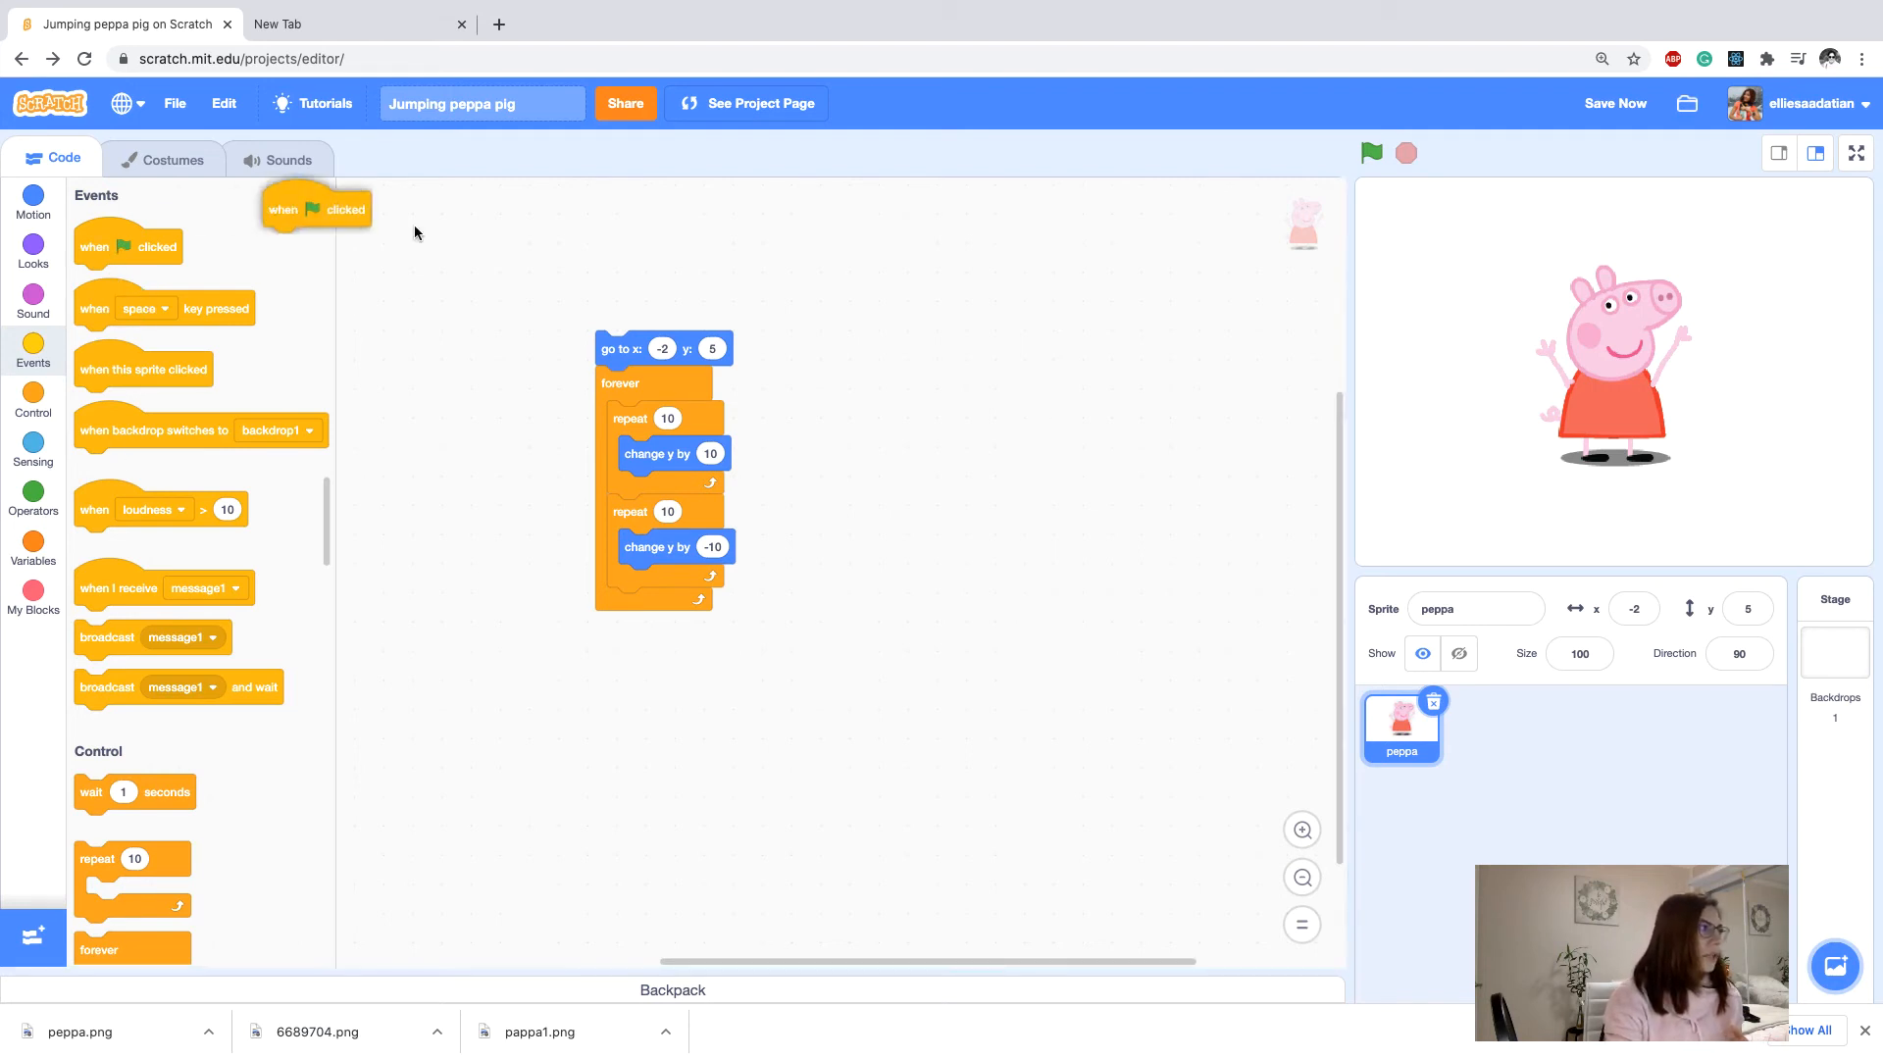
{"action": "left_click_drag", "start_coordinate": [316, 207], "coordinate": [652, 312]}
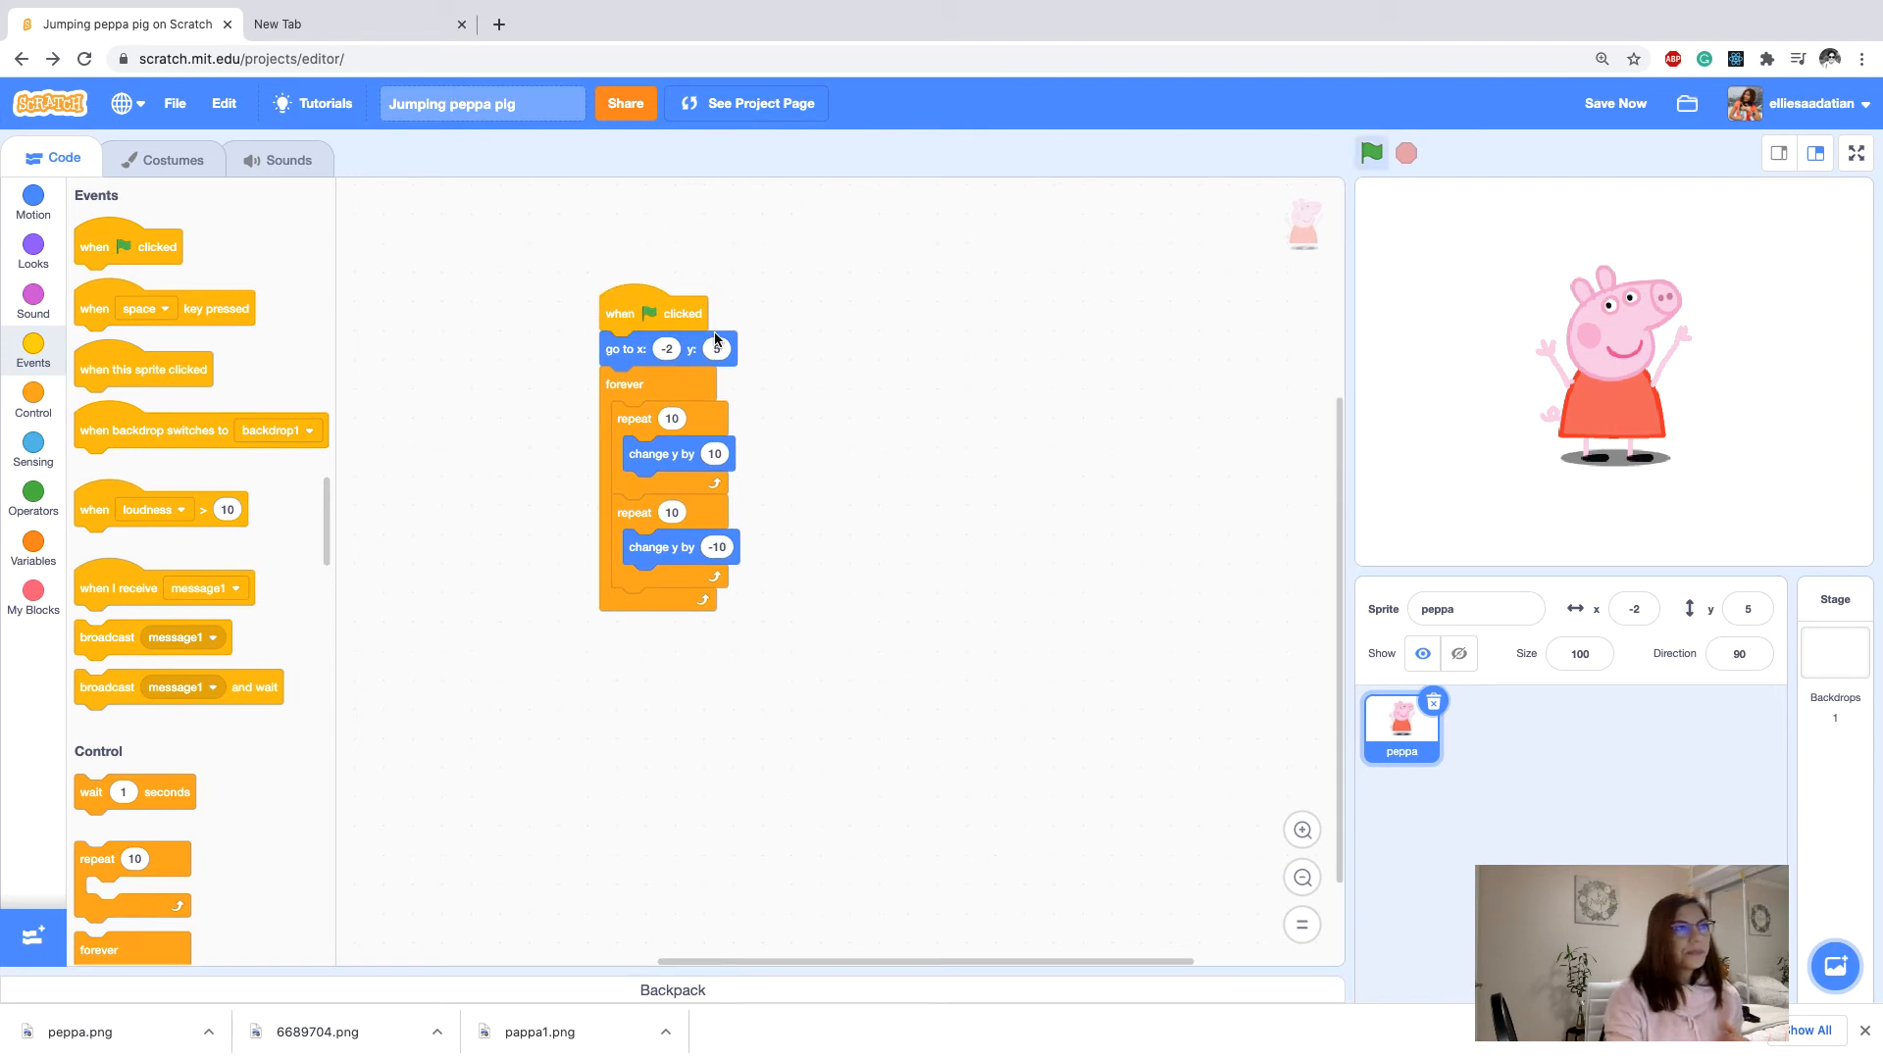
{"action": "left_click", "coordinate": [1371, 153]}
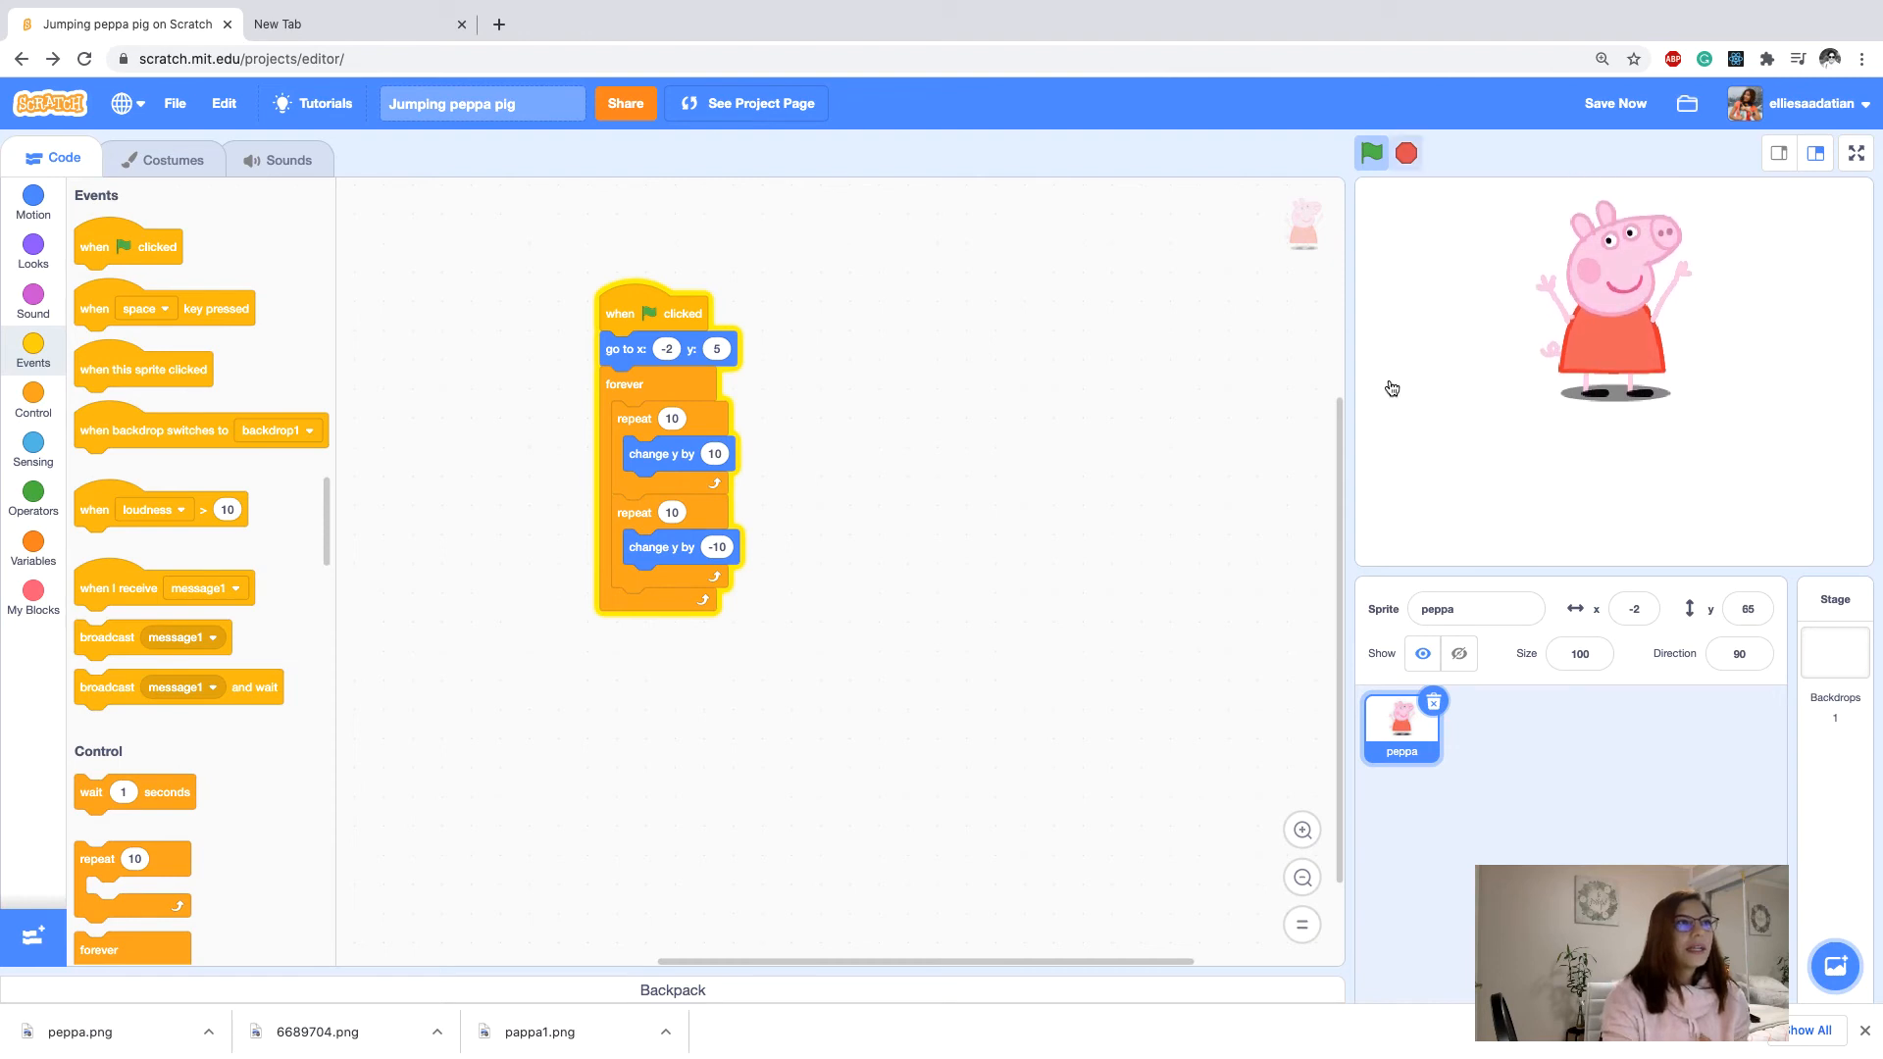
Stop the script, give the Stage a green hills backdrop, then return to the peppa sprite.
{"action": "left_click", "coordinate": [1371, 153]}
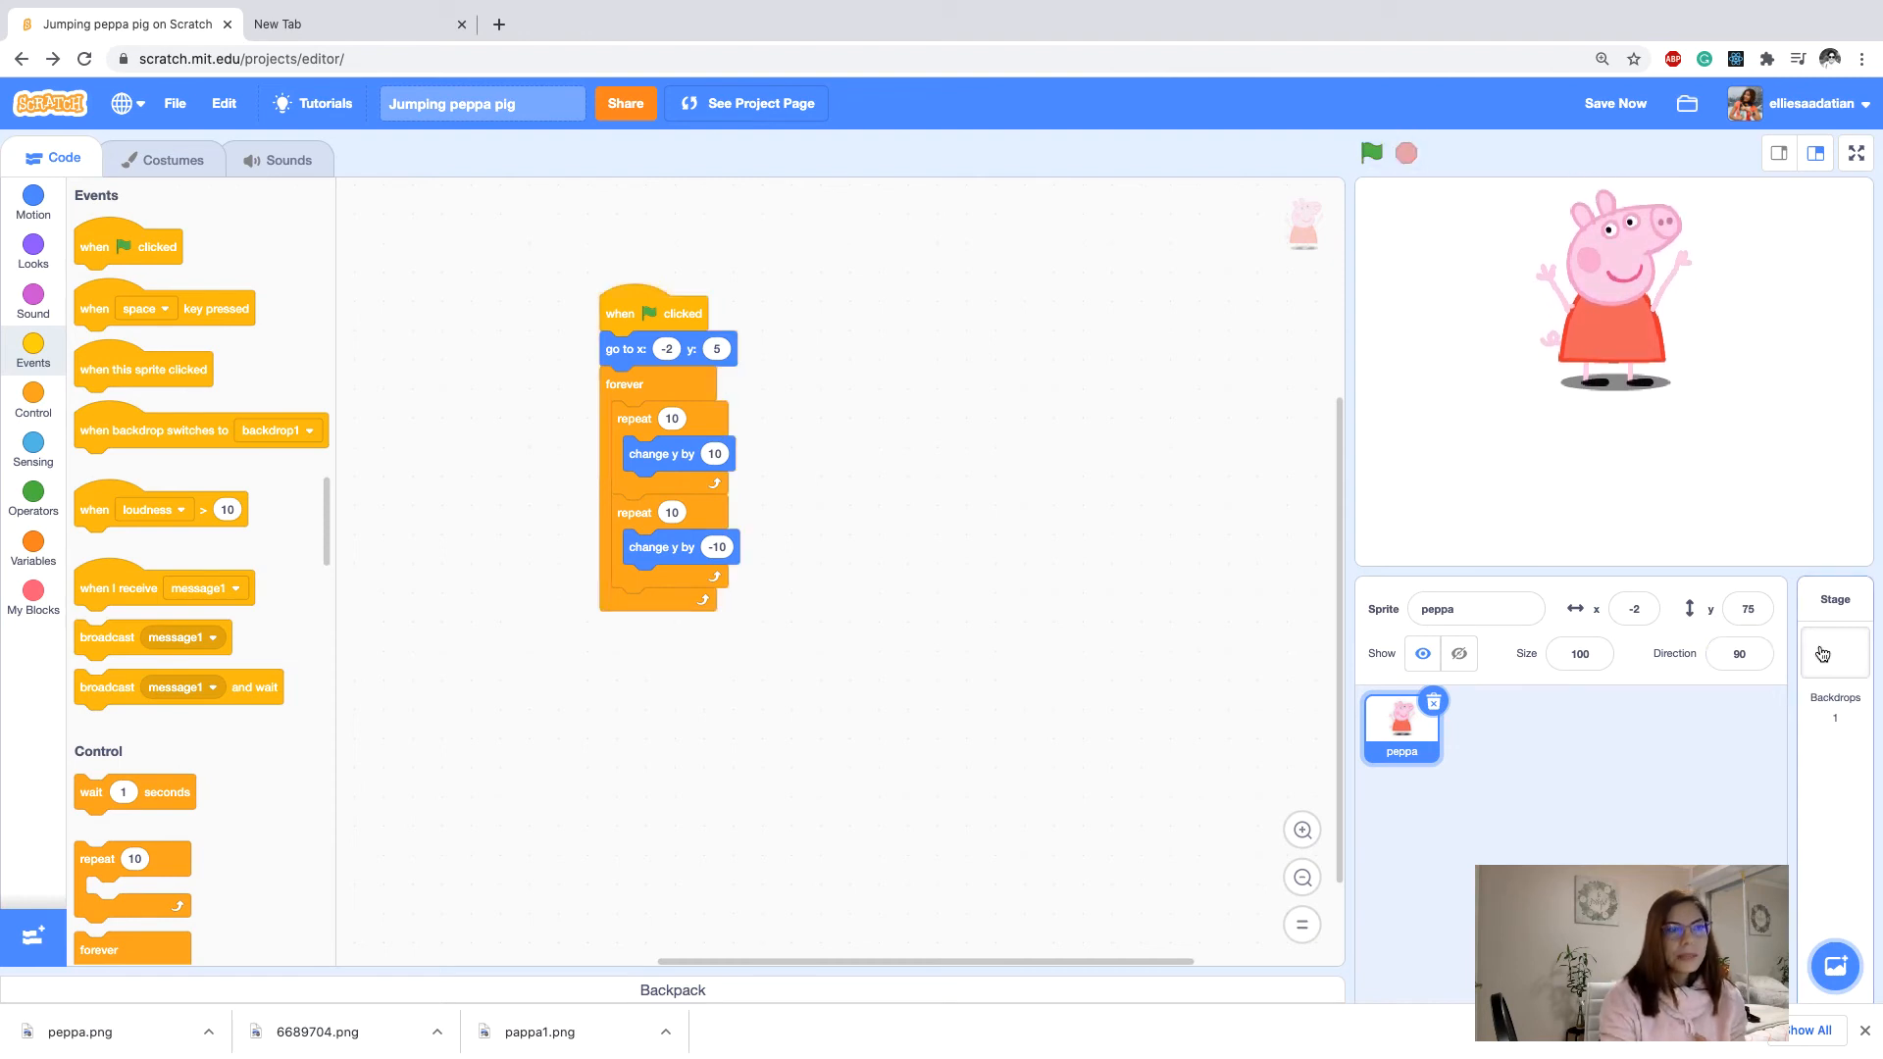
{"action": "left_click", "coordinate": [1832, 635]}
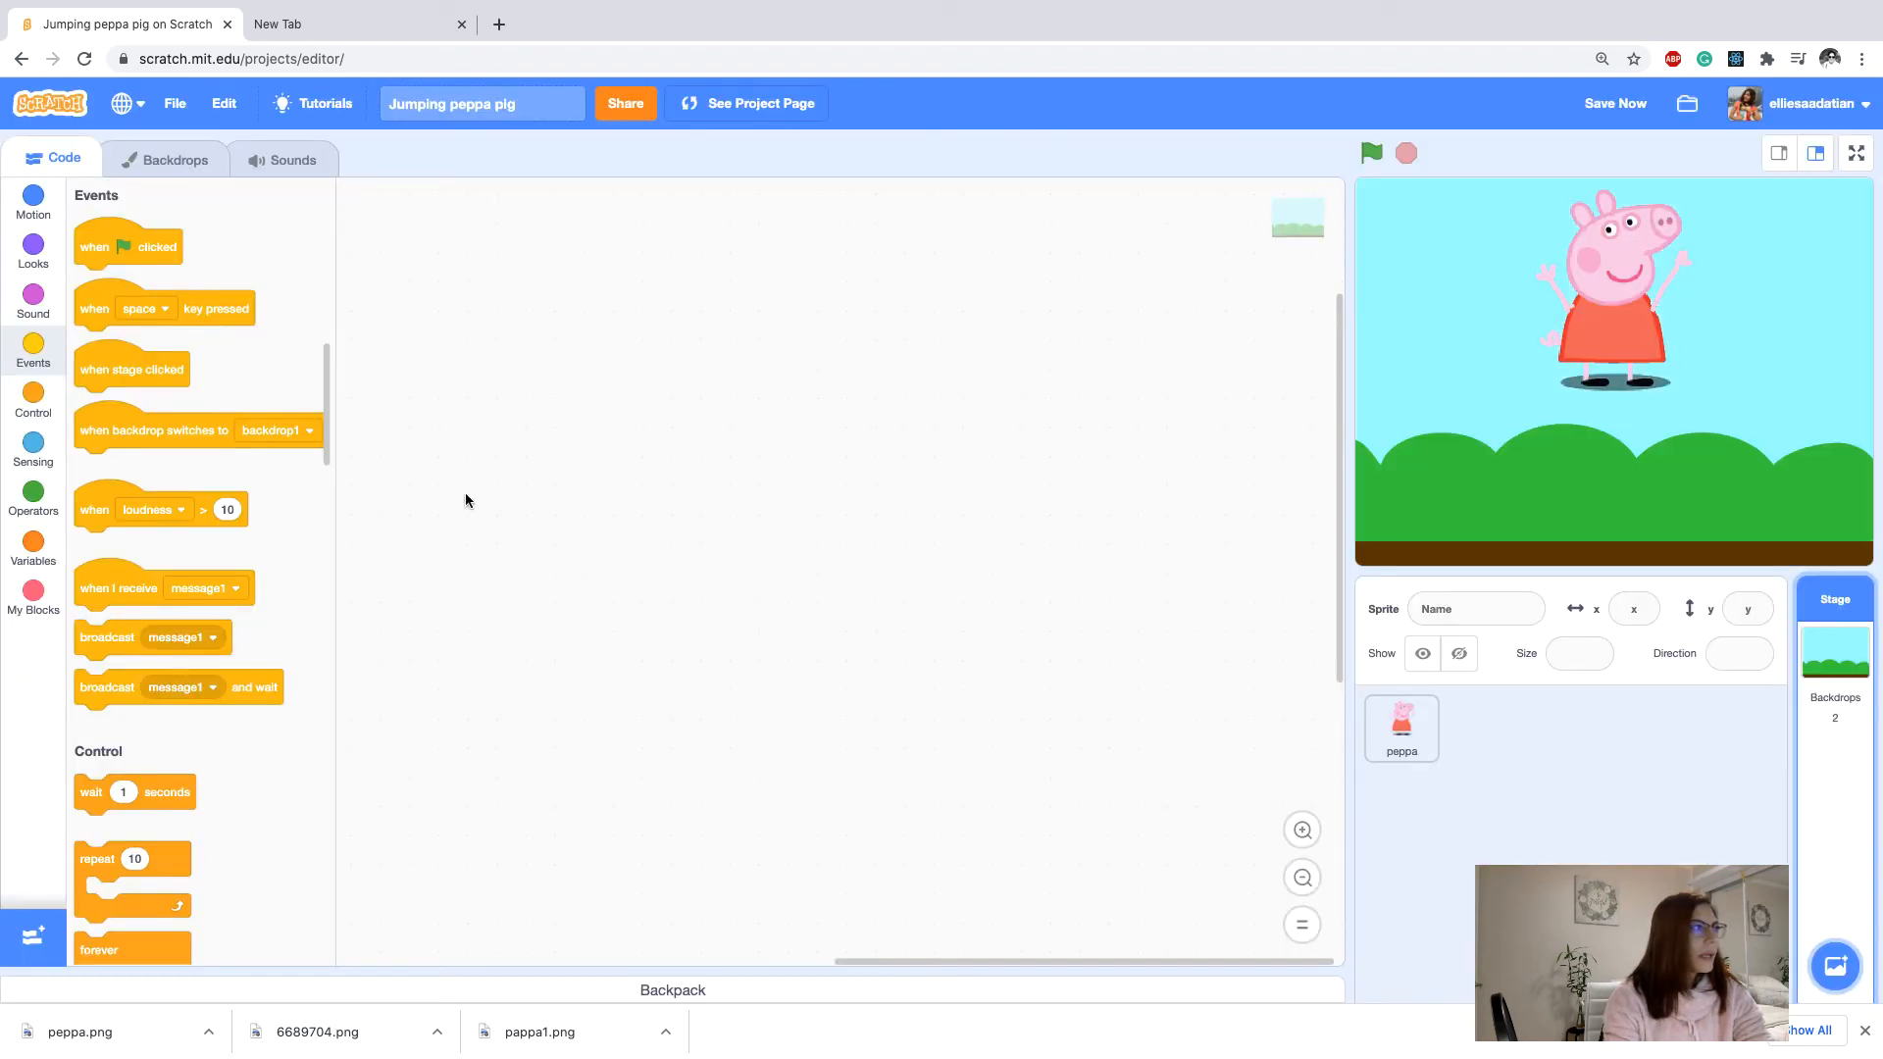
{"action": "left_click", "coordinate": [1400, 725]}
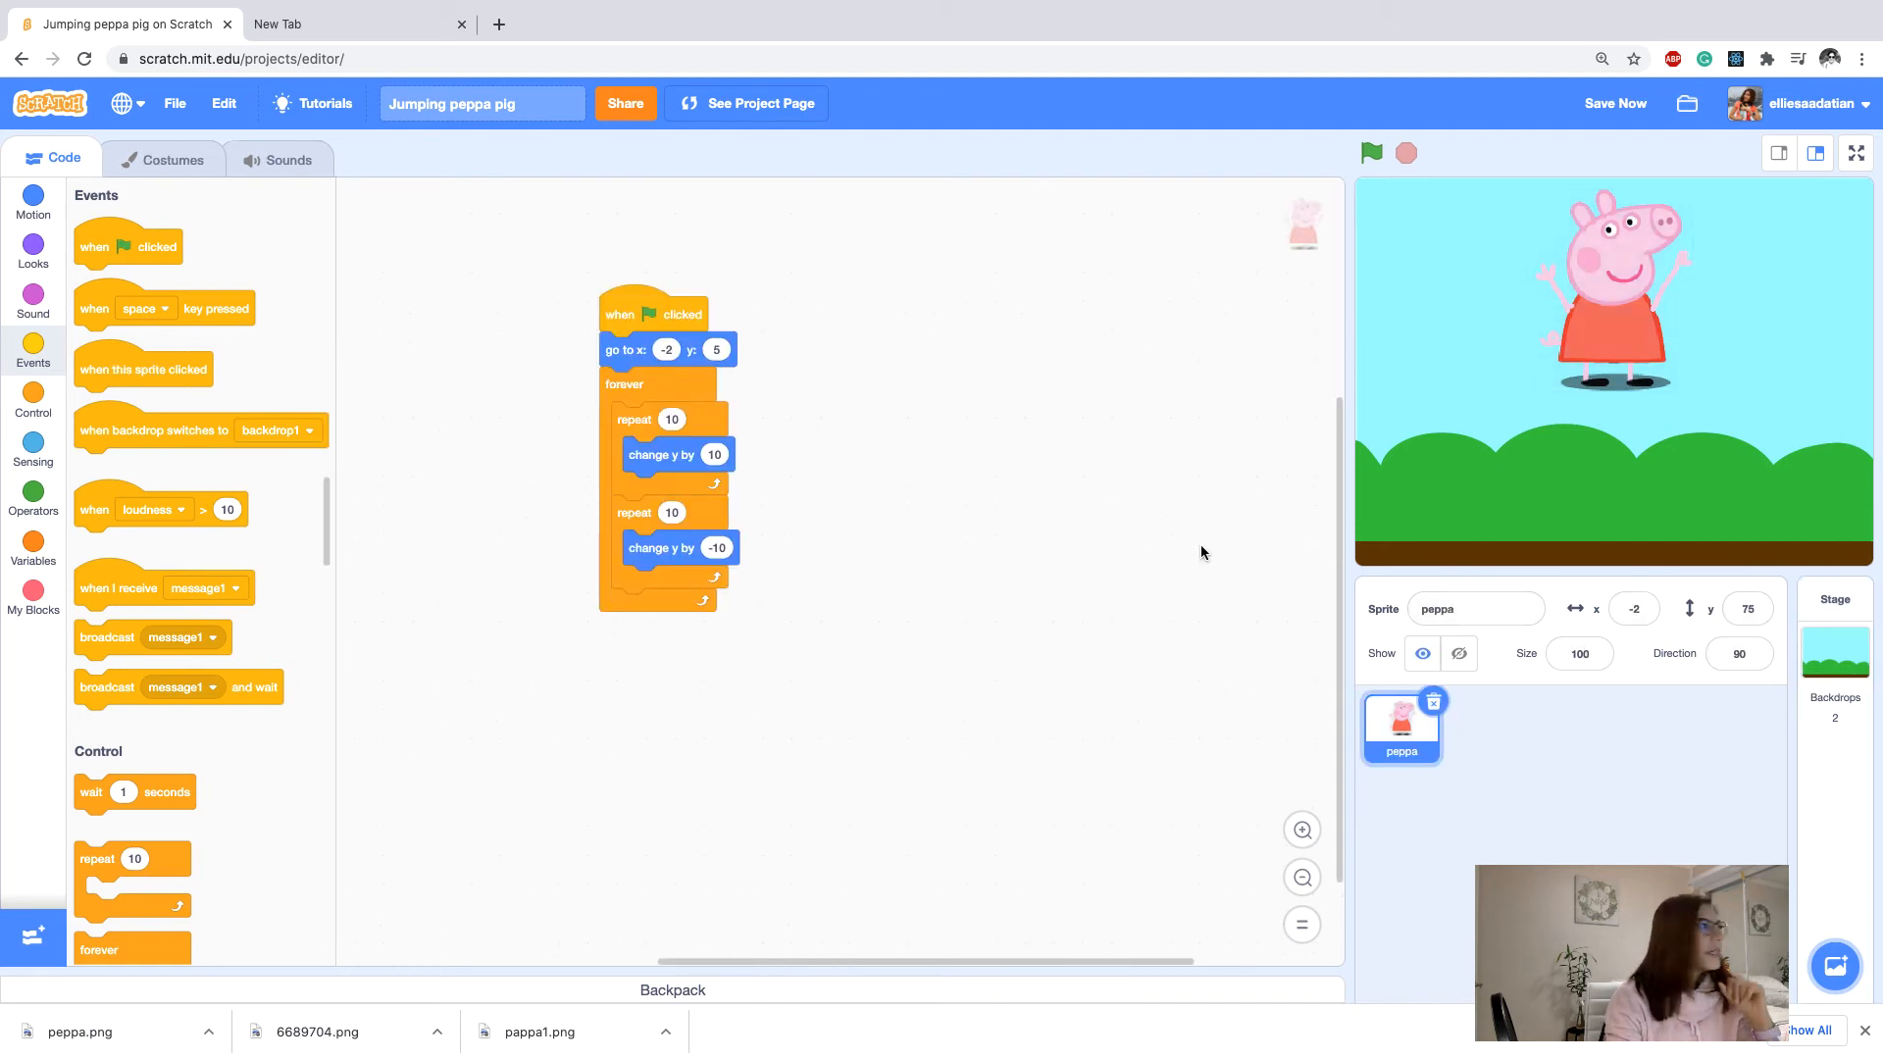
Show Peppa's sounds and browse the sound library filtered to Animals.
{"action": "left_click", "coordinate": [33, 298]}
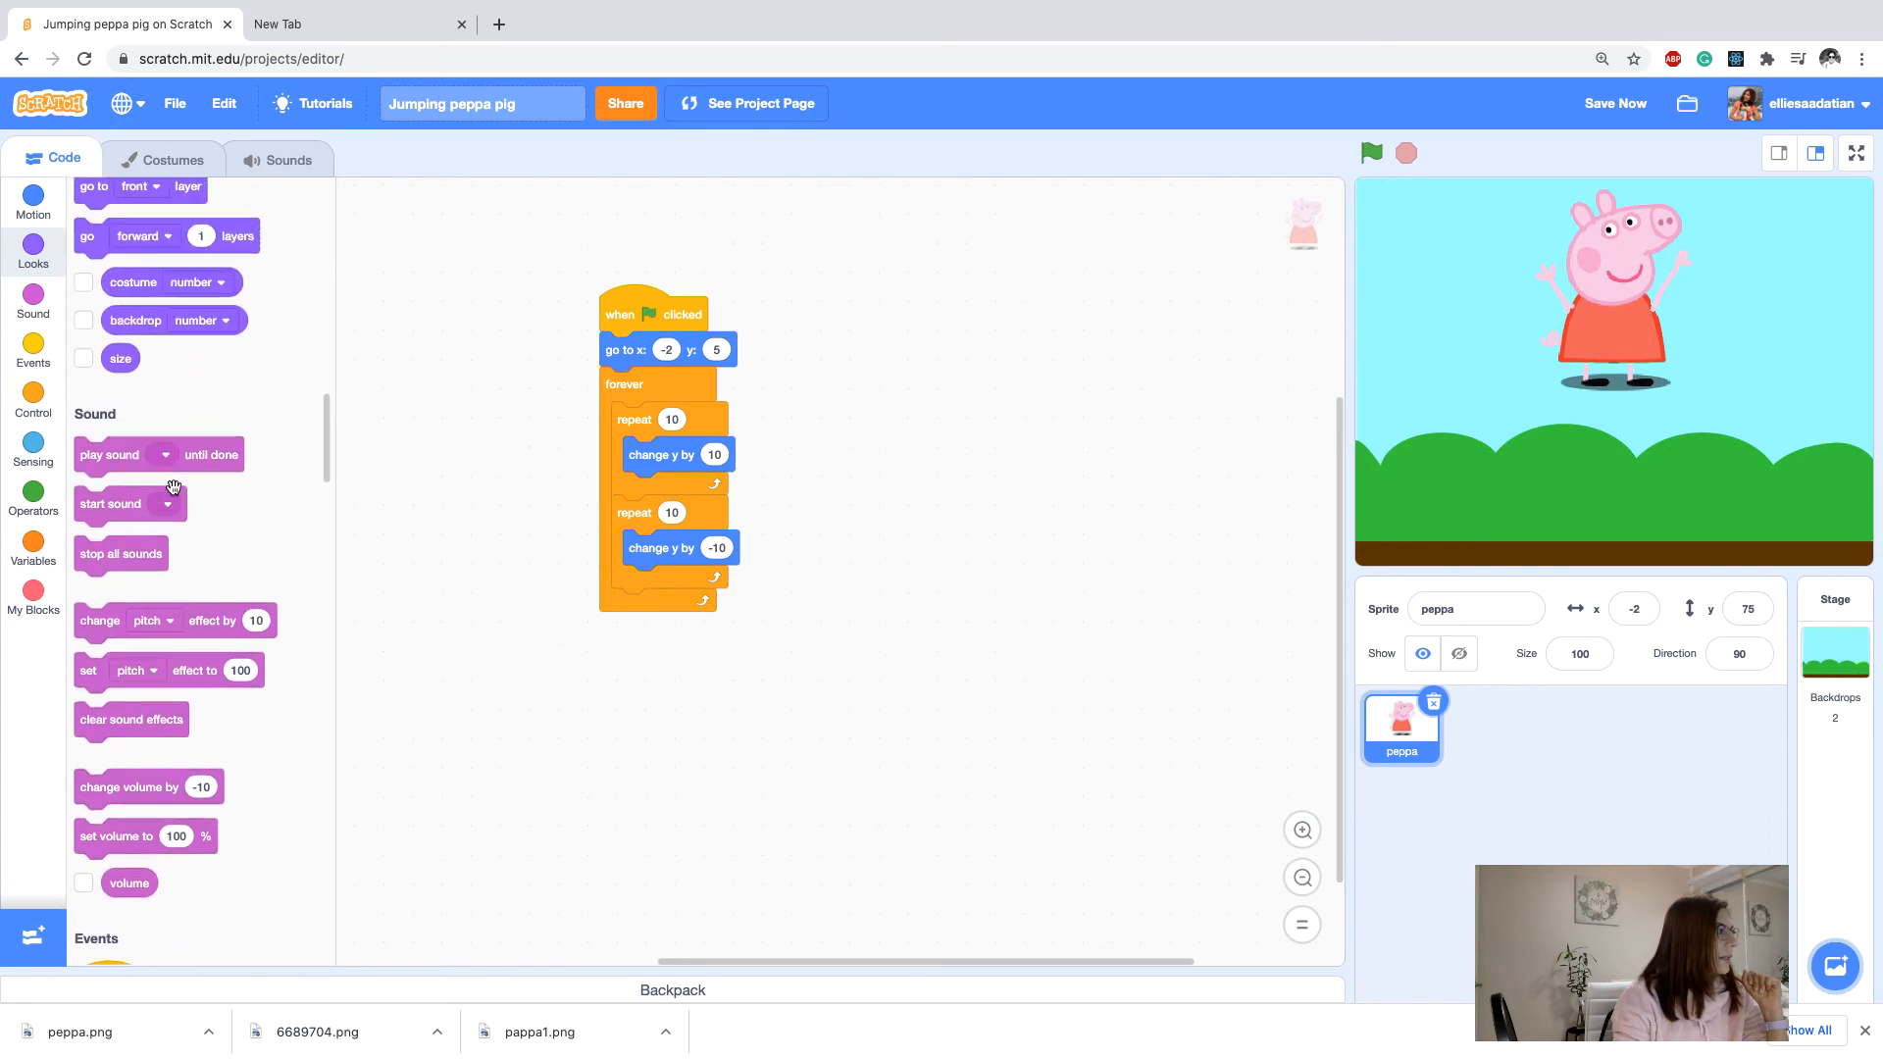
{"action": "left_click", "coordinate": [289, 157]}
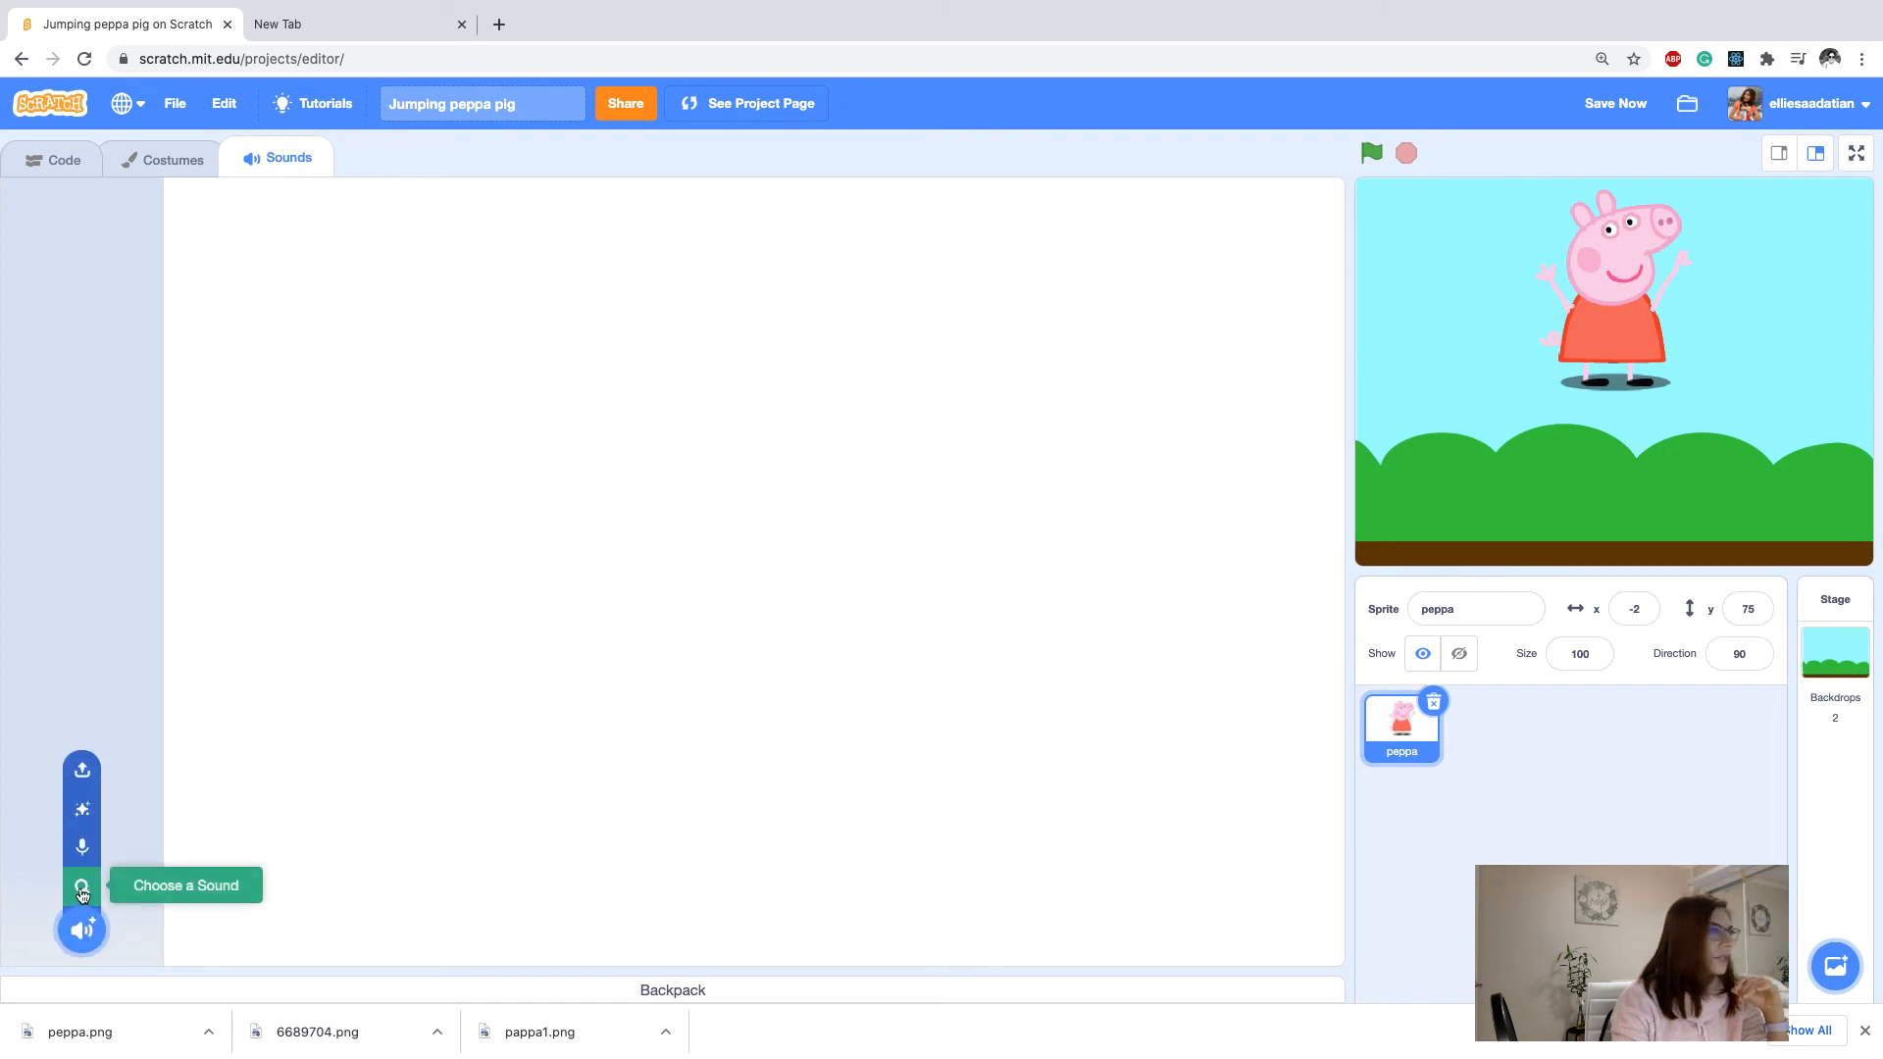
{"action": "left_click", "coordinate": [82, 888]}
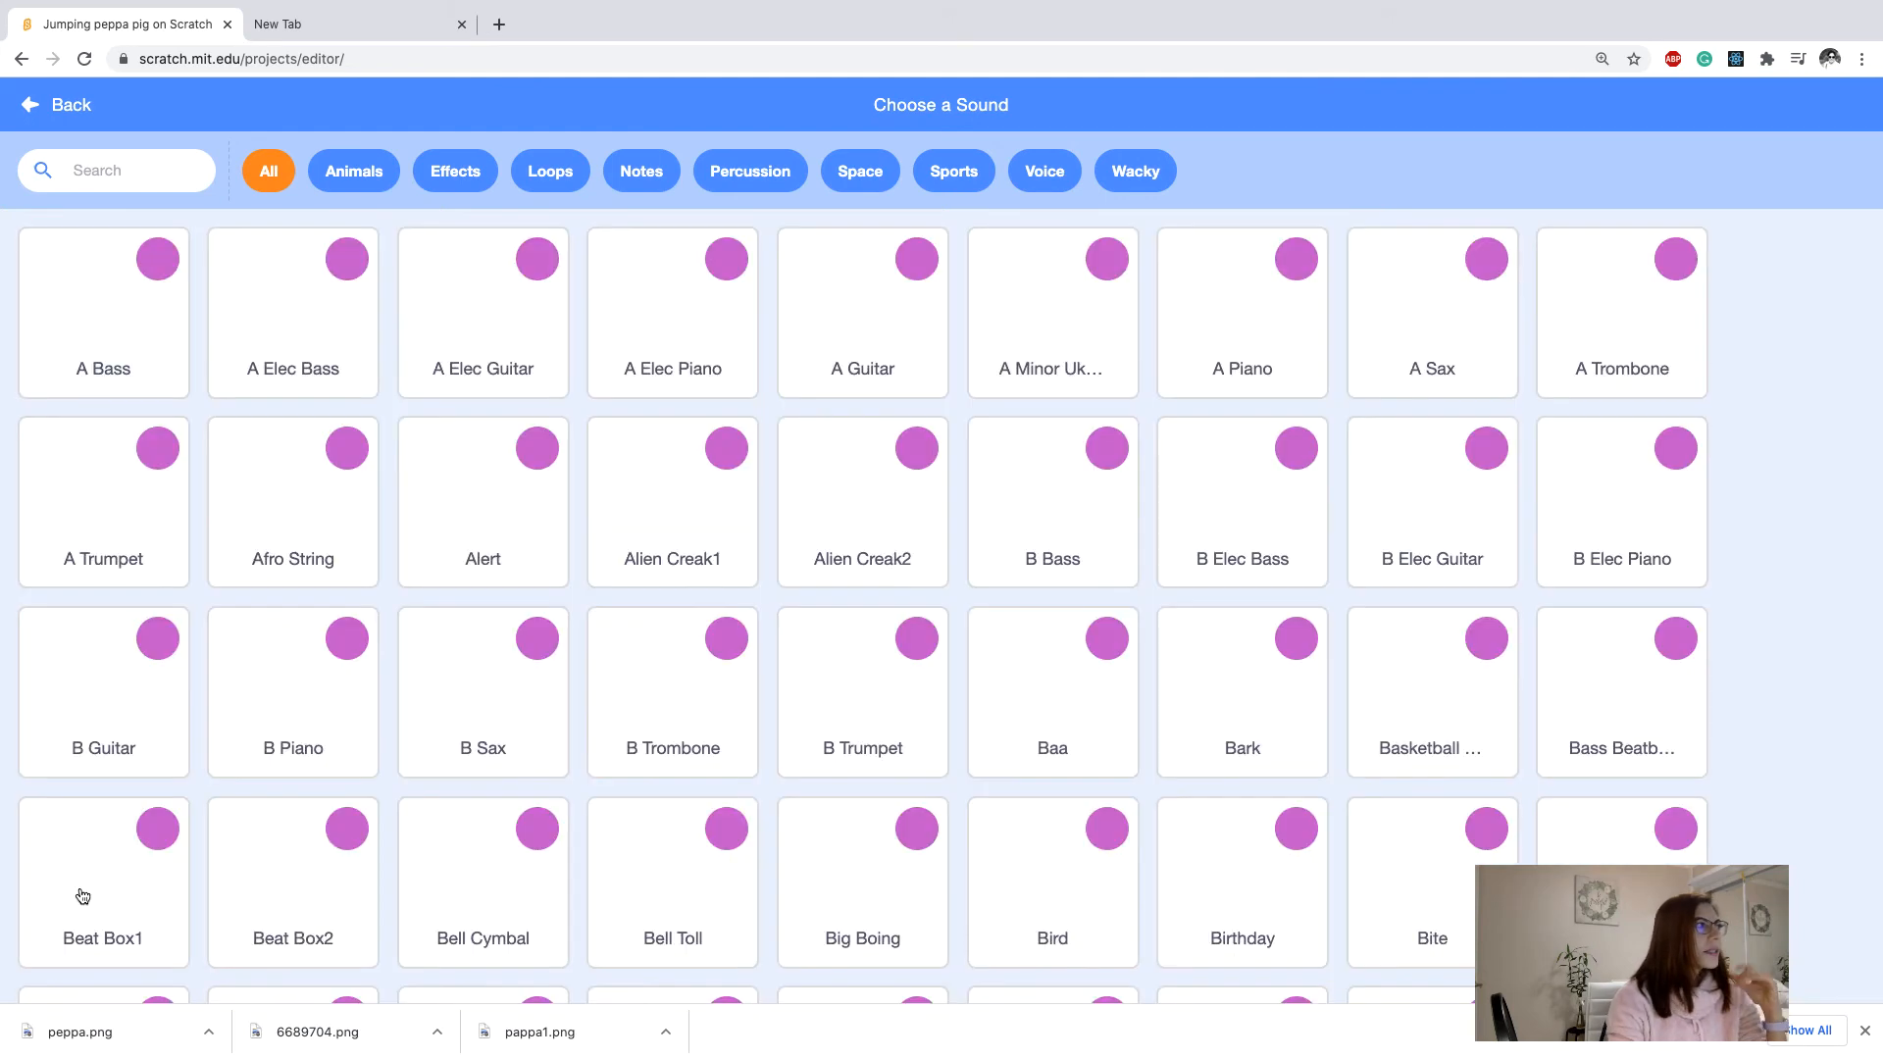
{"action": "left_click", "coordinate": [353, 170]}
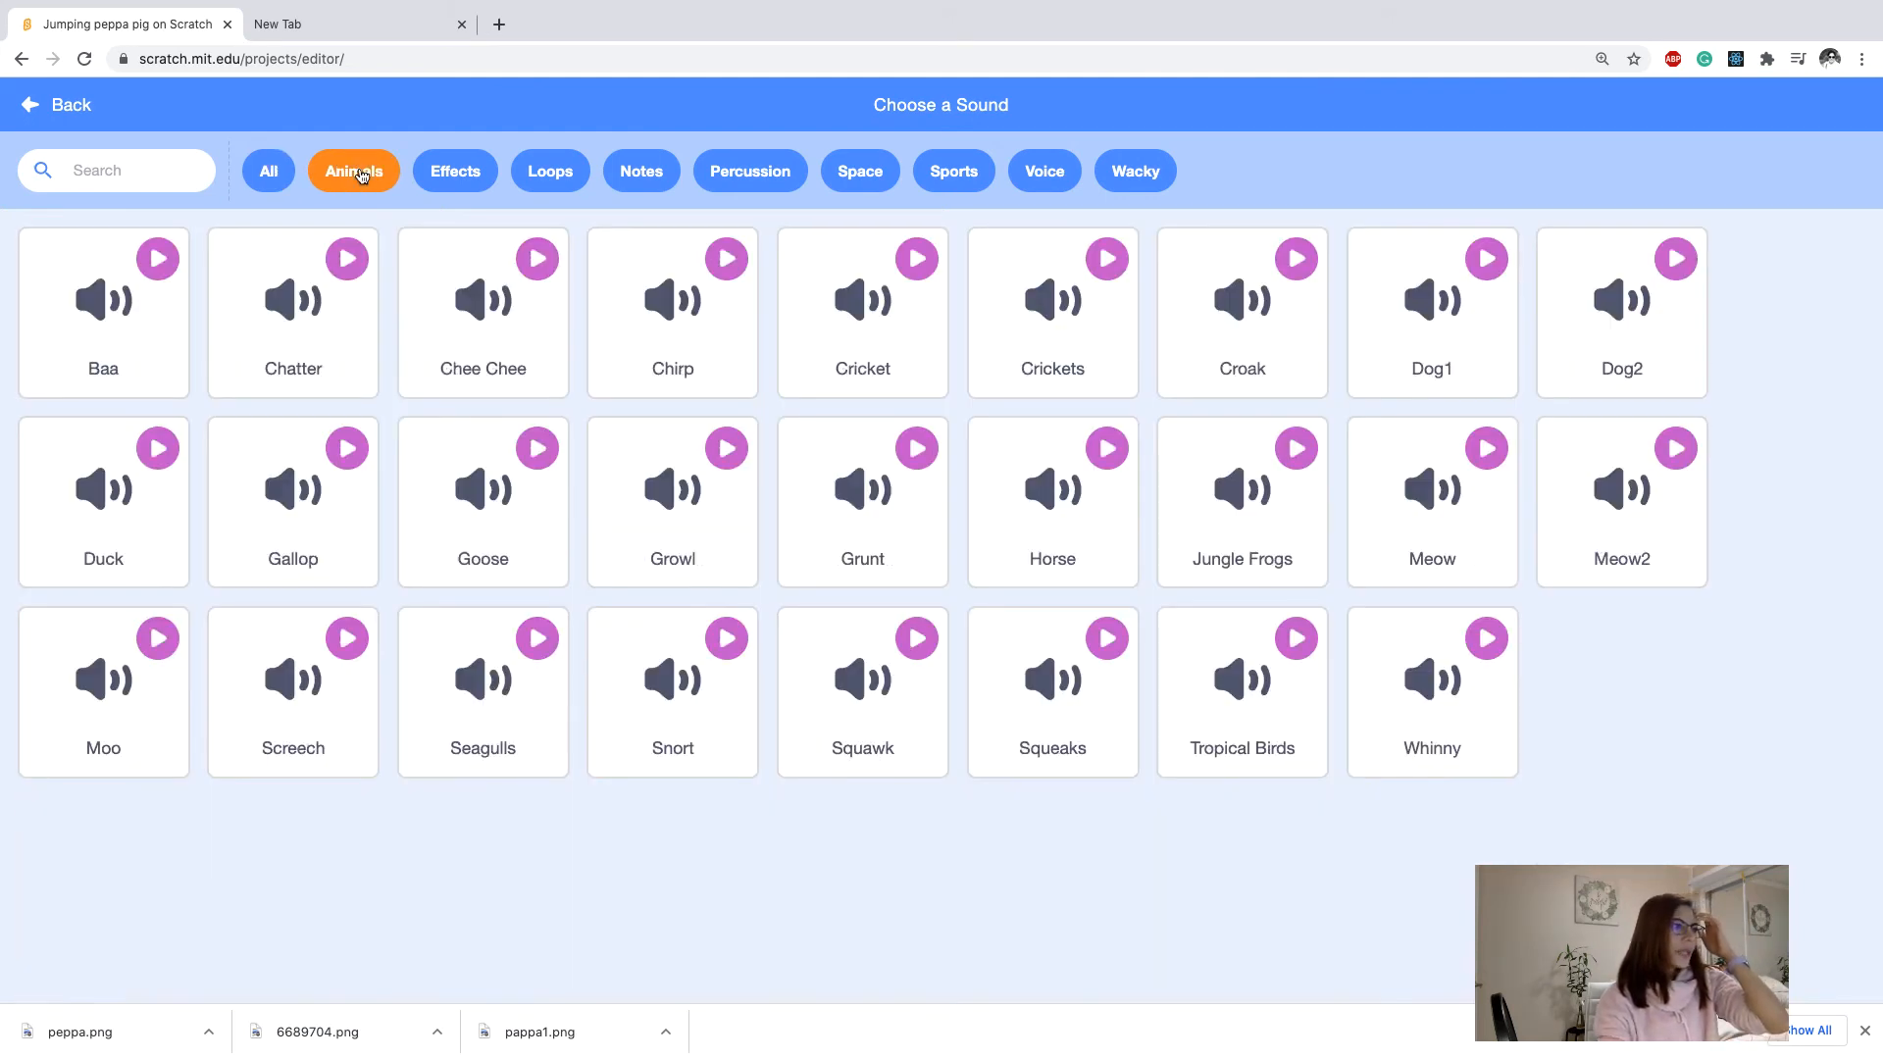
{"action": "mouse_move", "coordinate": [371, 420]}
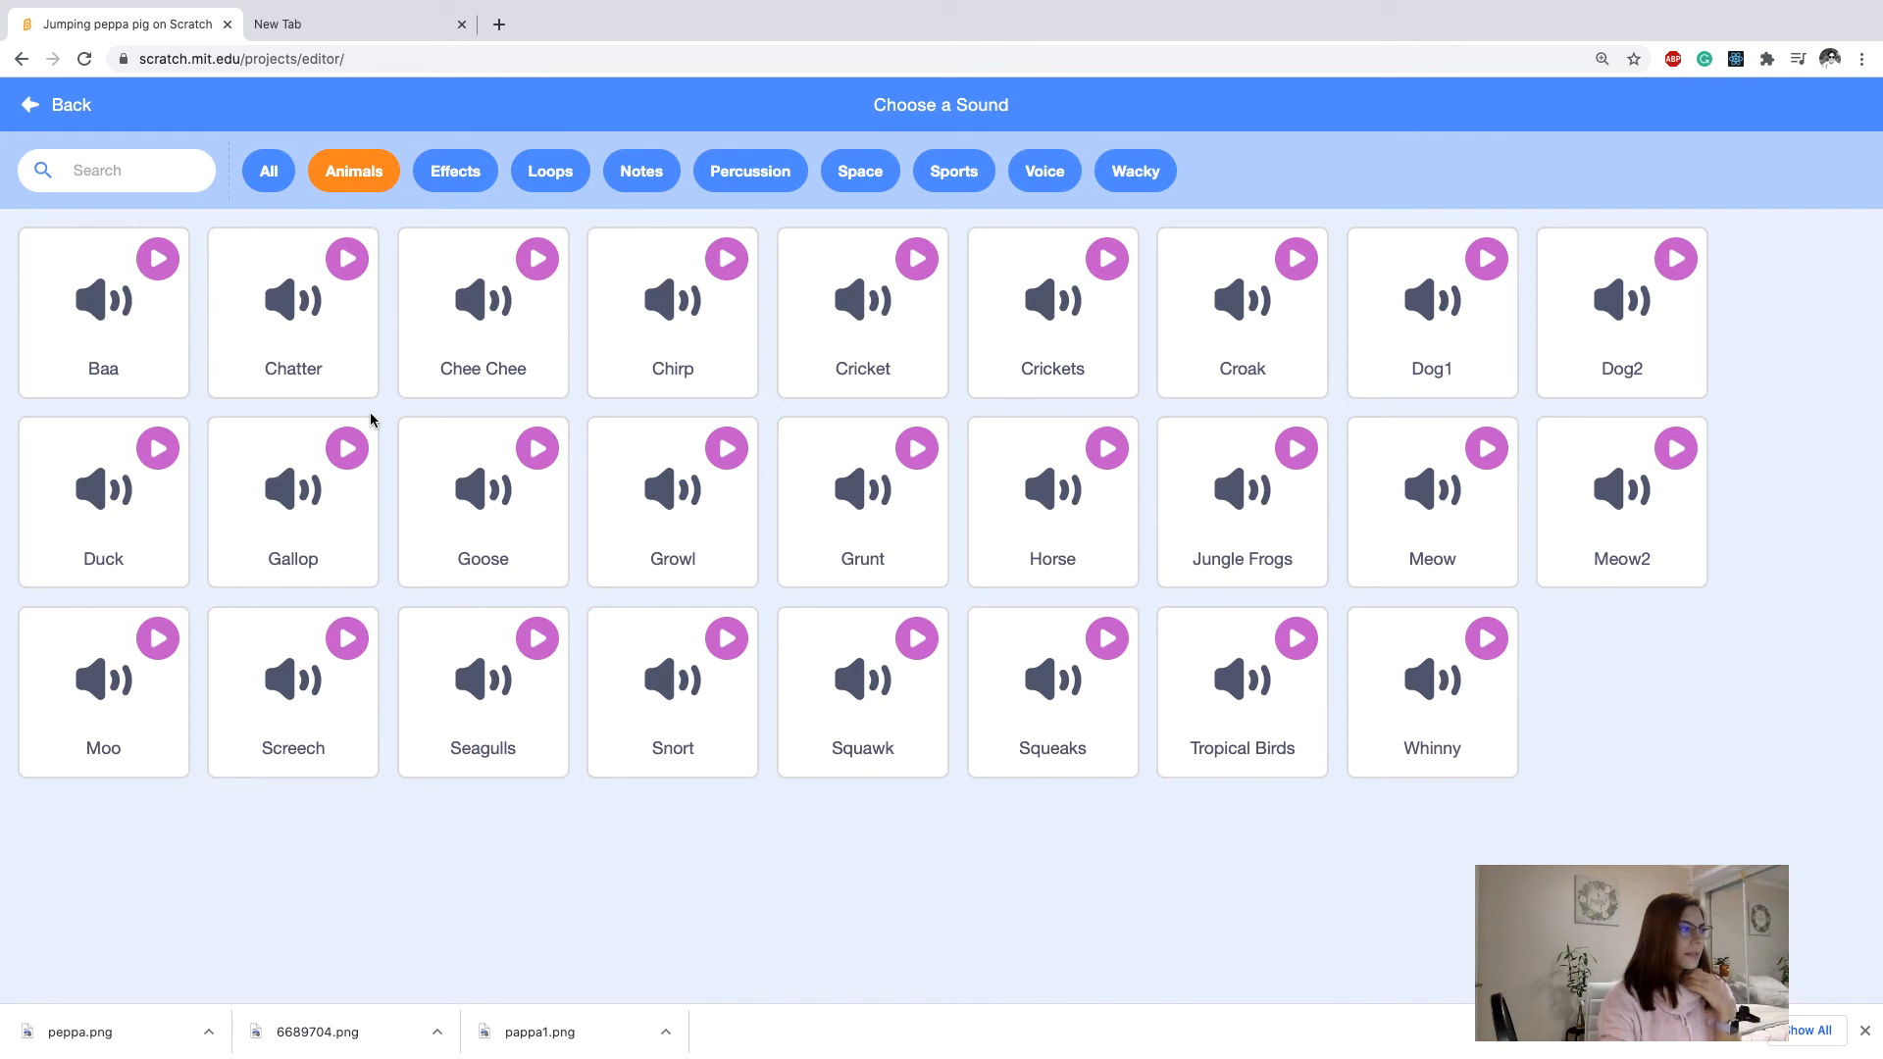
Preview Snort and other animal sounds, then add Chirp to Peppa's sounds.
{"action": "left_click", "coordinate": [726, 637]}
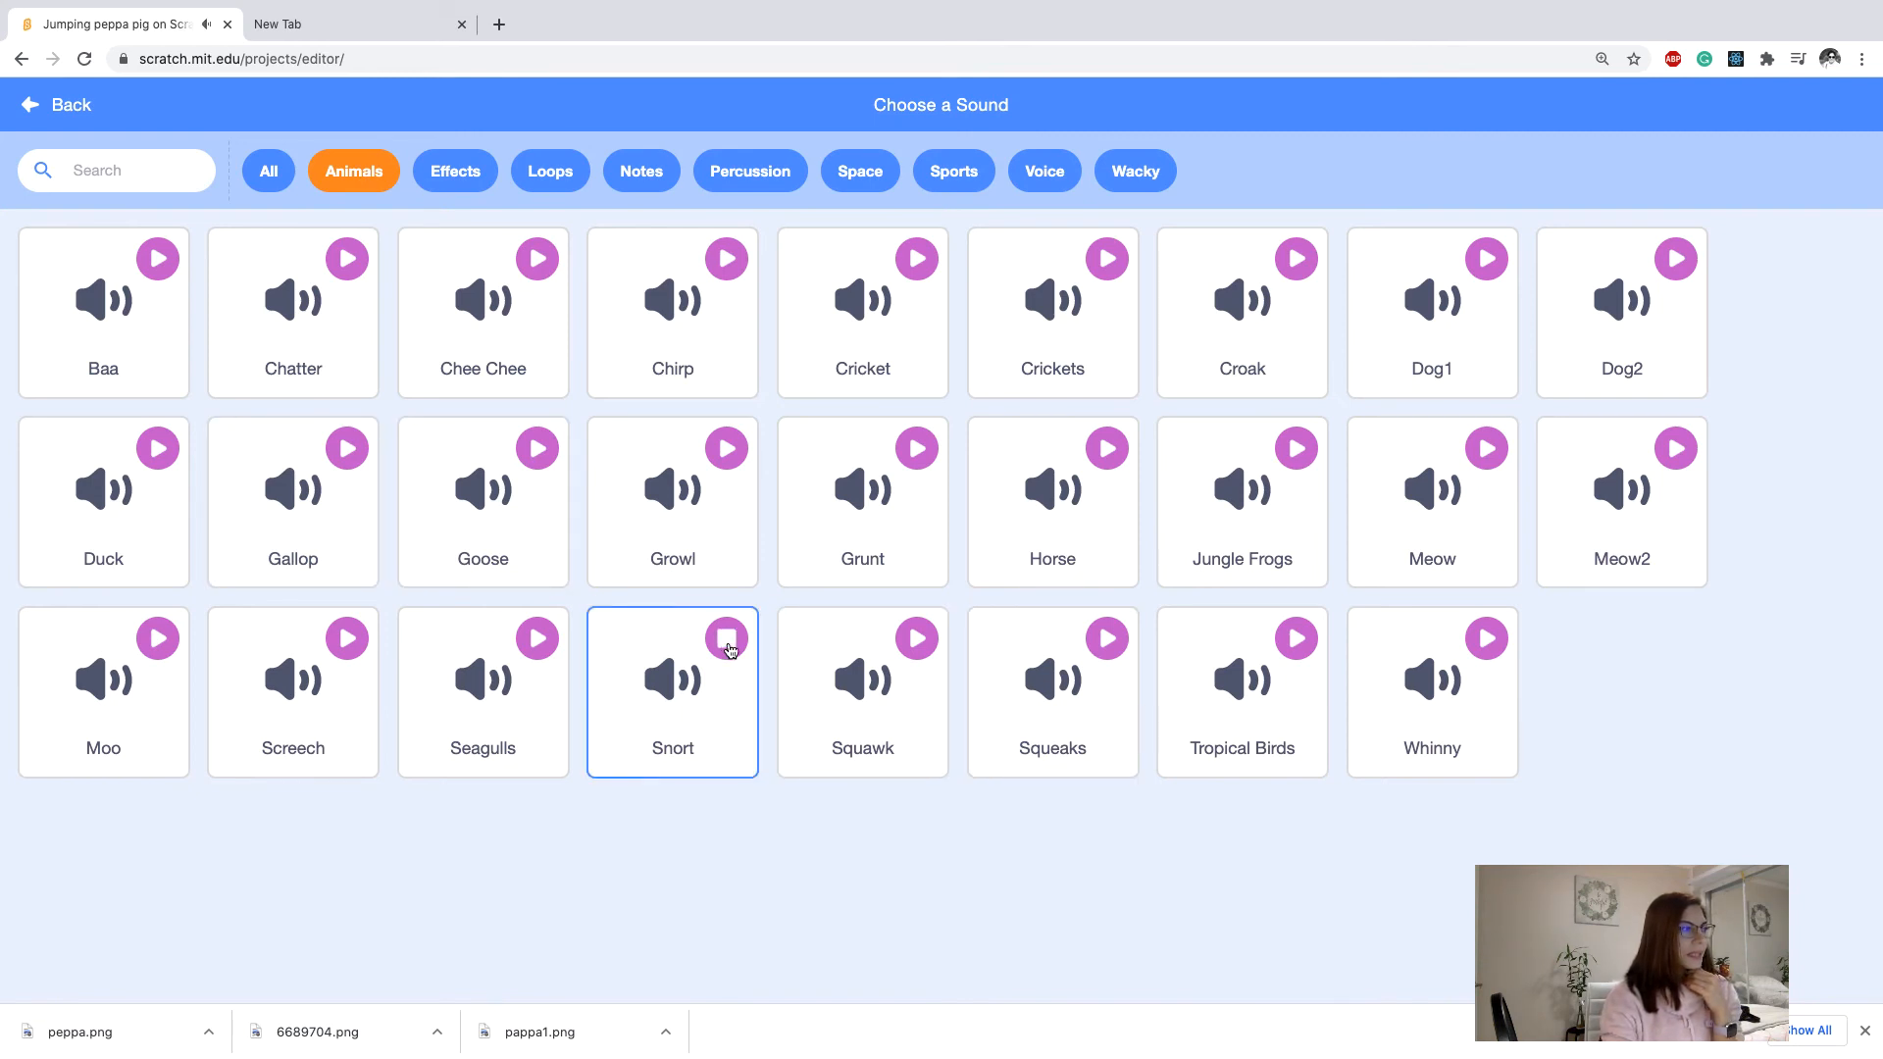
{"action": "left_click", "coordinate": [1106, 637]}
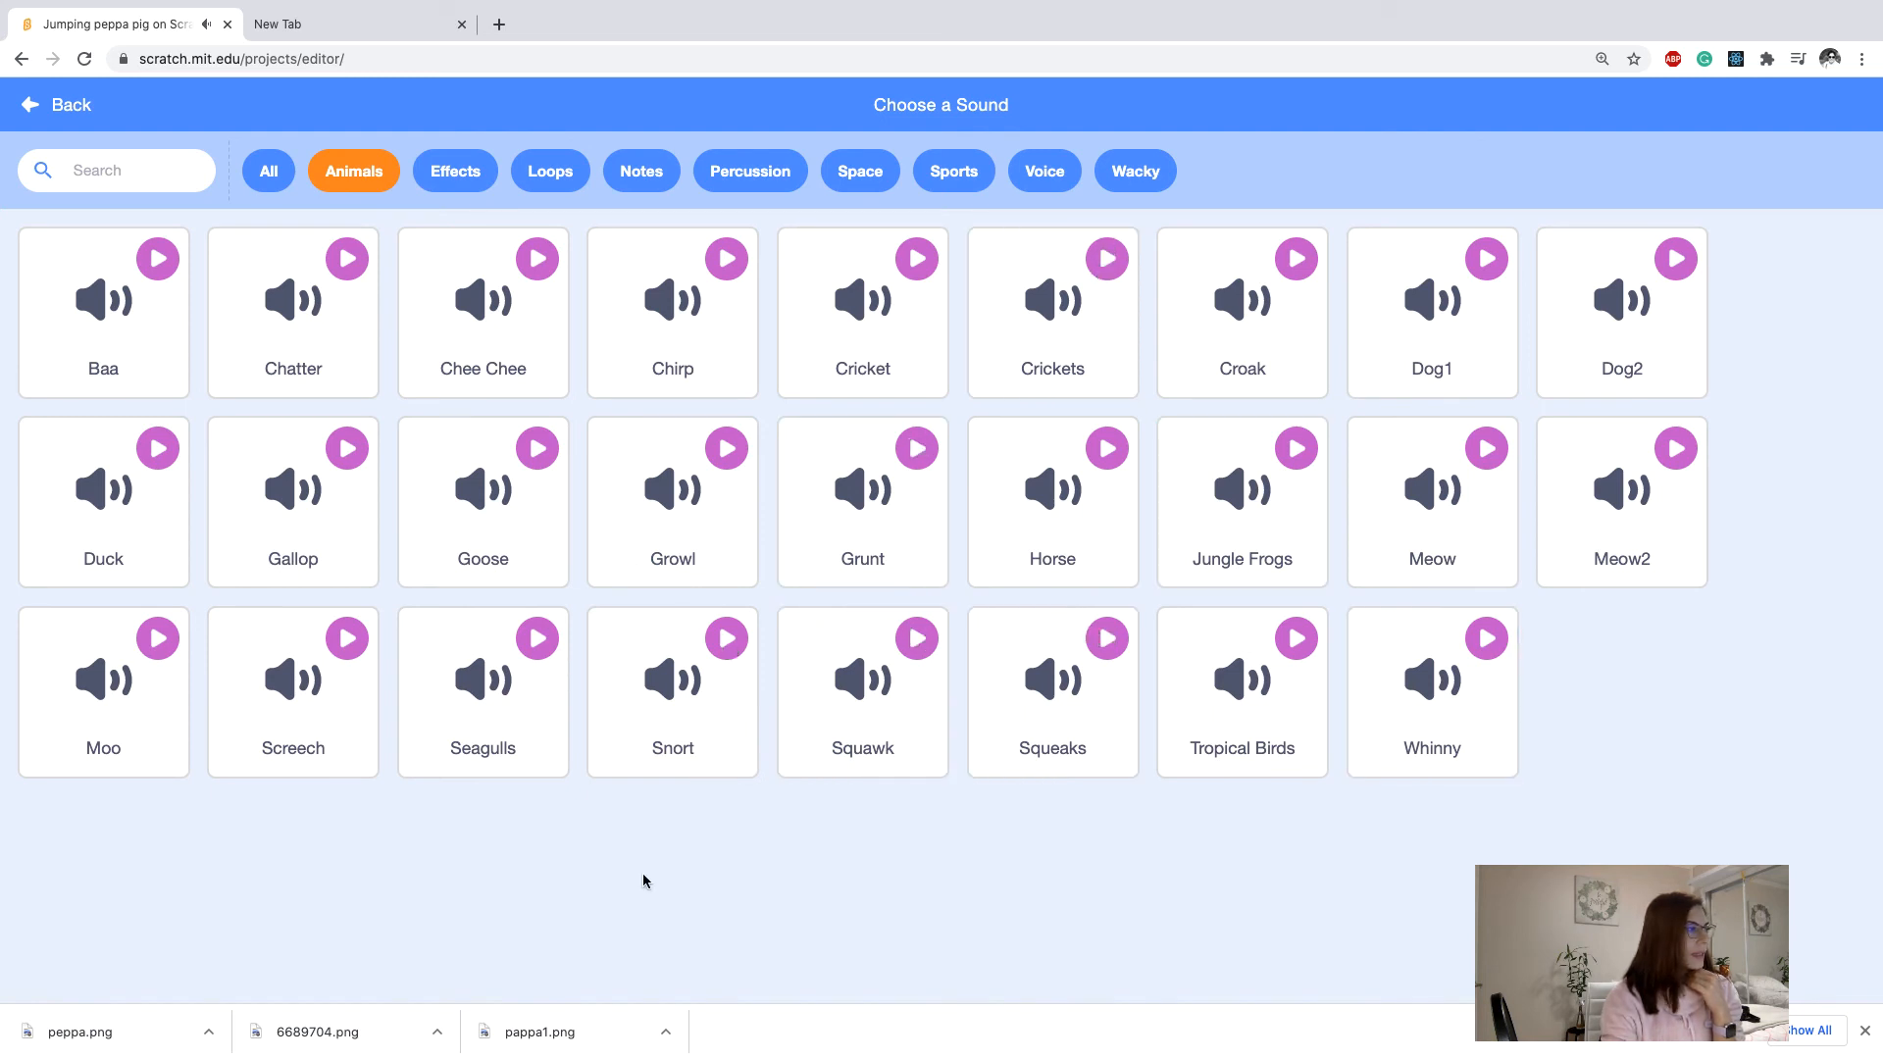
{"action": "mouse_move", "coordinate": [608, 877]}
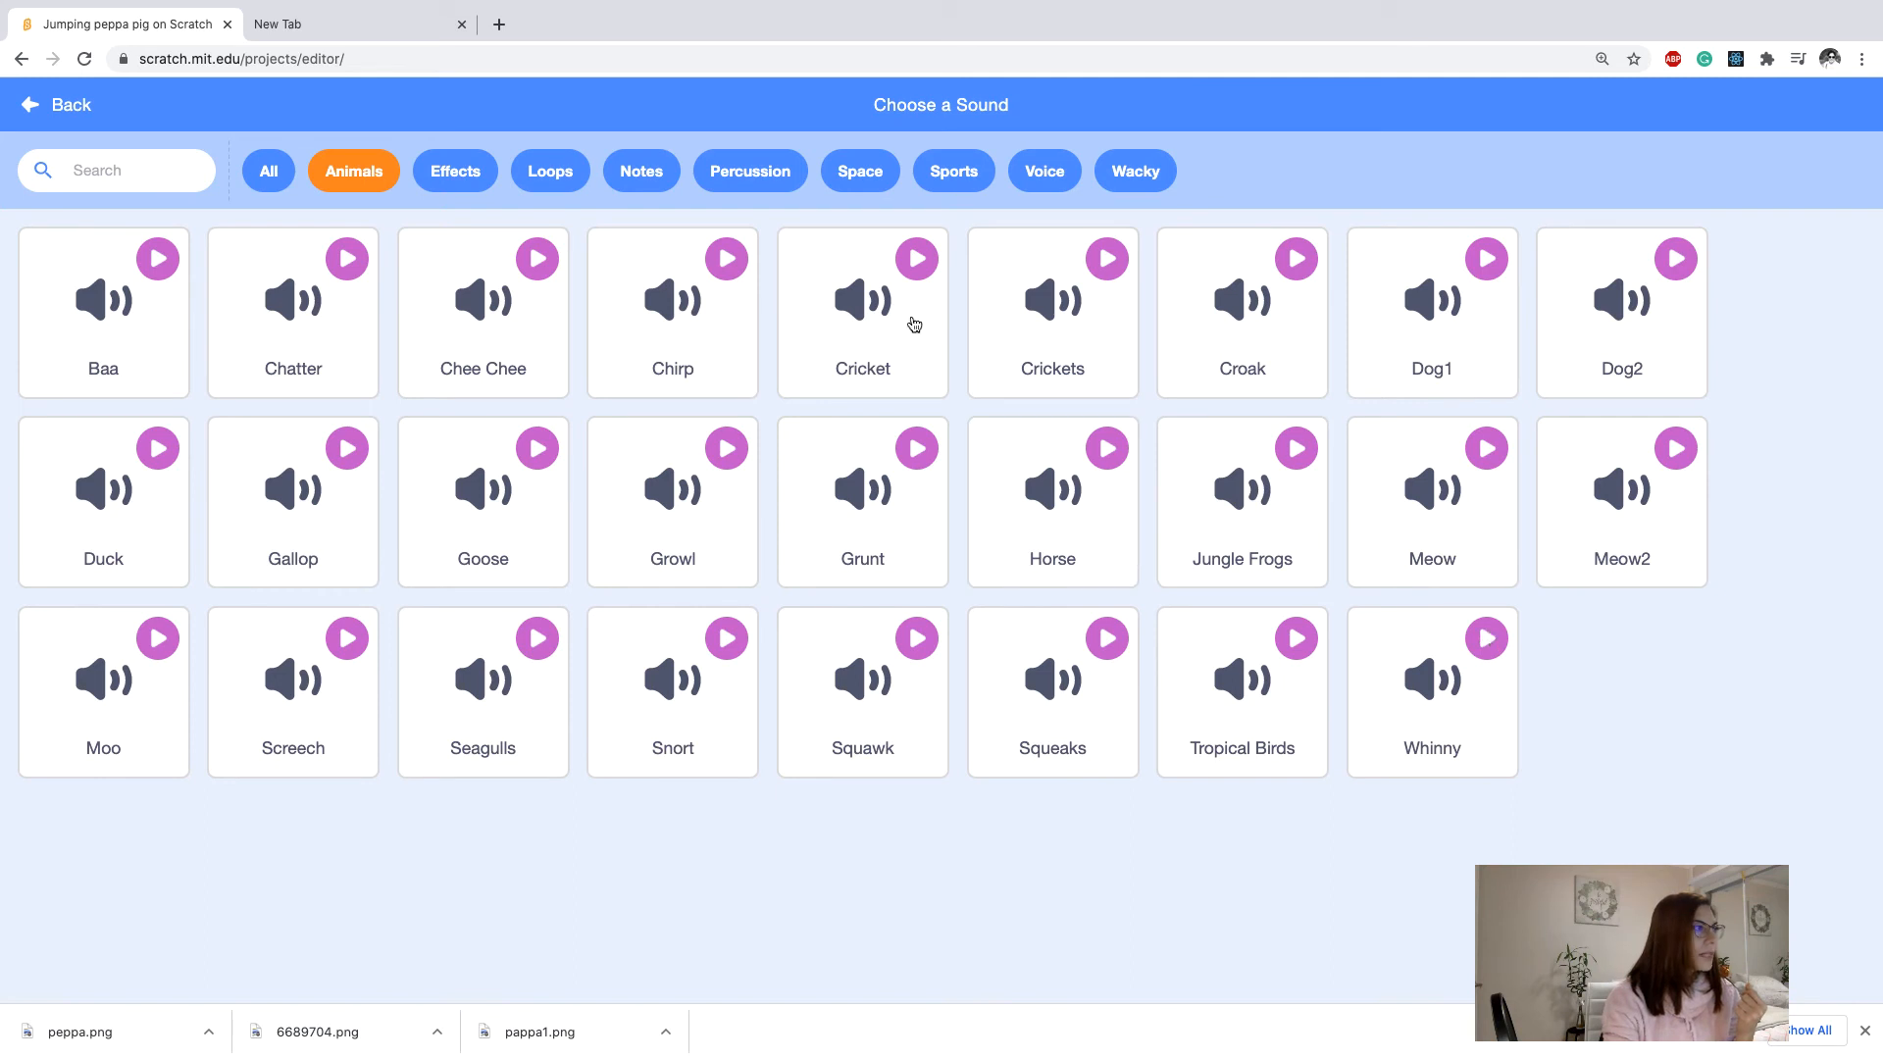
{"action": "left_click", "coordinate": [673, 312]}
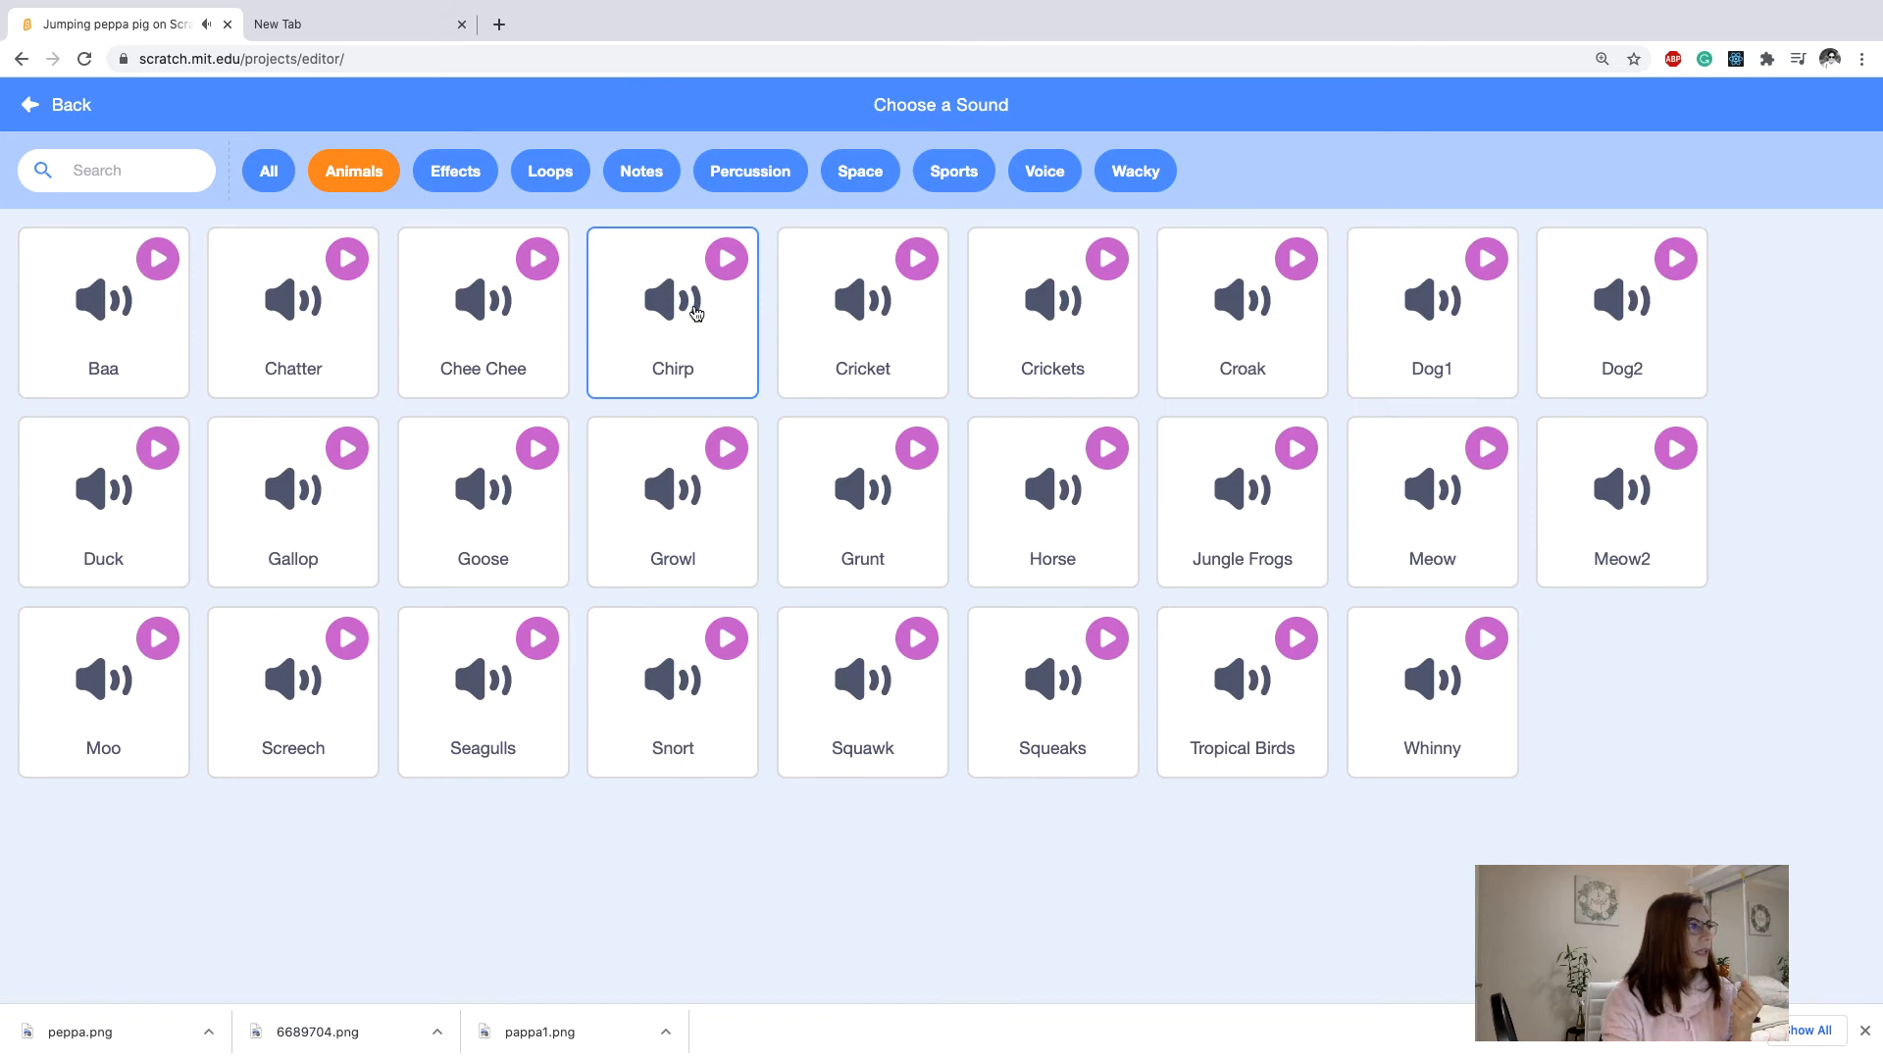
{"action": "left_click", "coordinate": [671, 301]}
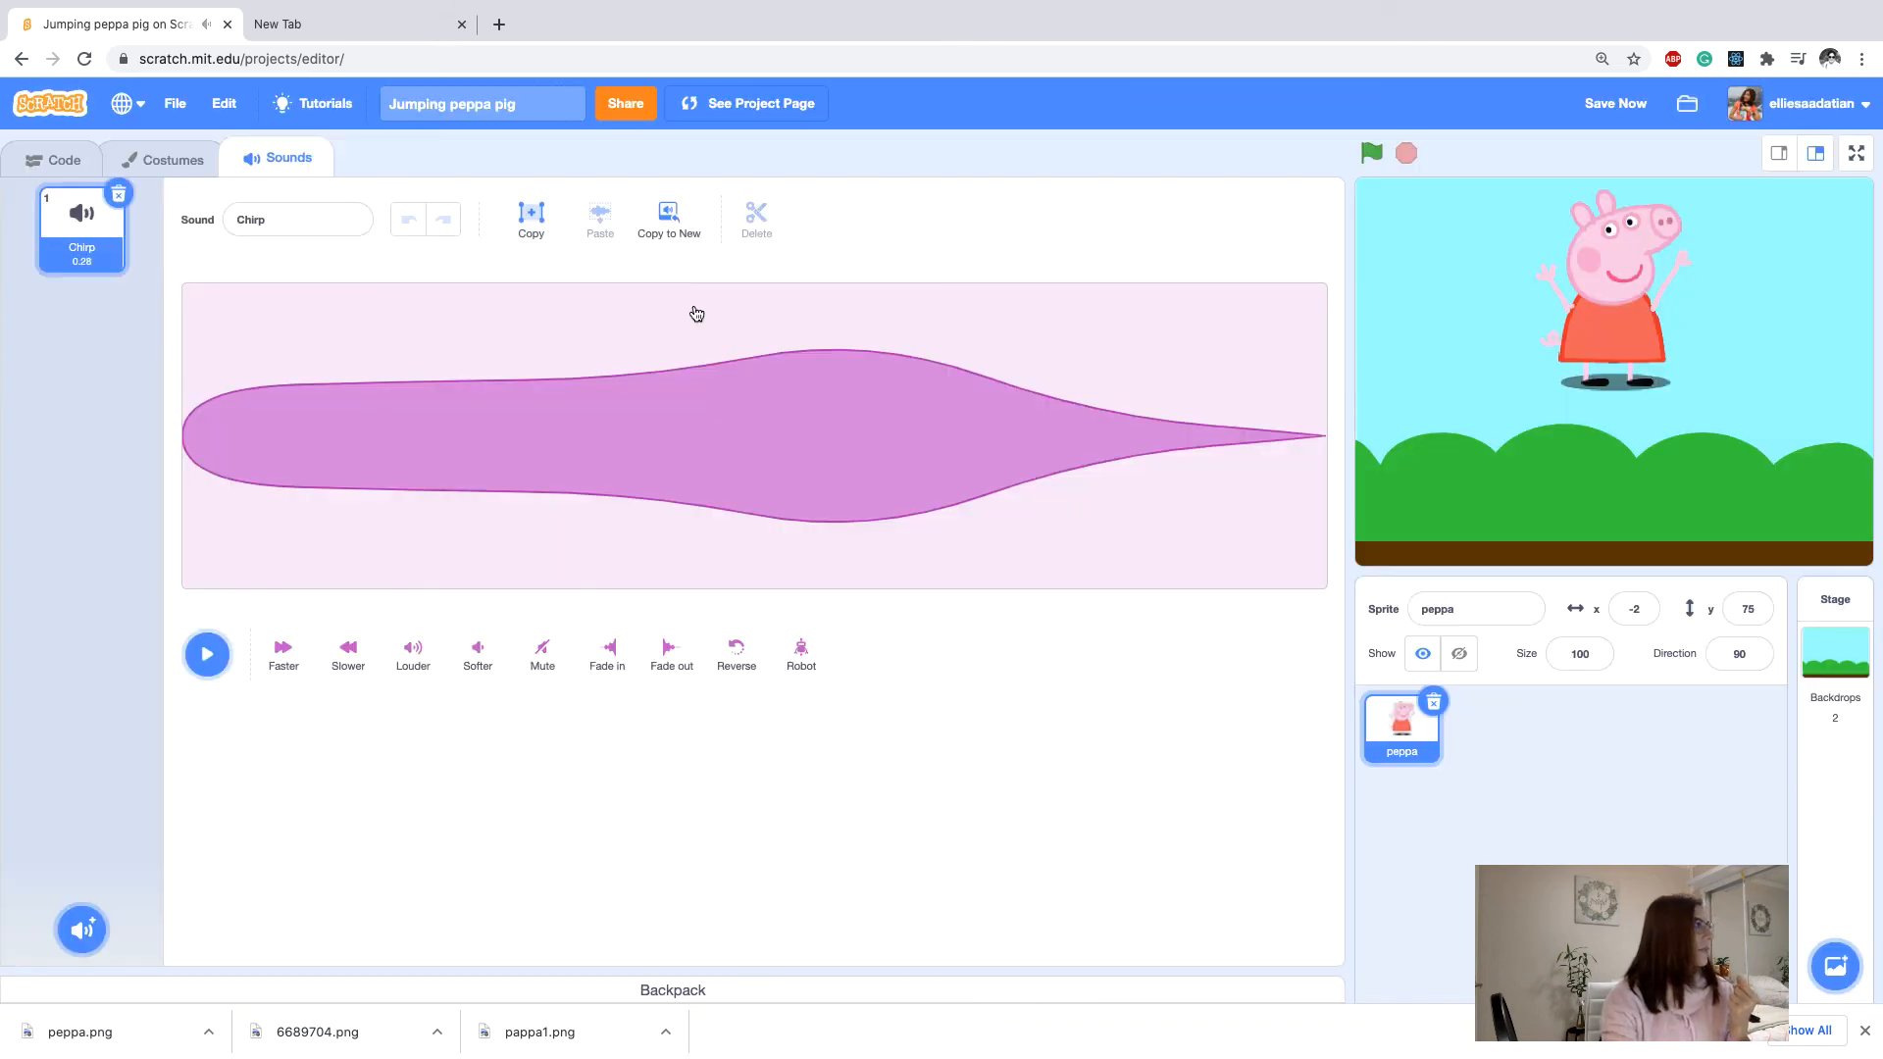
Add a 'start sound Chirp' block after 'go to x: -2 y: 5' and test-run the script.
{"action": "left_click", "coordinate": [53, 158]}
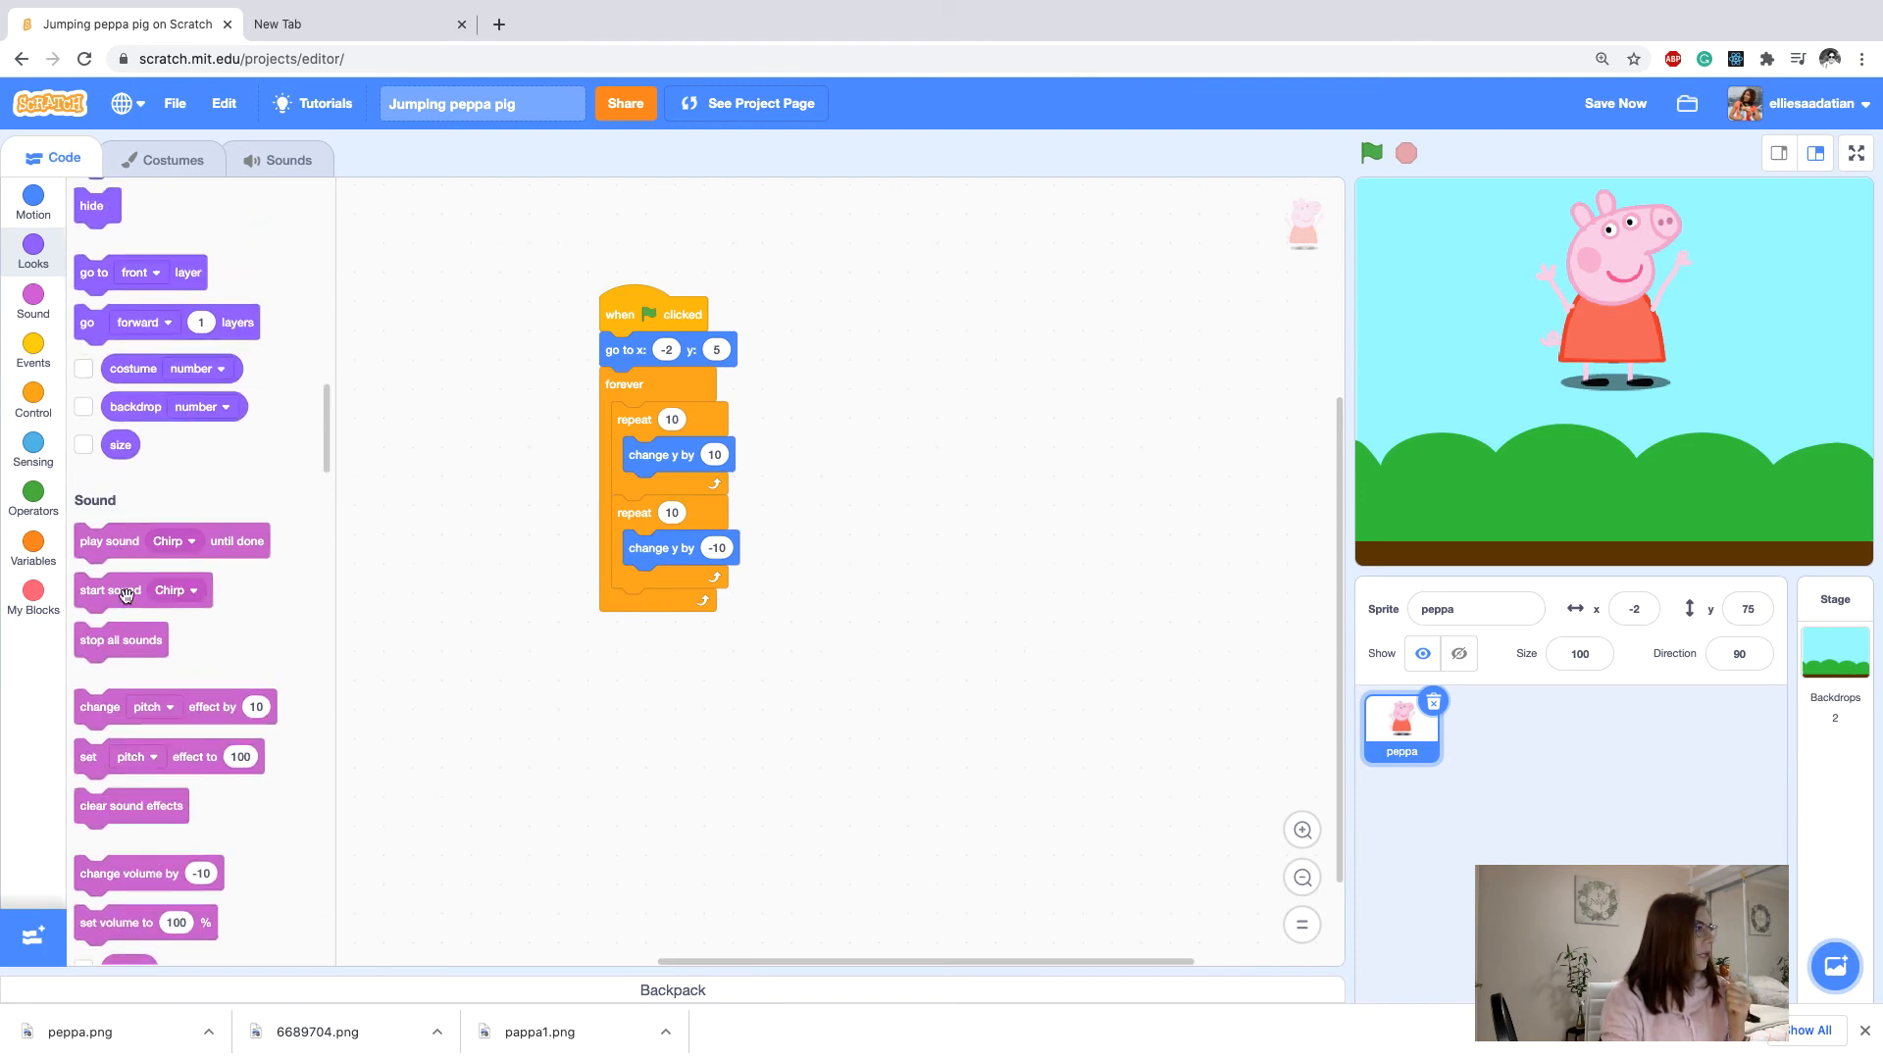
{"action": "scroll", "scroll_direction": "down", "scroll_amount": 3}
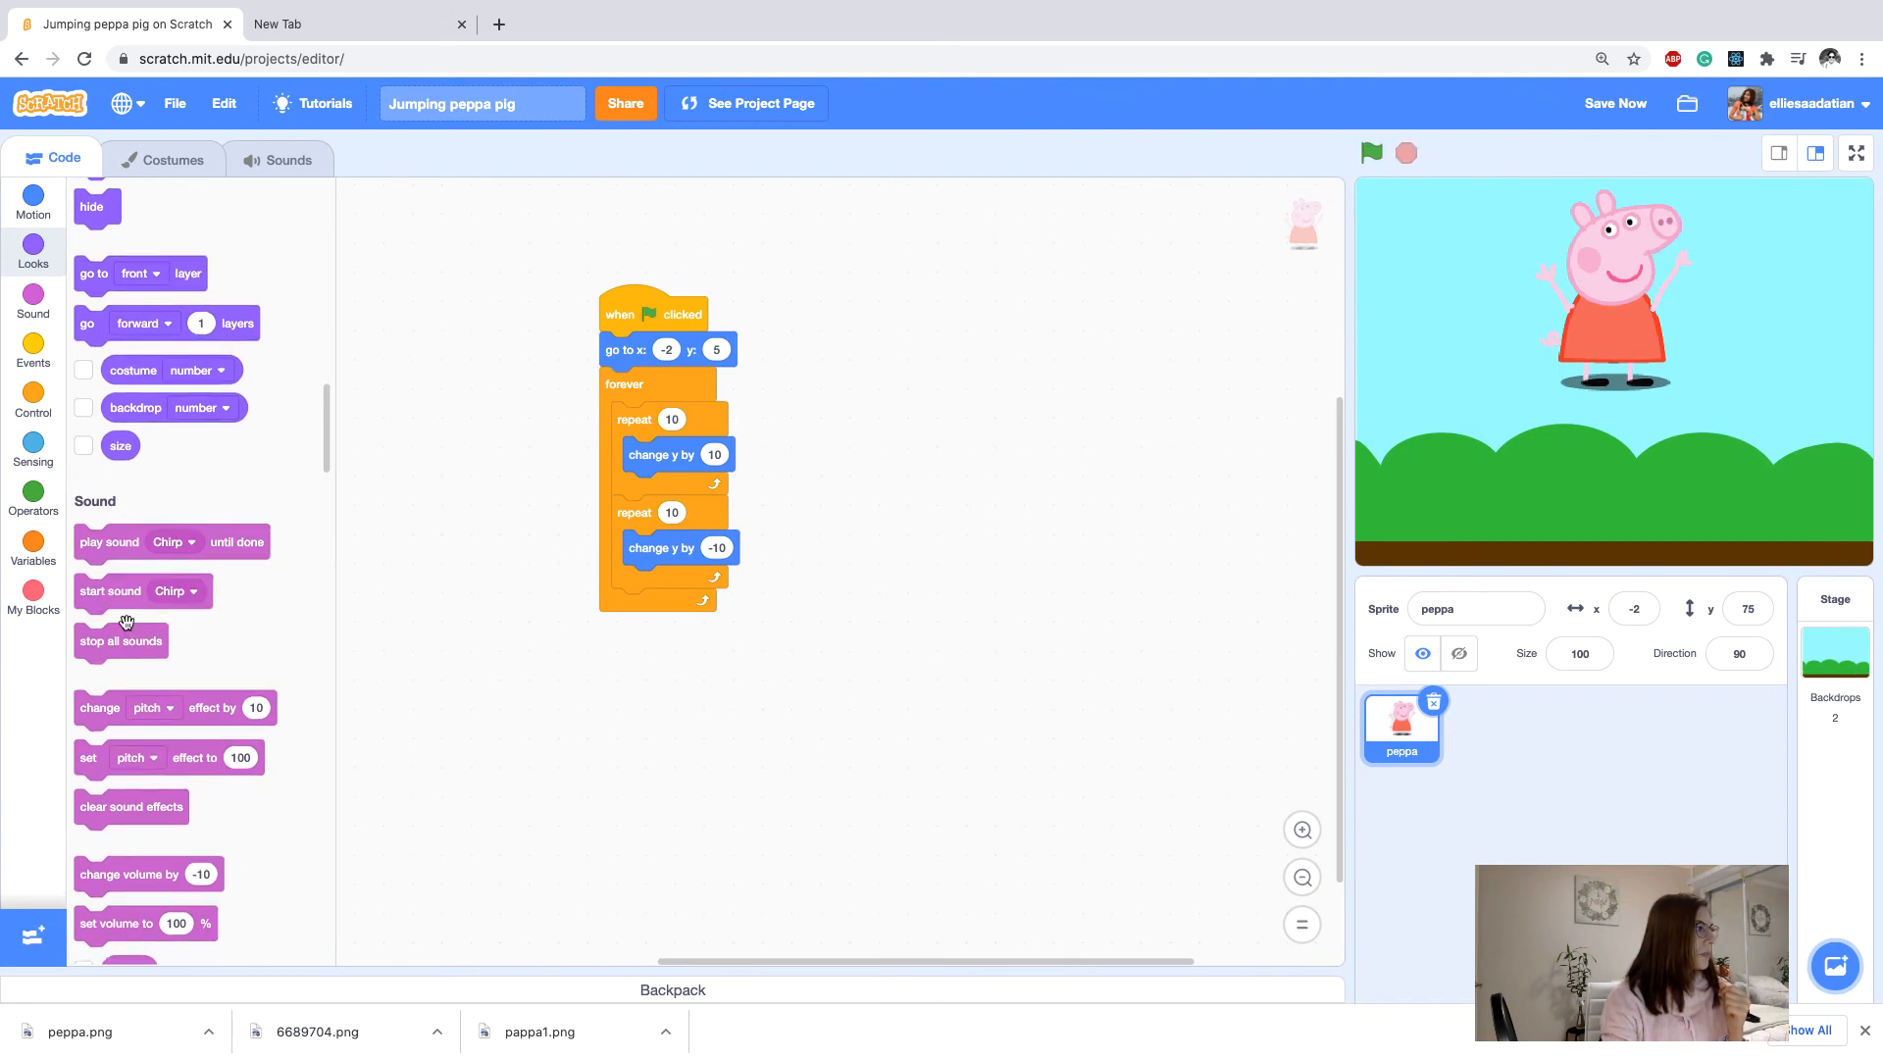
{"action": "left_click_drag", "start_coordinate": [110, 590], "coordinate": [622, 377]}
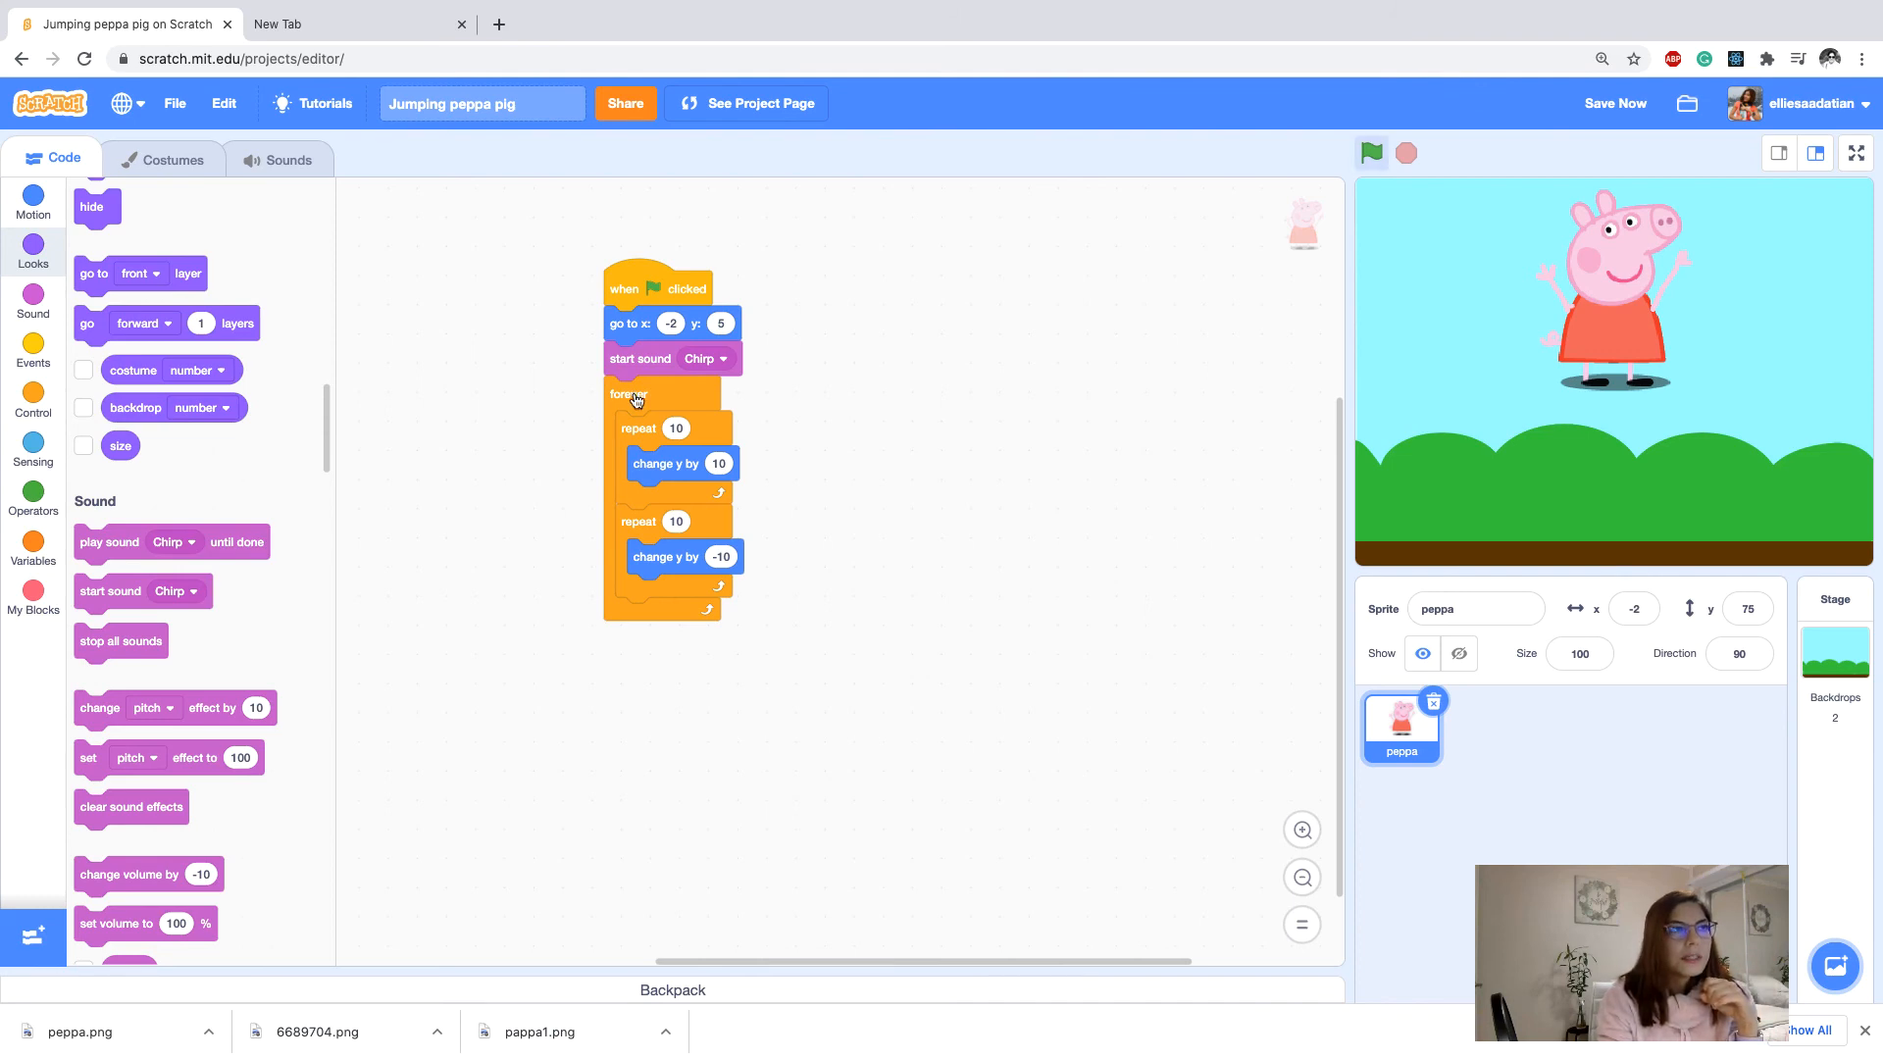
{"action": "left_click", "coordinate": [1371, 153]}
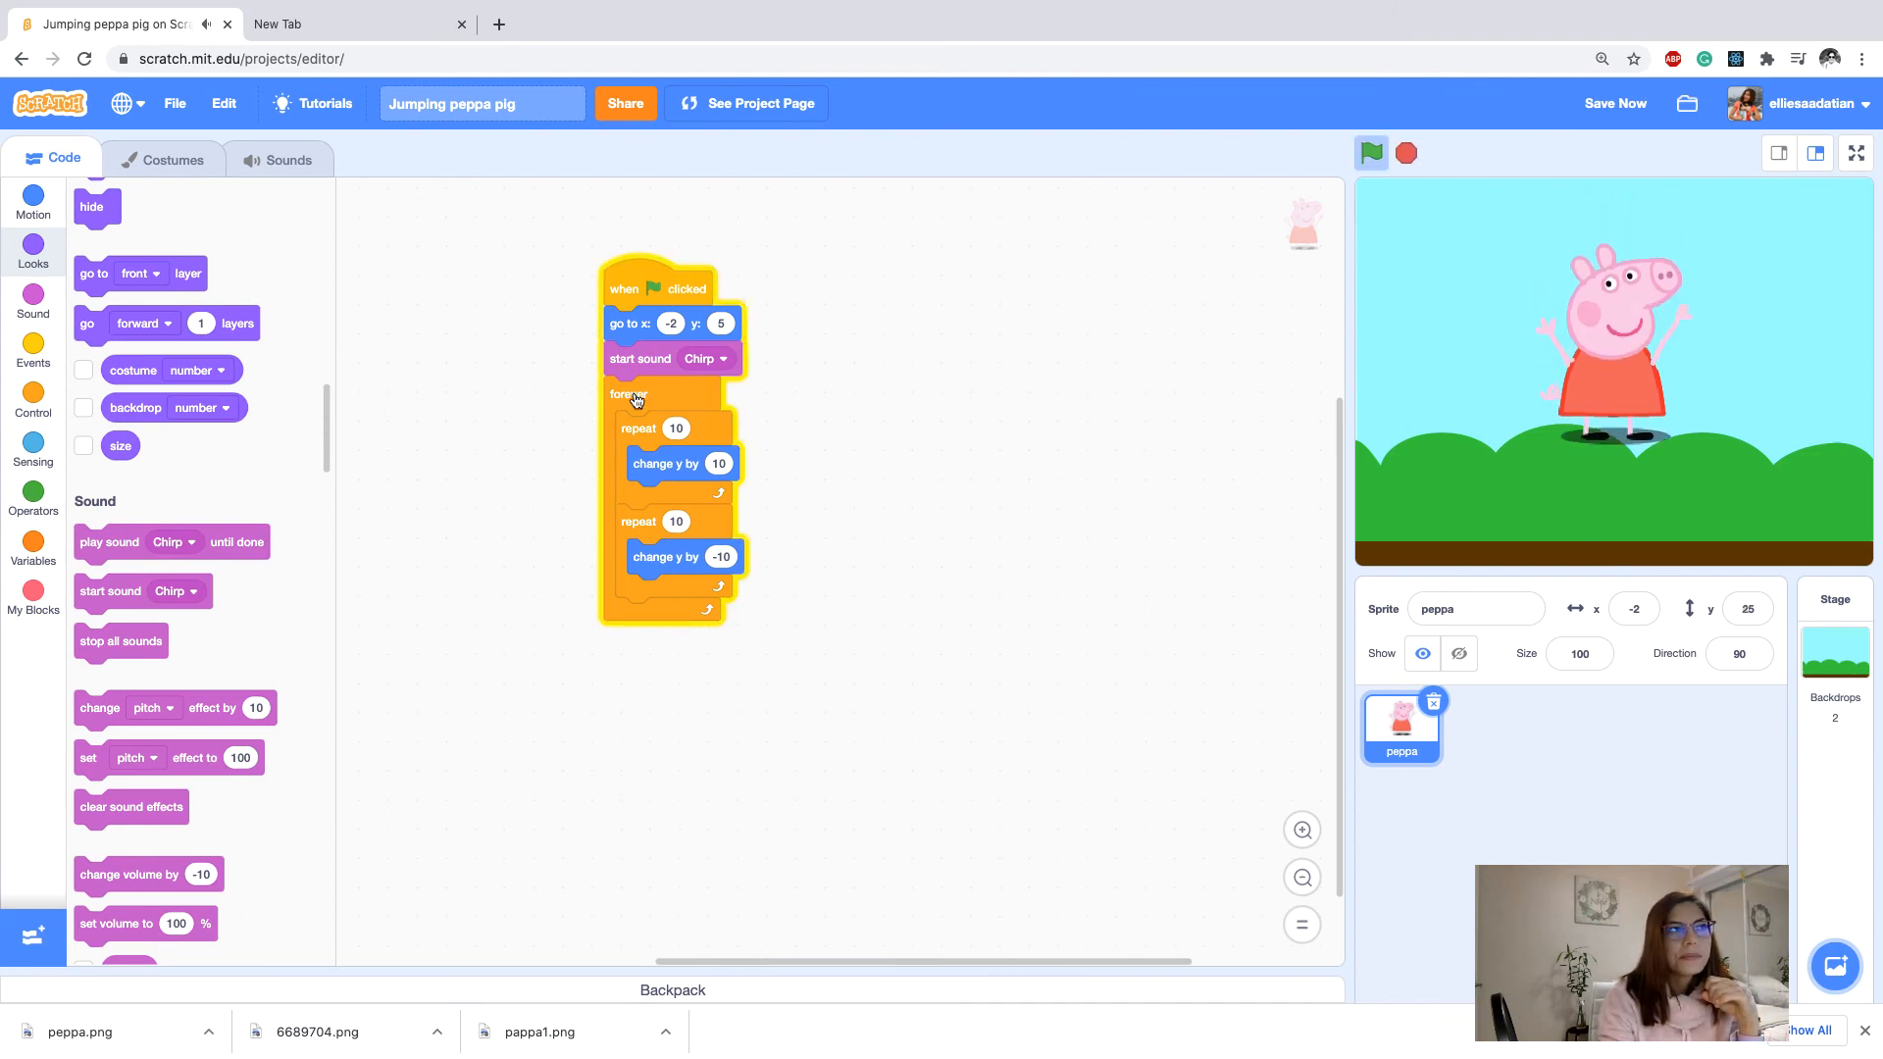
{"action": "left_click", "coordinate": [1371, 153]}
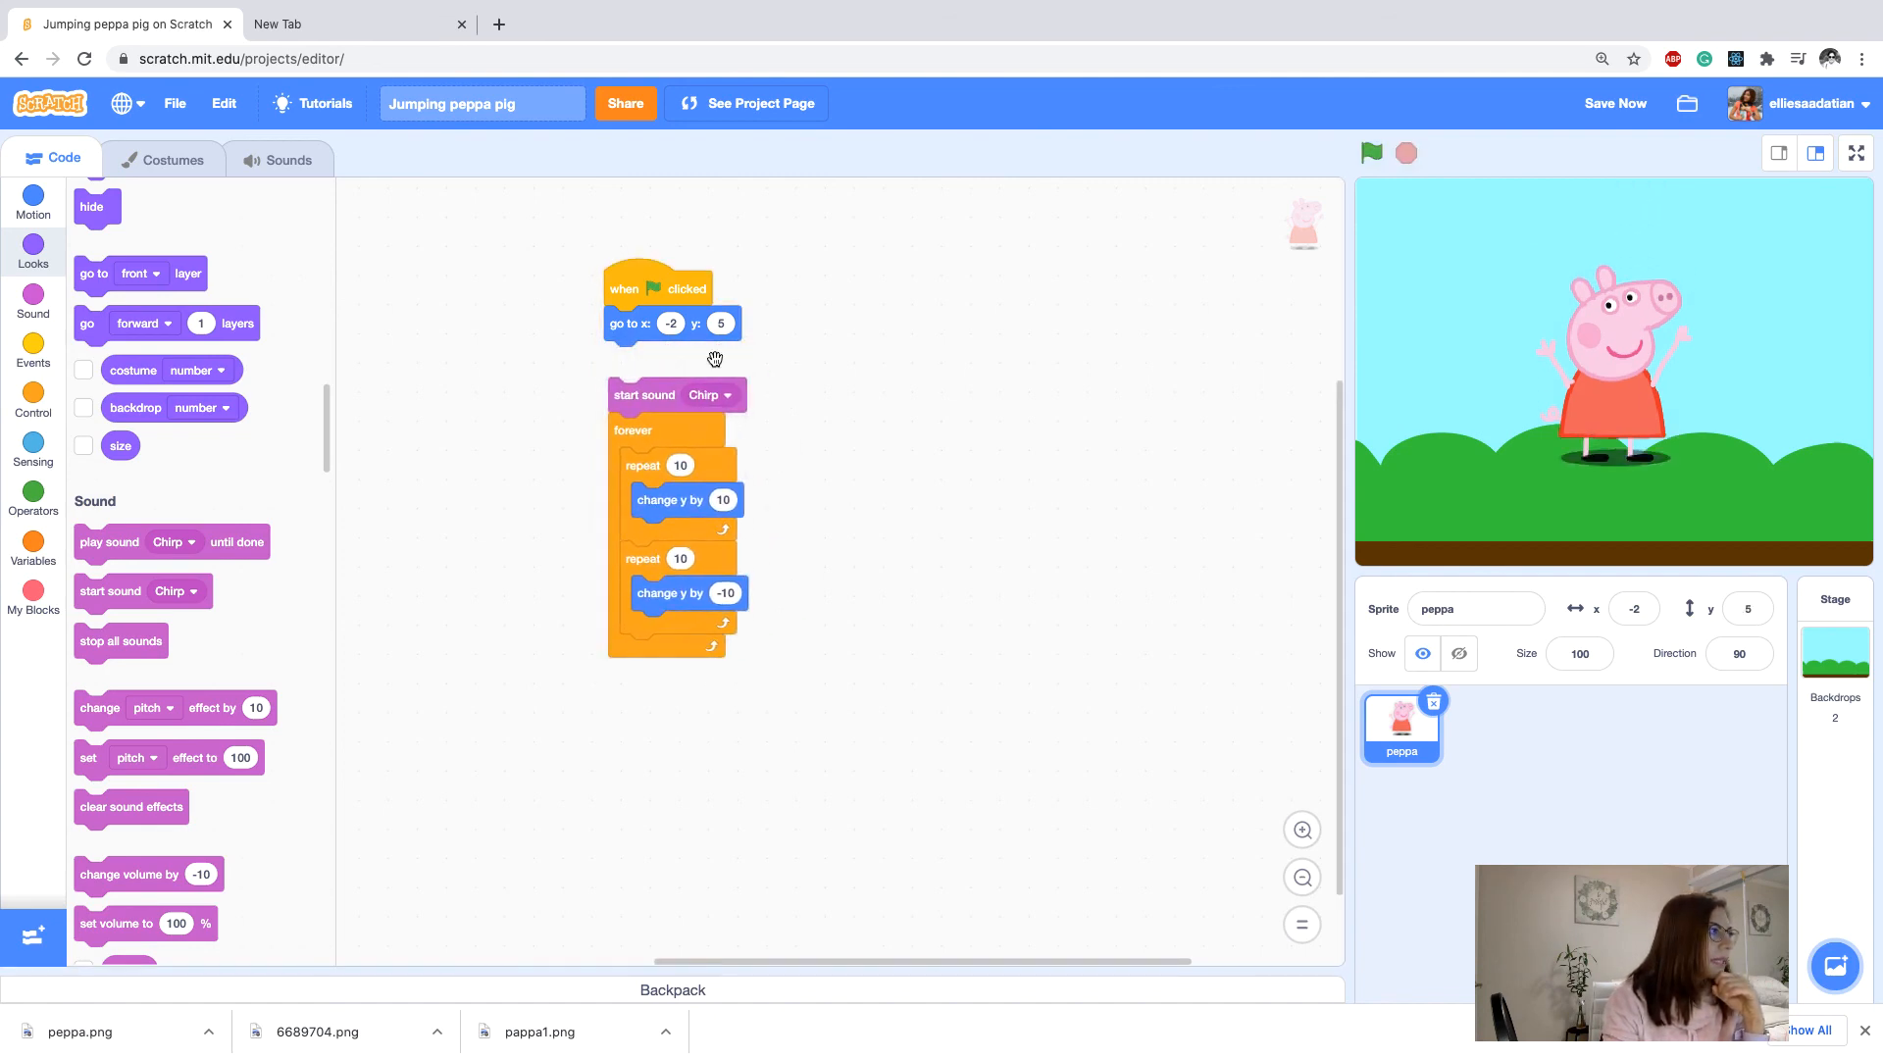
Move 'start sound Chirp' inside the forever loop and reattach the loop to the script.
{"action": "left_click_drag", "start_coordinate": [643, 394], "coordinate": [726, 436]}
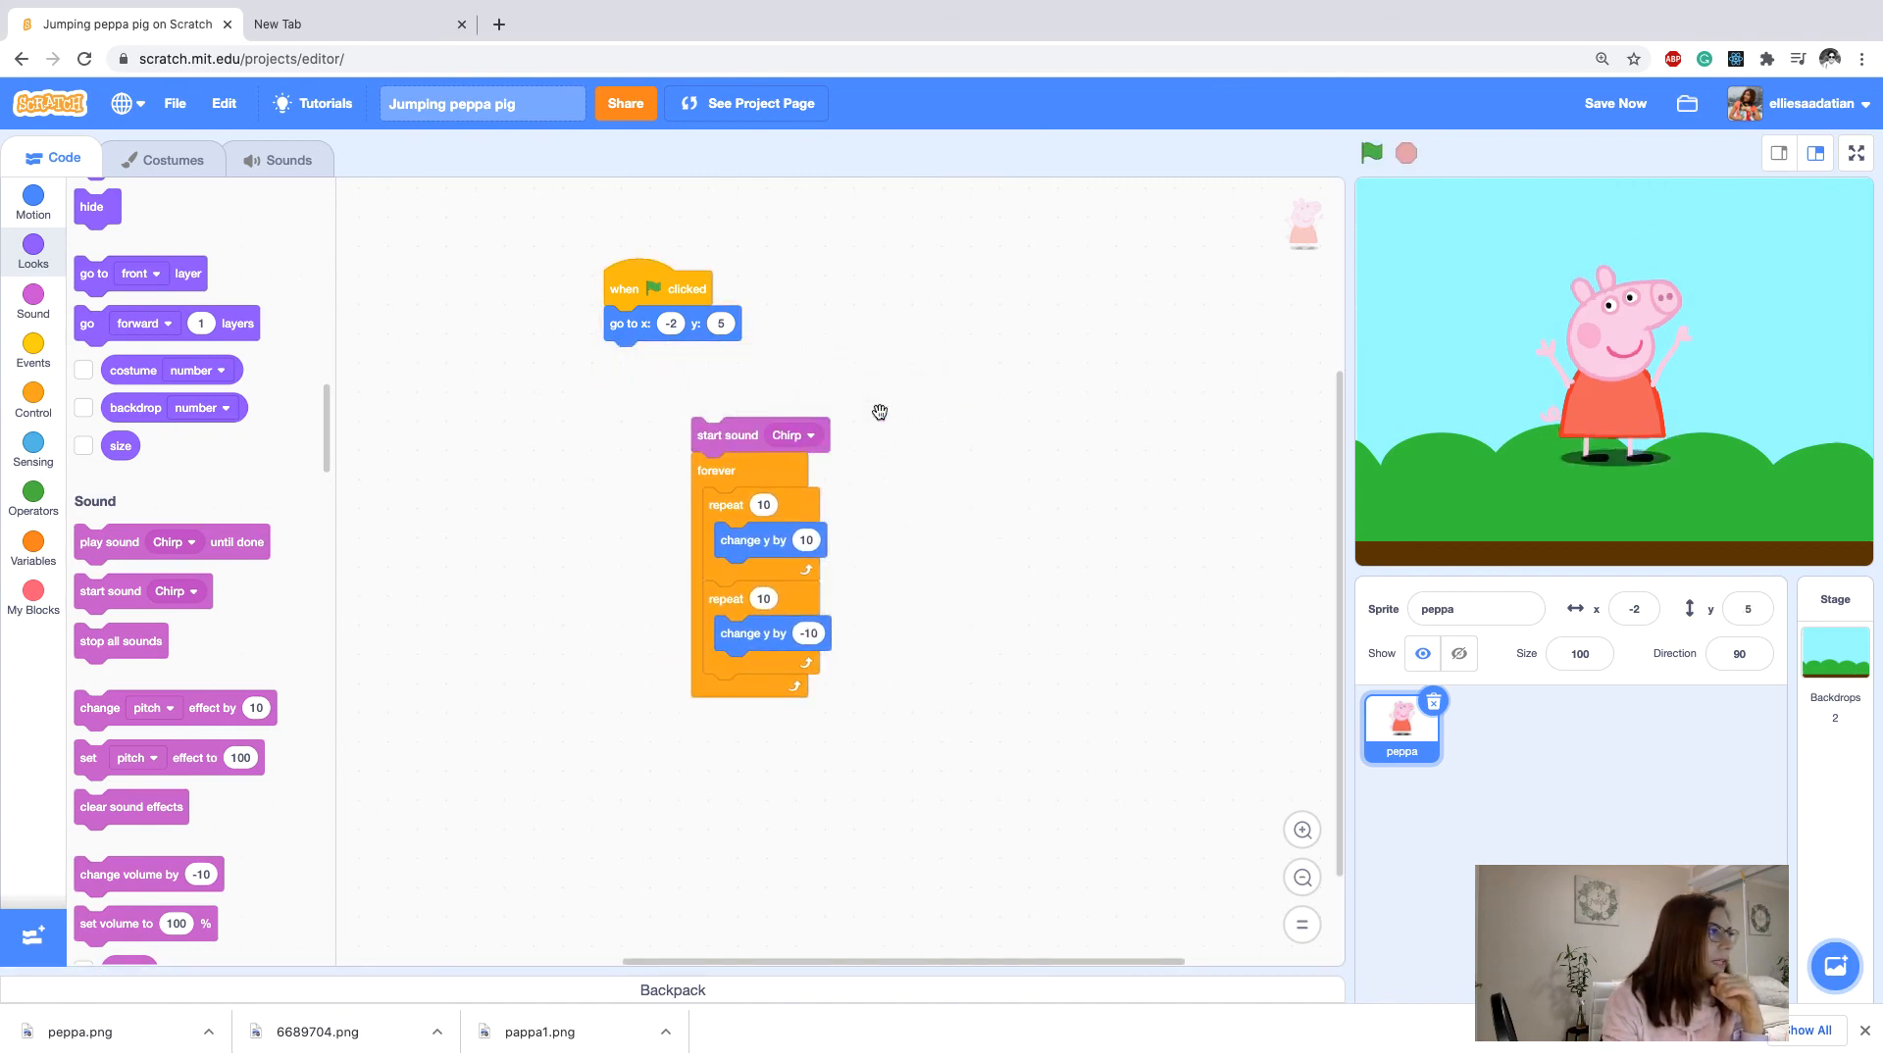
{"action": "left_click_drag", "start_coordinate": [729, 436], "coordinate": [828, 394]}
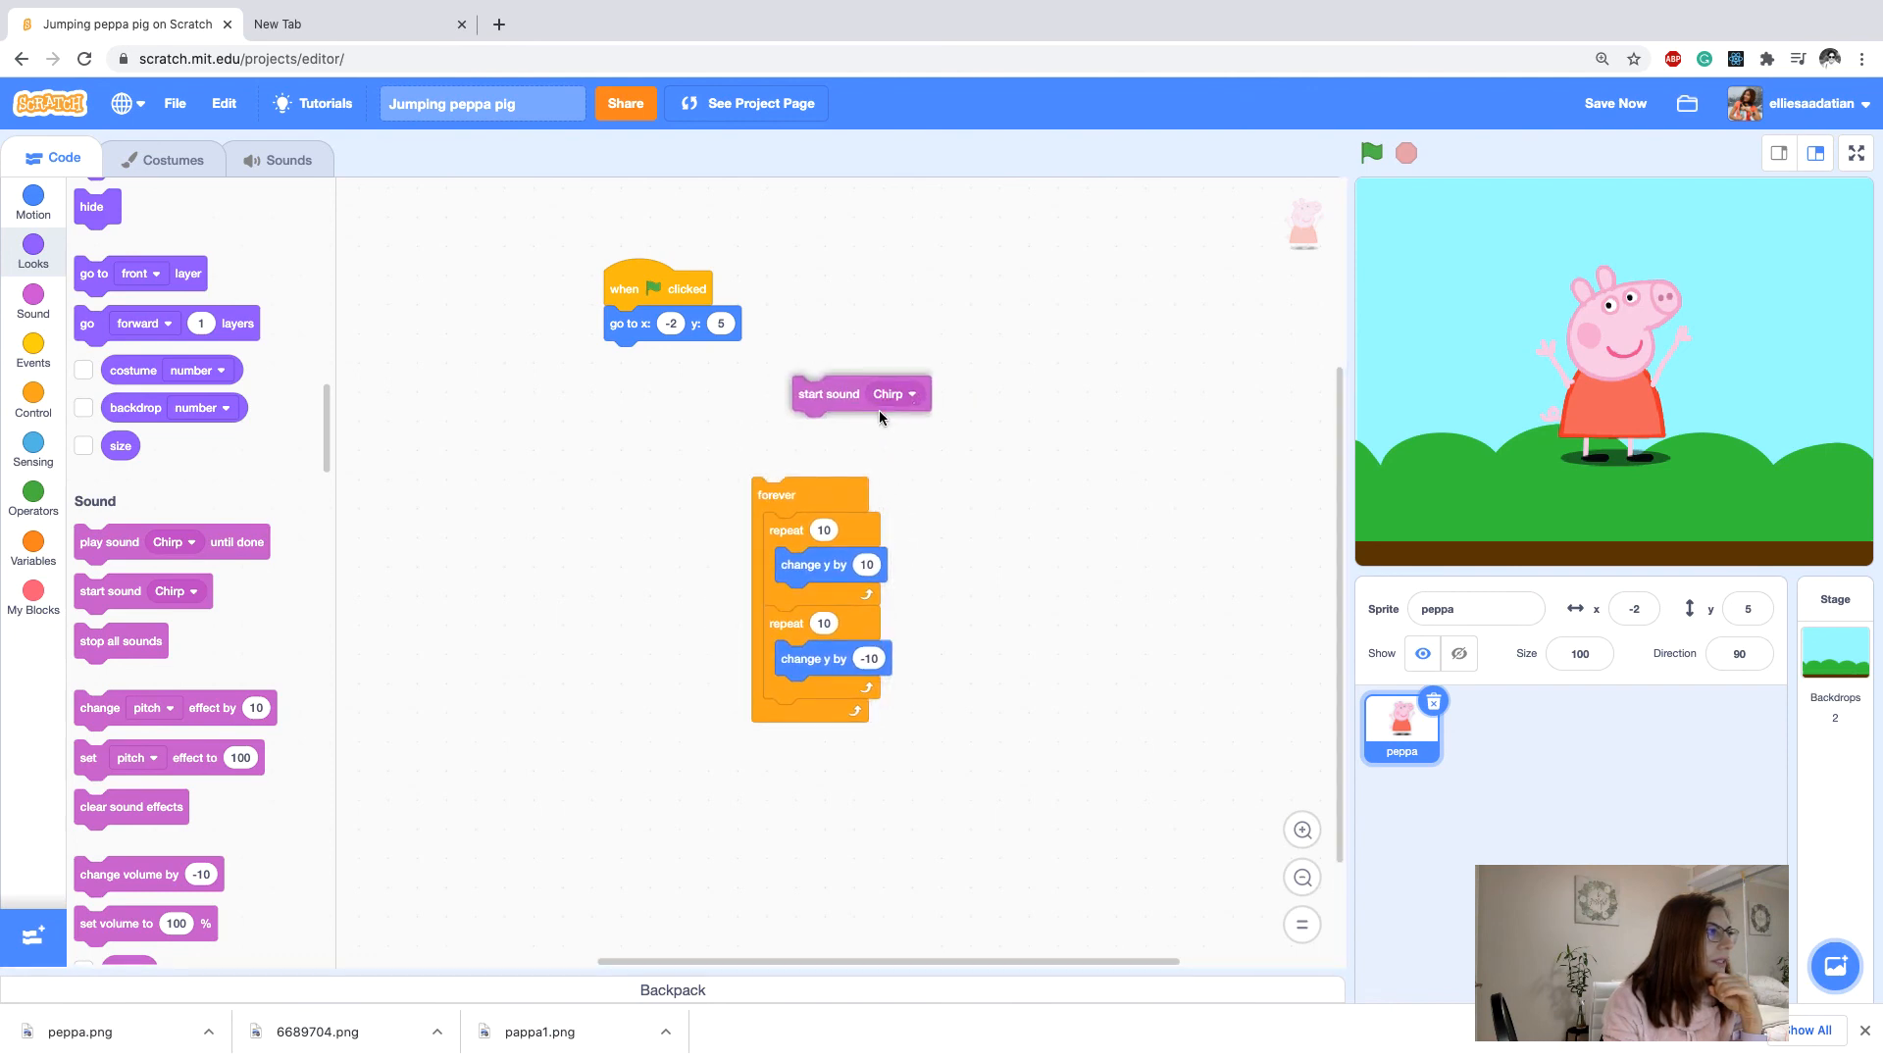
{"action": "left_click_drag", "start_coordinate": [828, 393], "coordinate": [812, 528]}
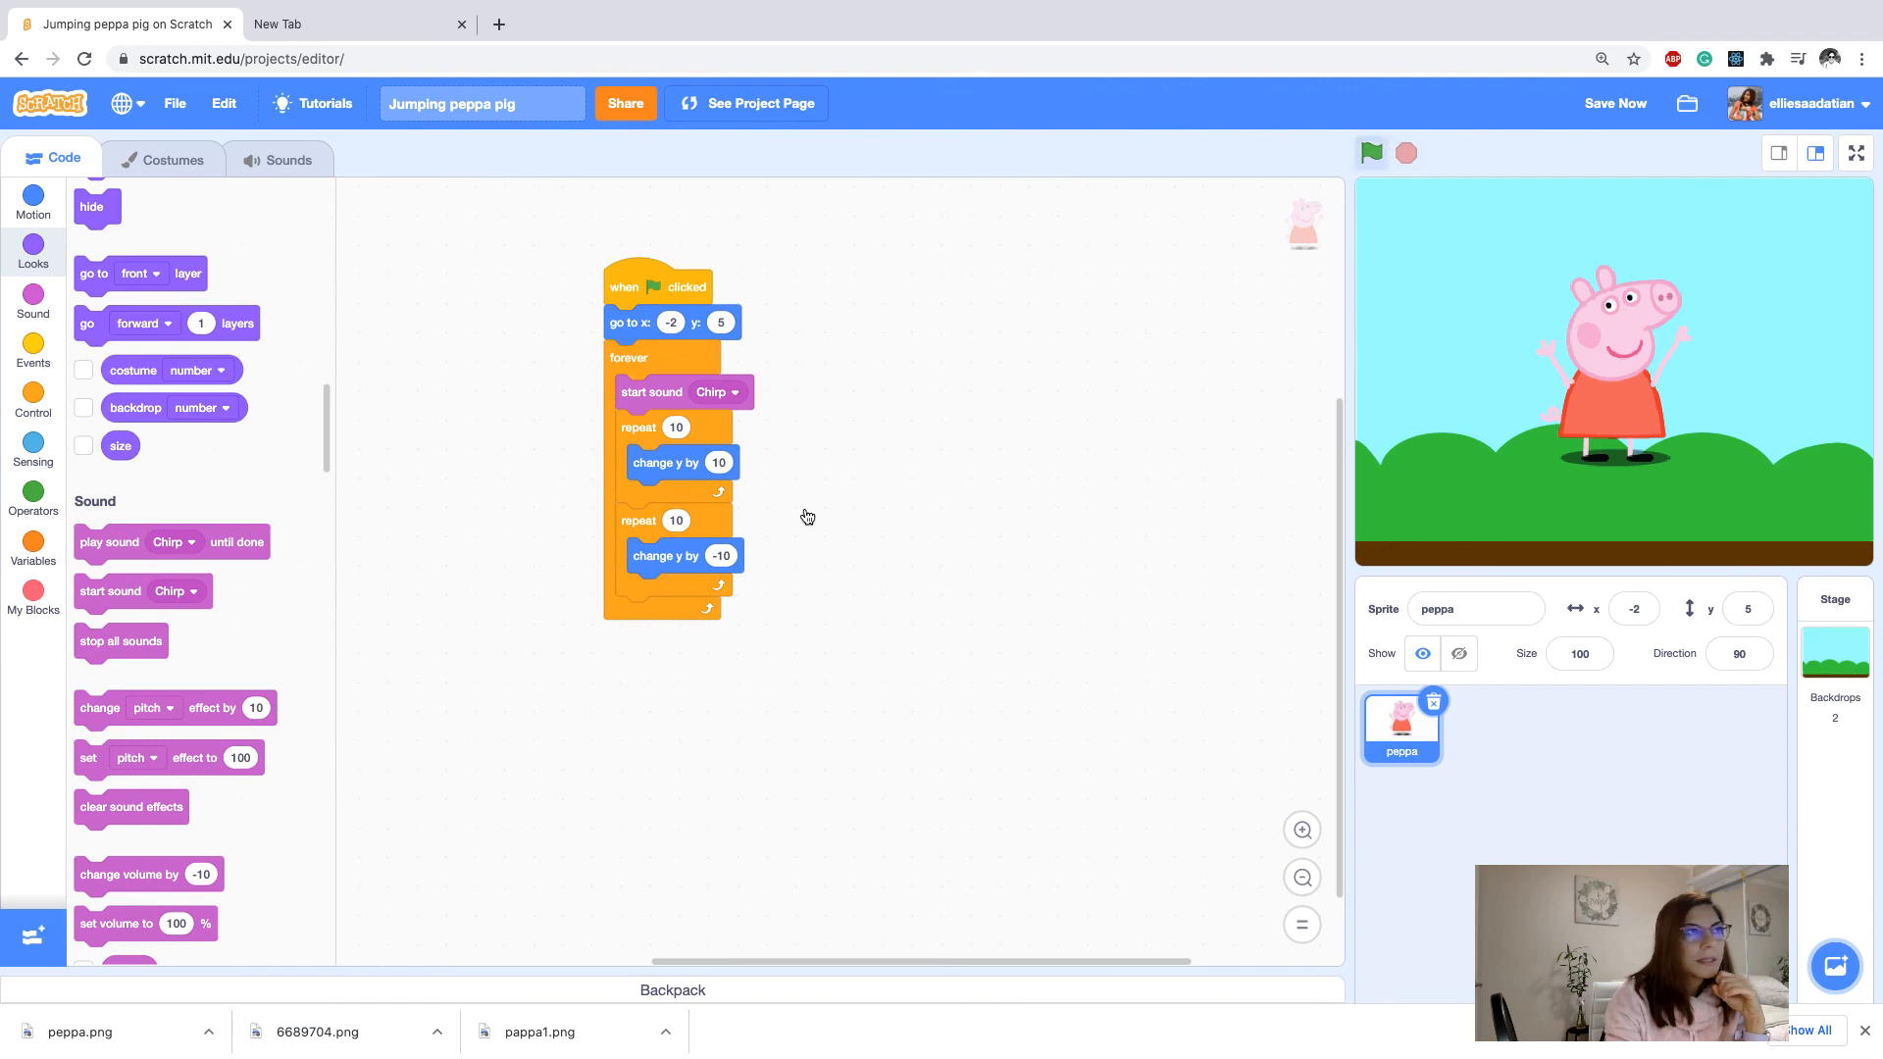
Test-run the jumping with Chirp playing each loop, then save the project.
{"action": "left_click", "coordinate": [1370, 153]}
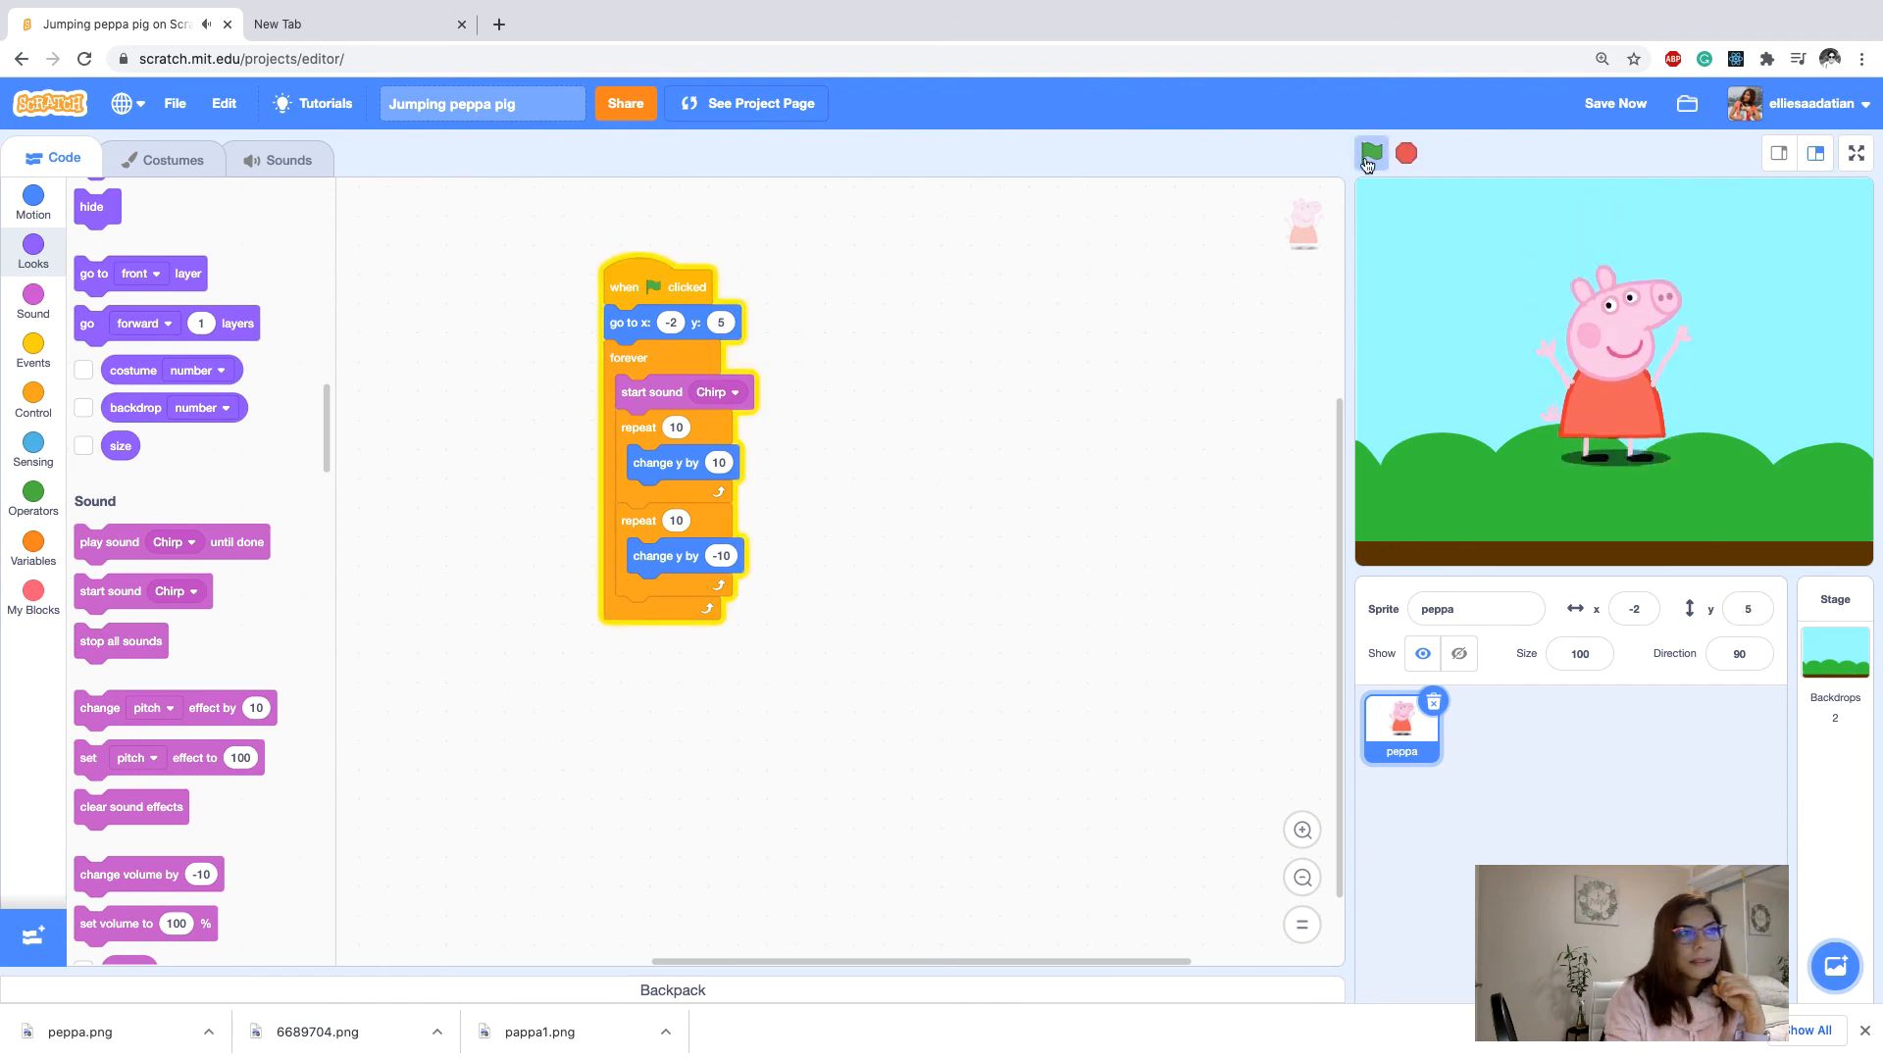
{"action": "left_click", "coordinate": [1369, 153]}
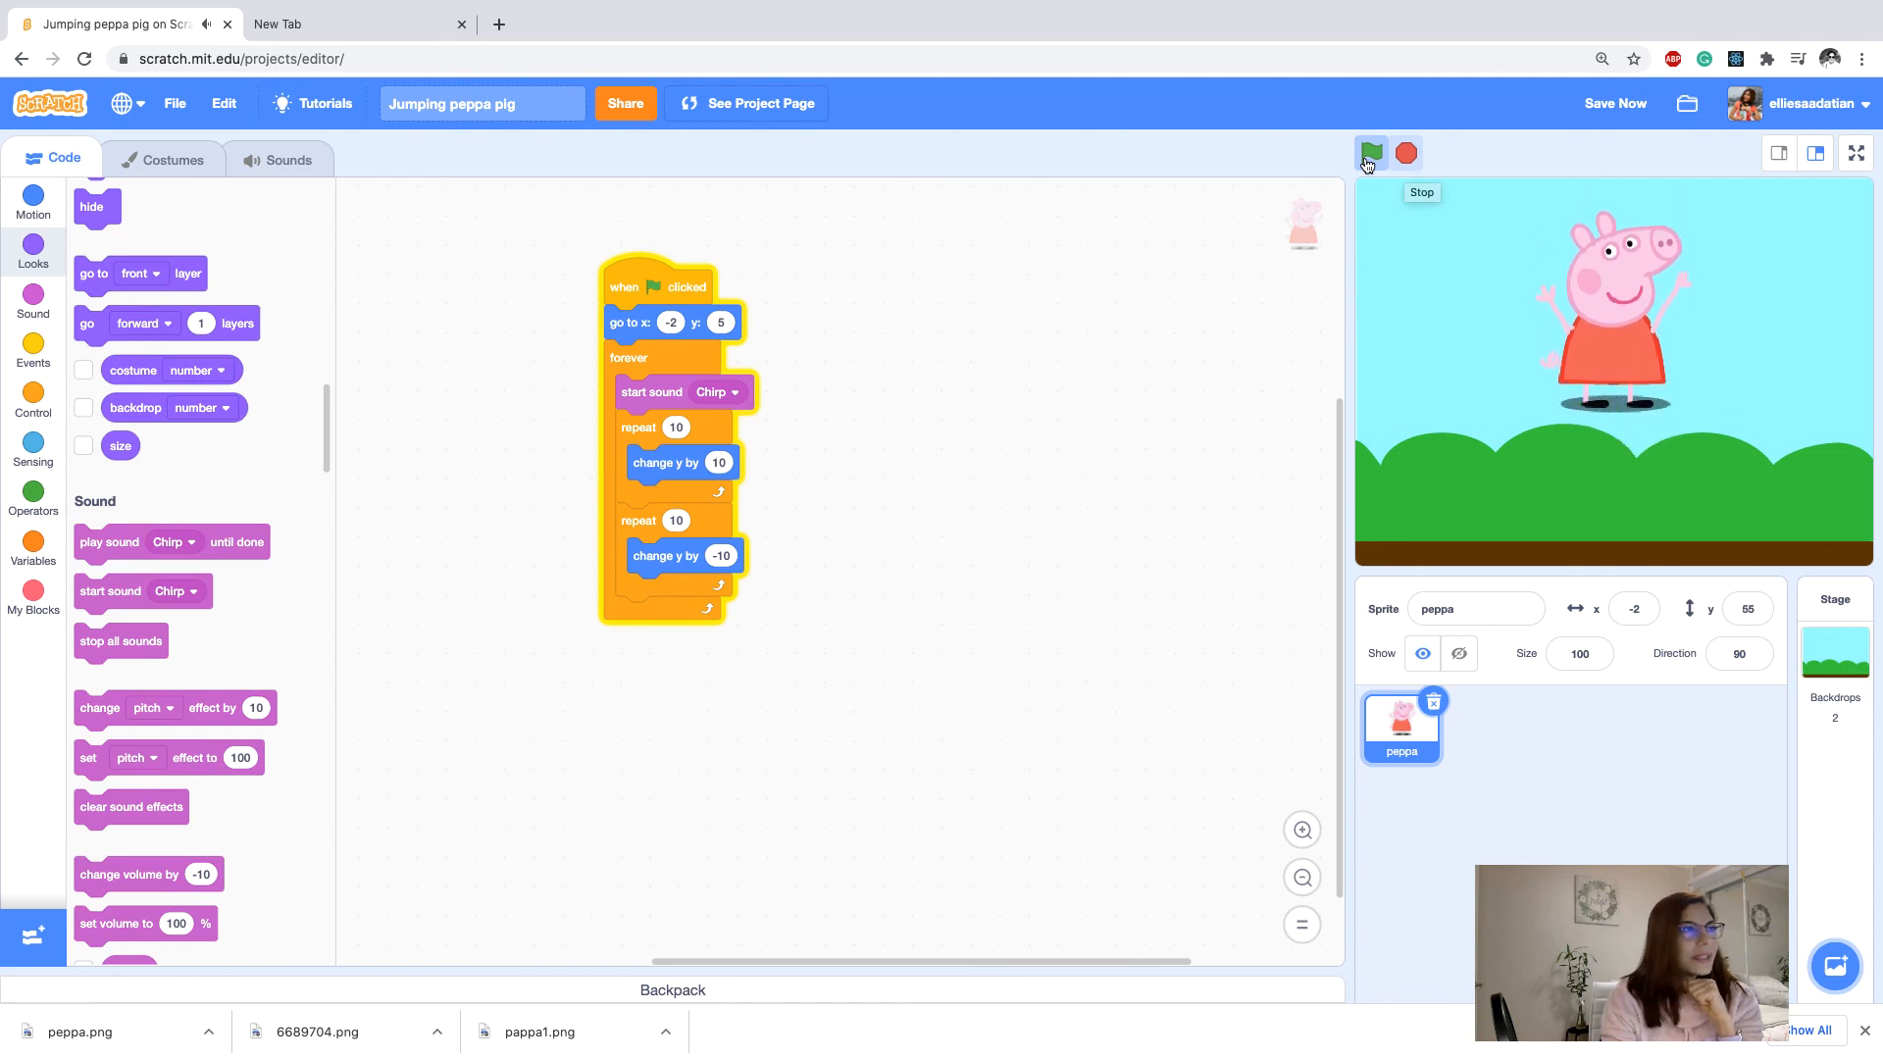
{"action": "left_click", "coordinate": [1369, 153]}
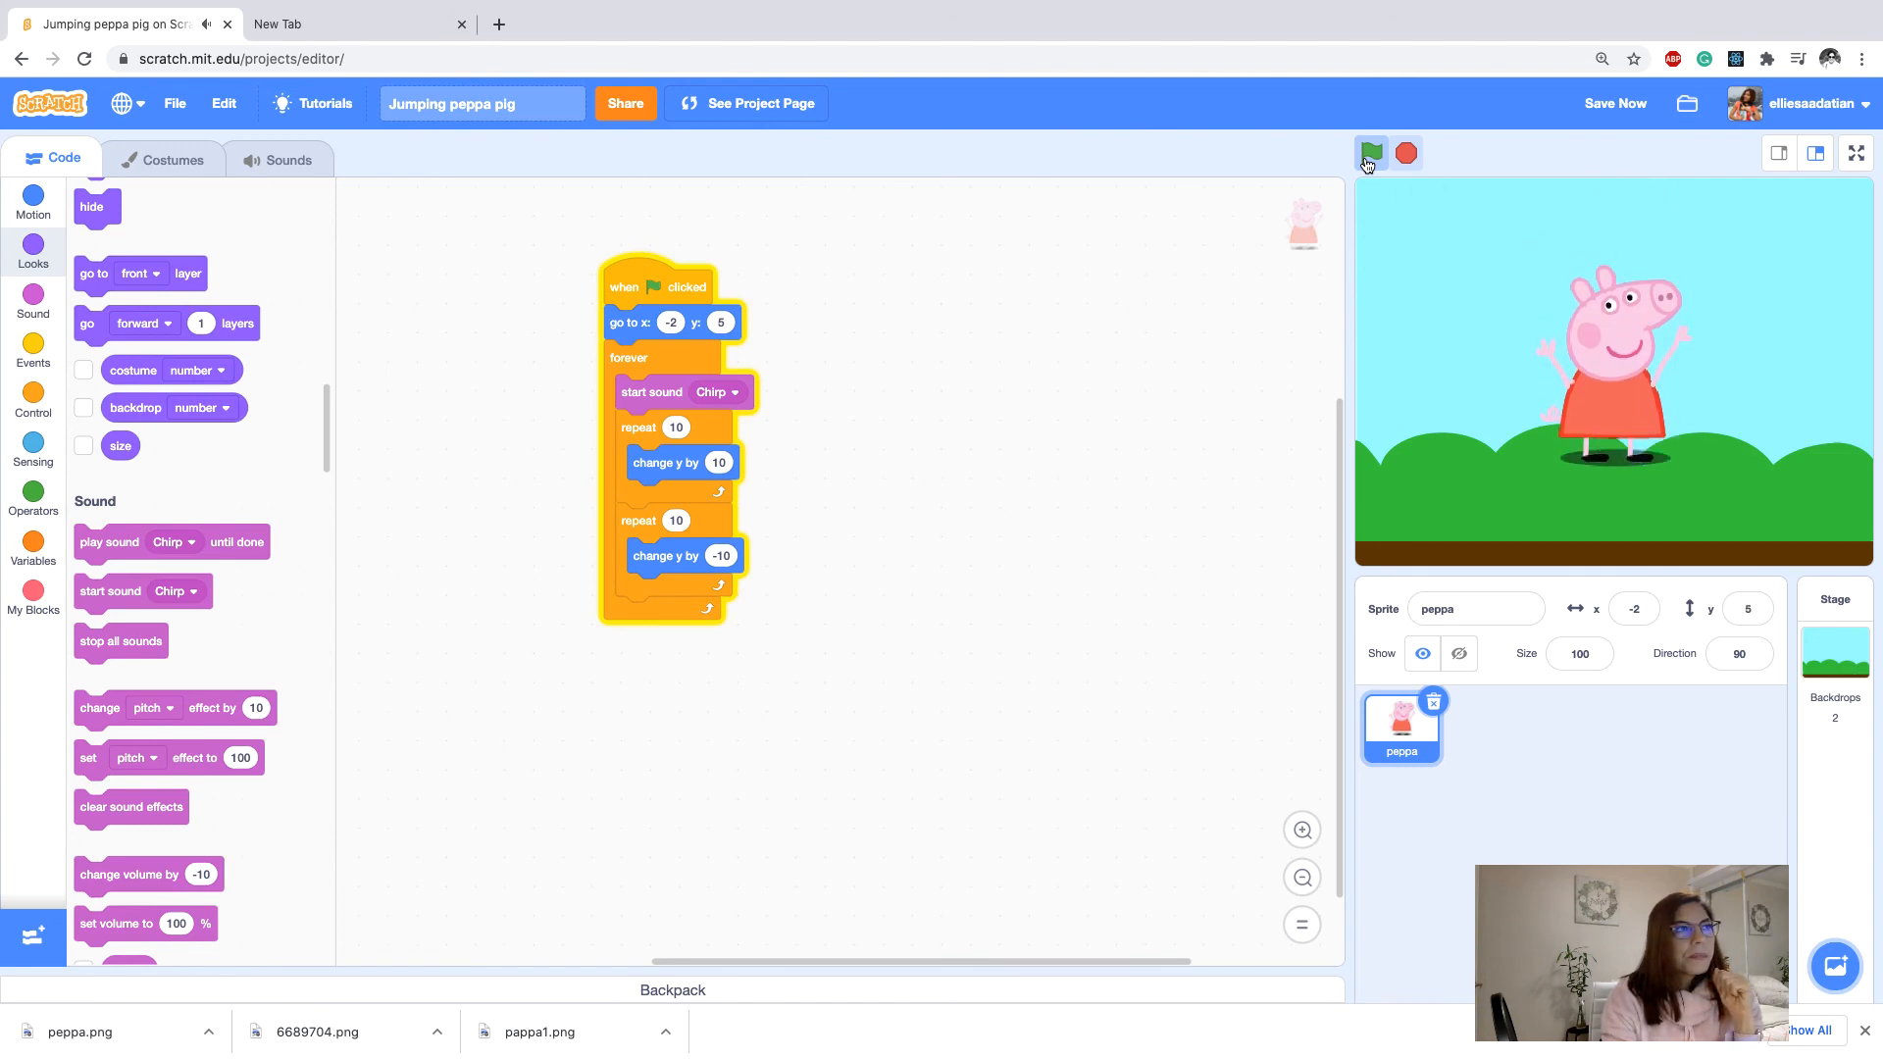
{"action": "left_click", "coordinate": [1371, 153]}
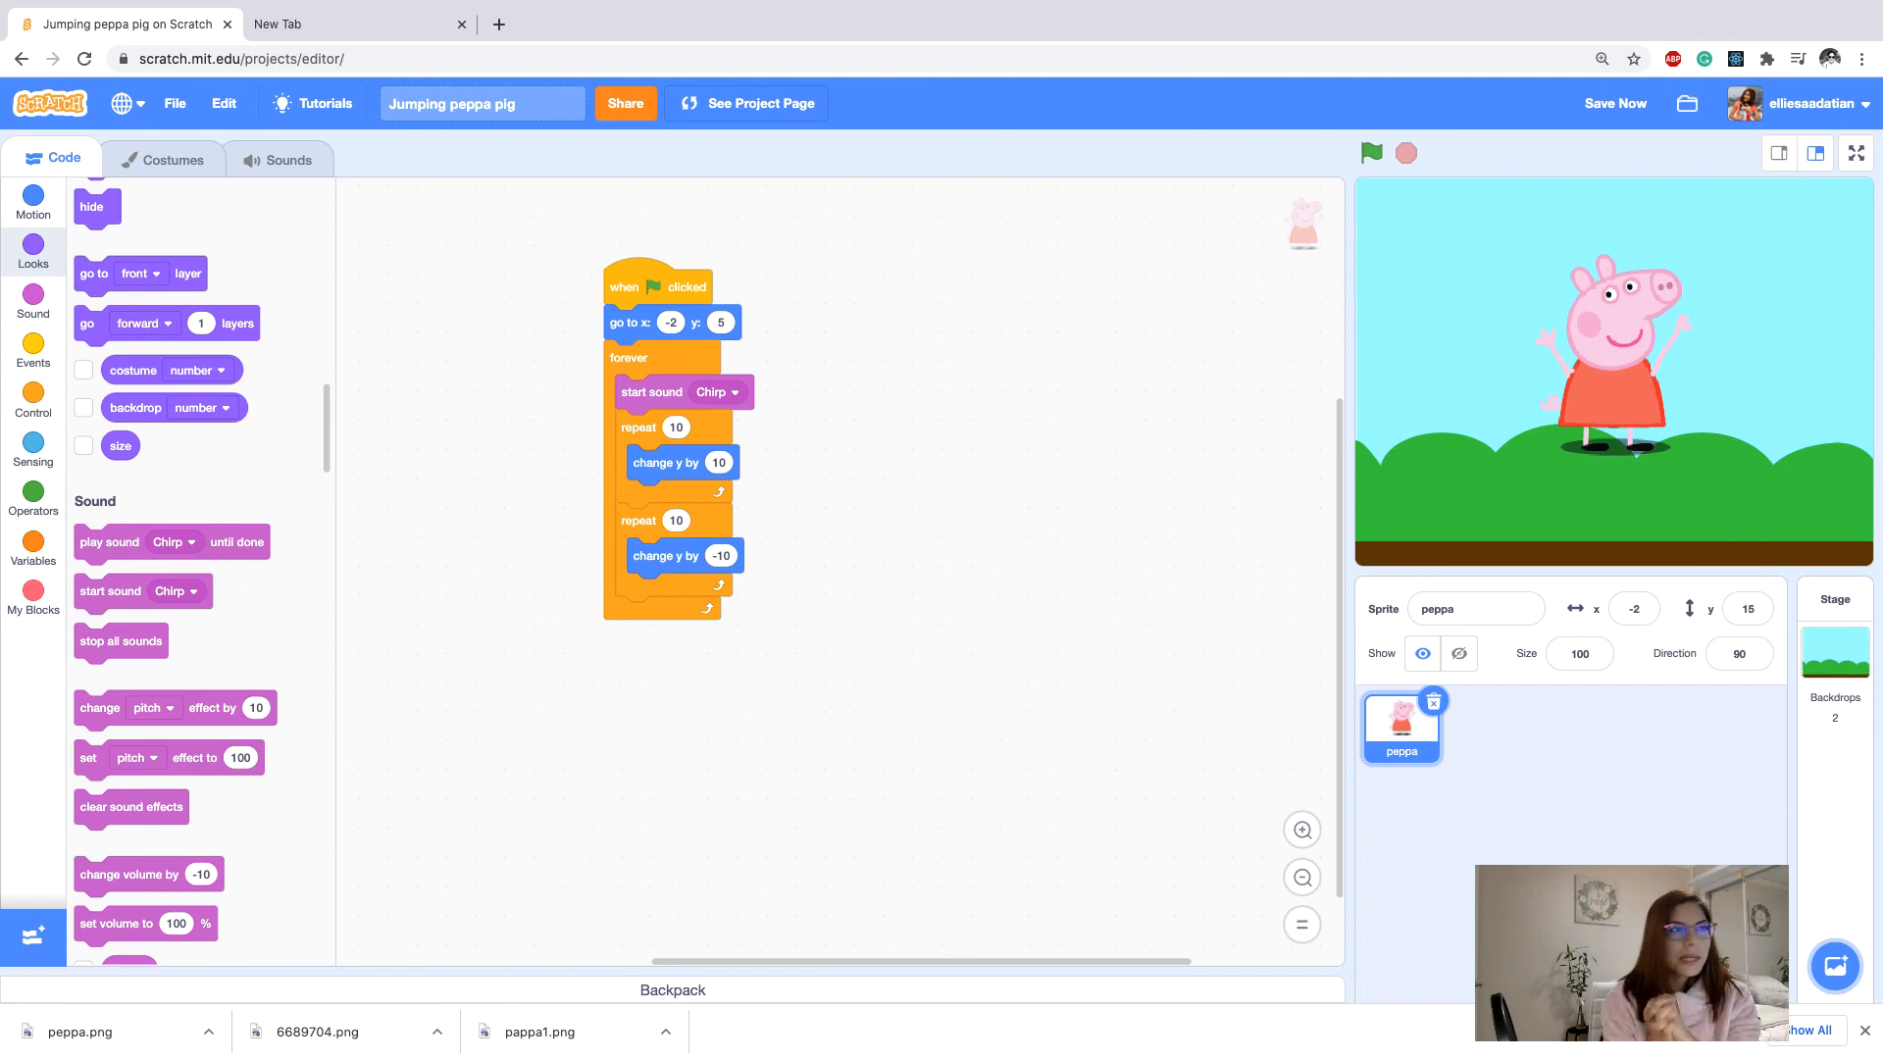
{"action": "left_click", "coordinate": [1614, 104]}
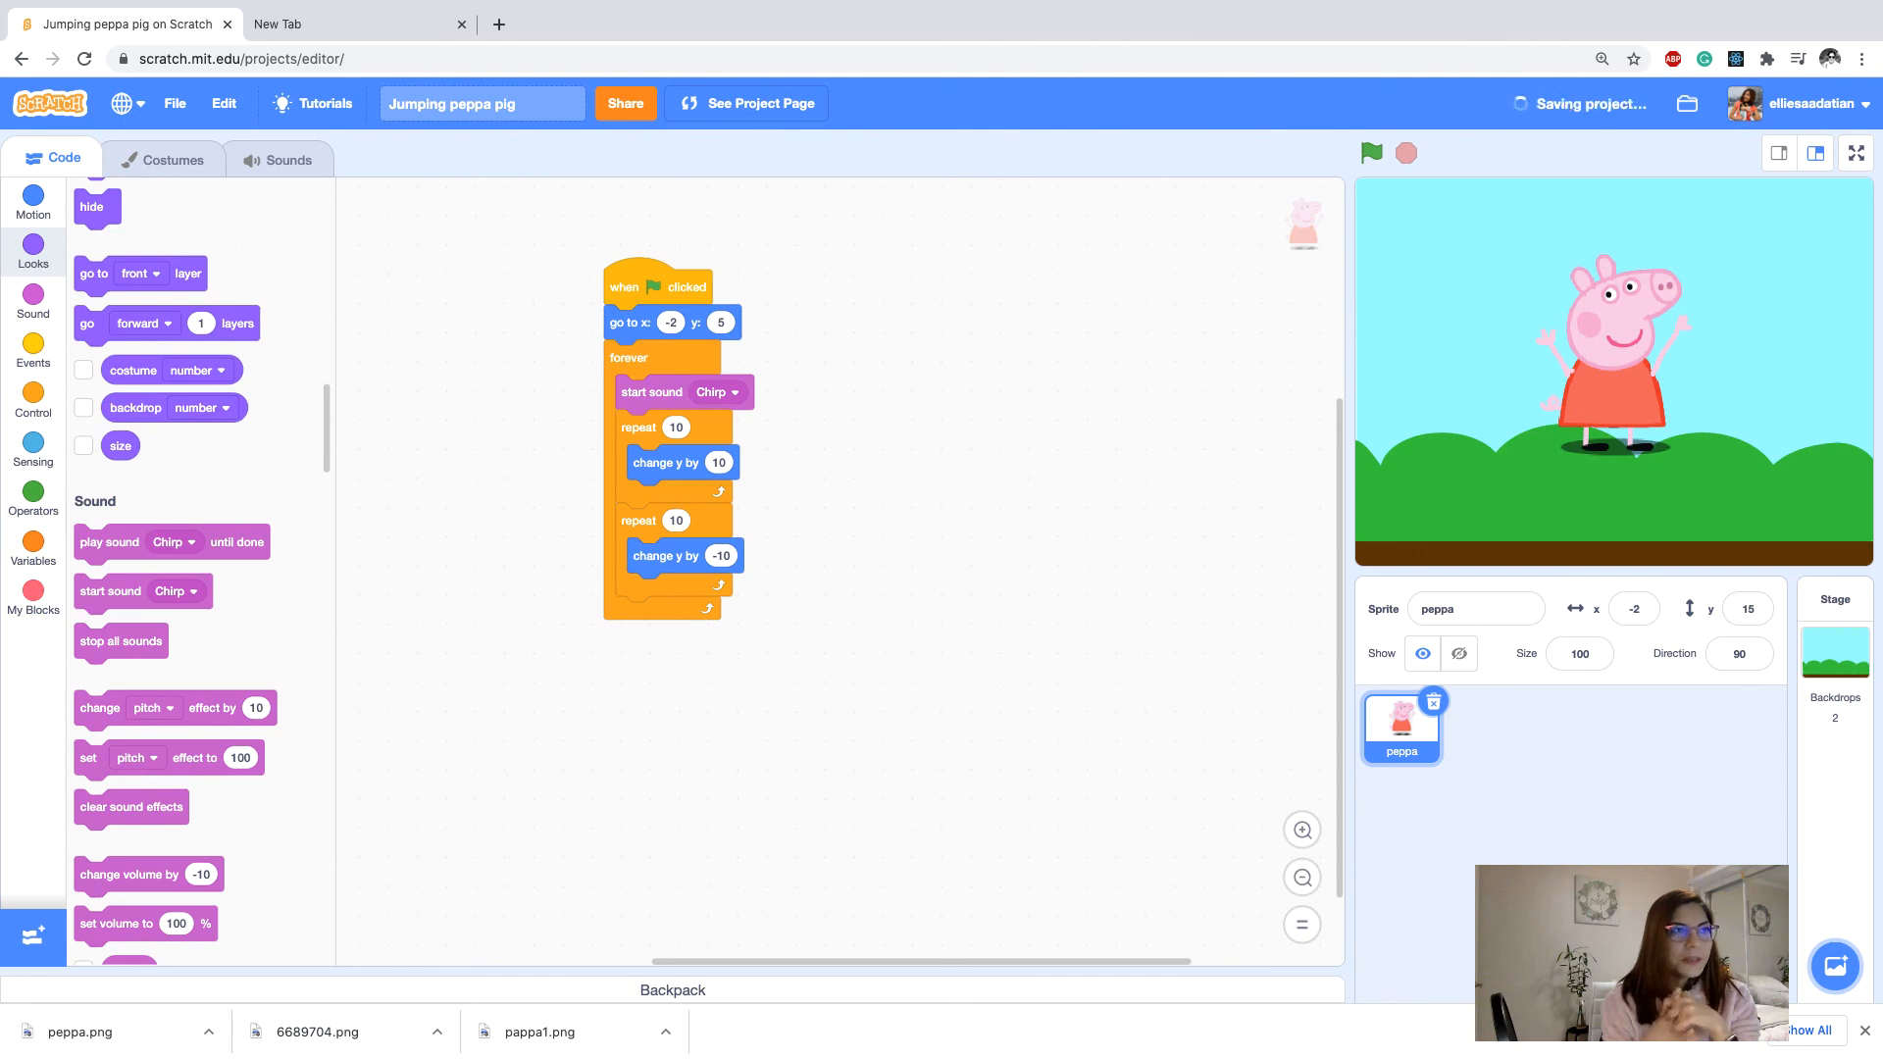